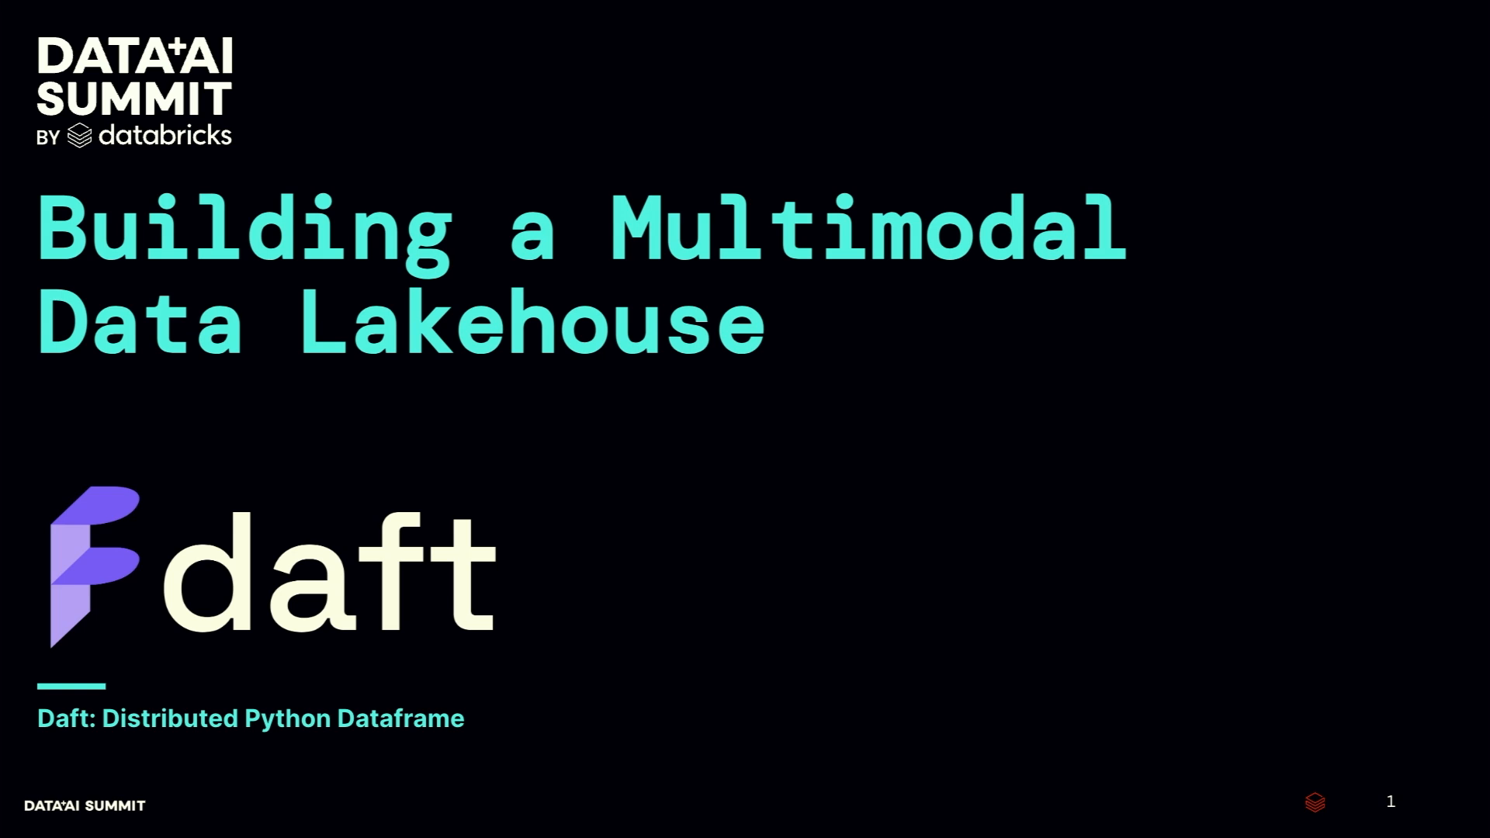
# - Advance the slideshow from the Daft title slide to slide 2, the speaker bio
pyautogui.press('Right')
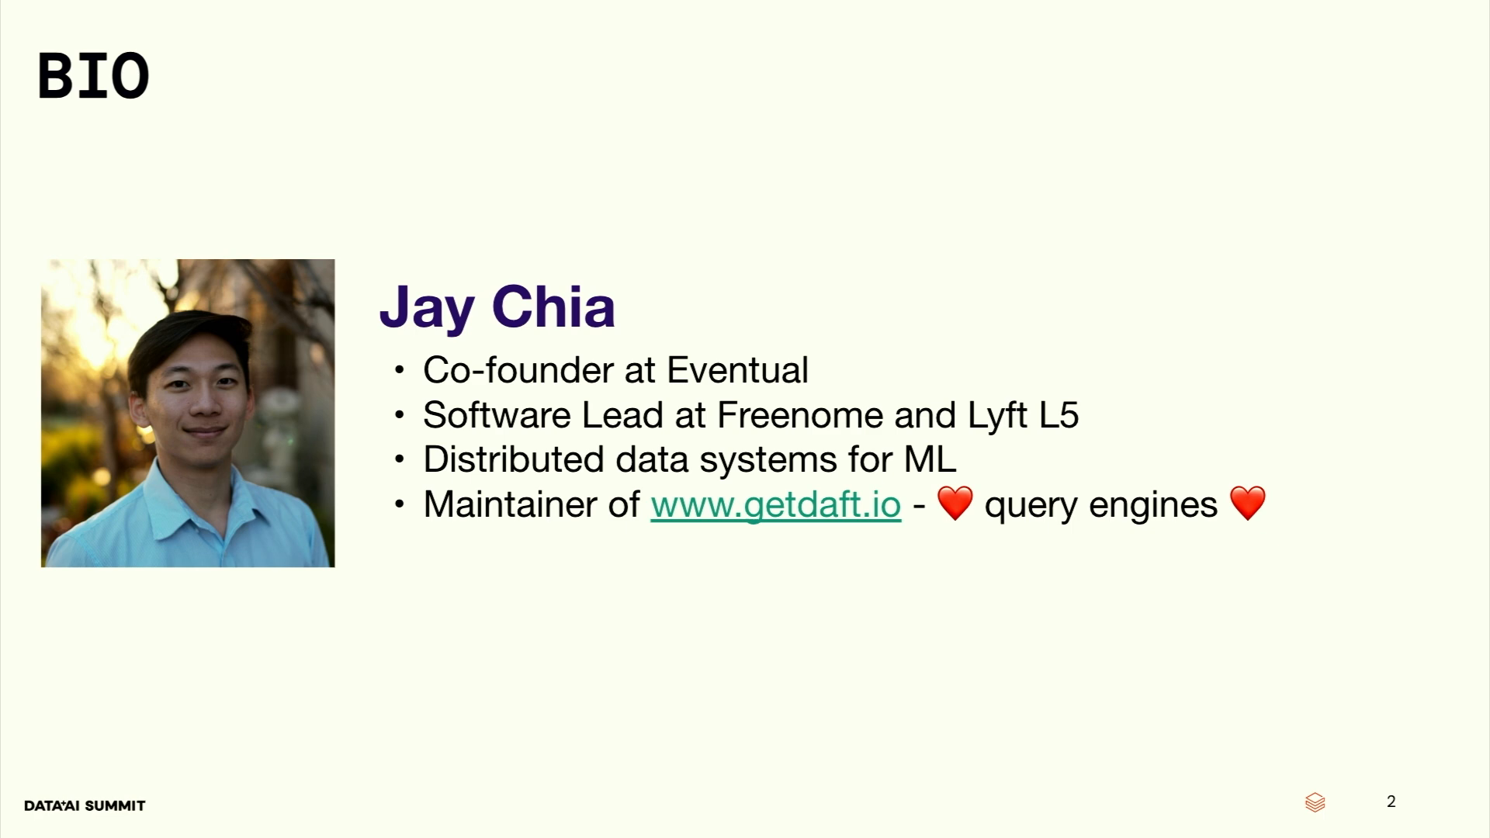
# - Step through the multimodal data lake slide to slide 4, 'Data Lakehouse'
pyautogui.press('Right')
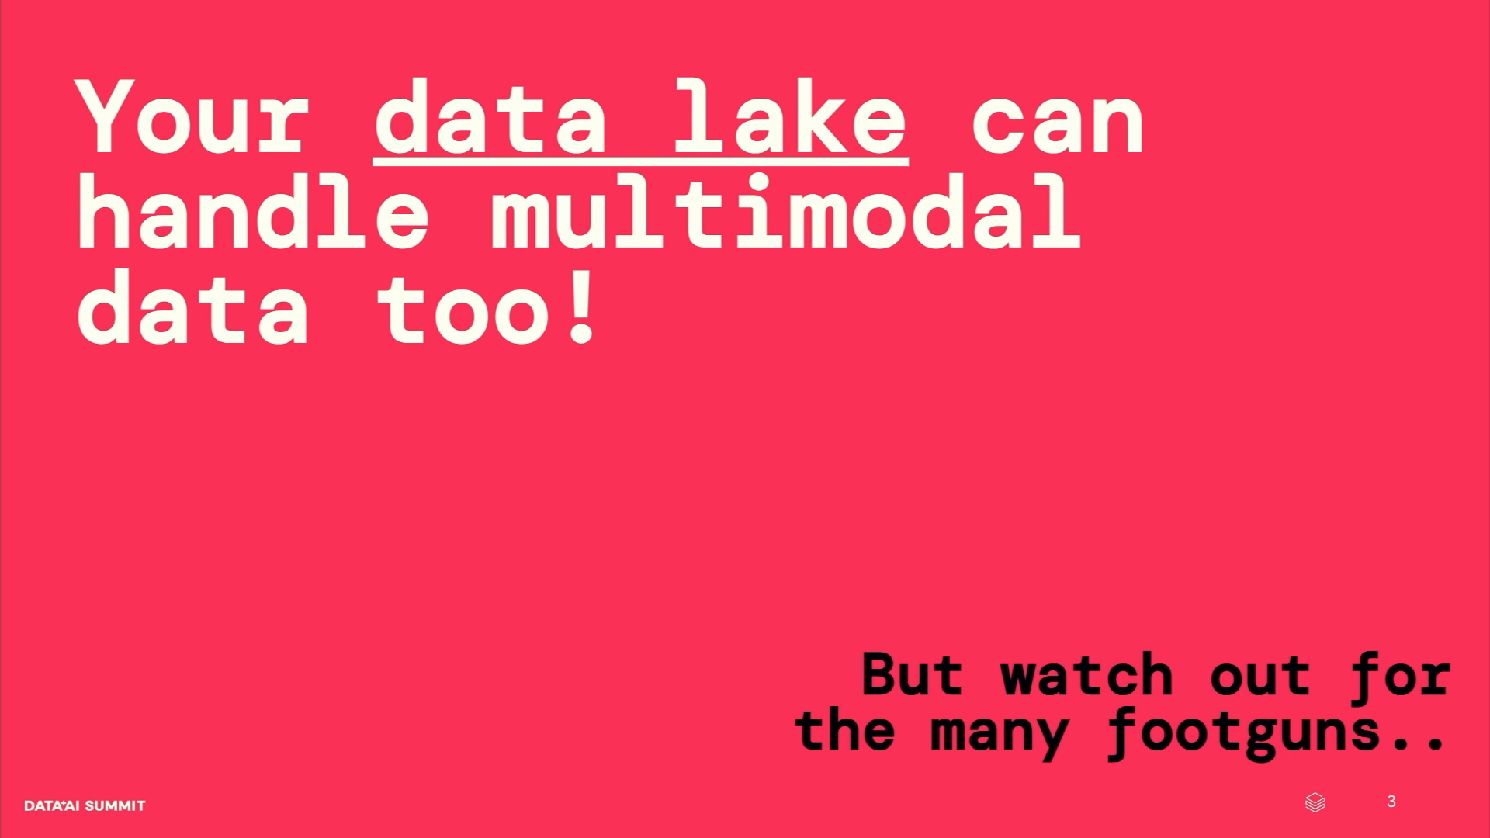
pyautogui.press('right')
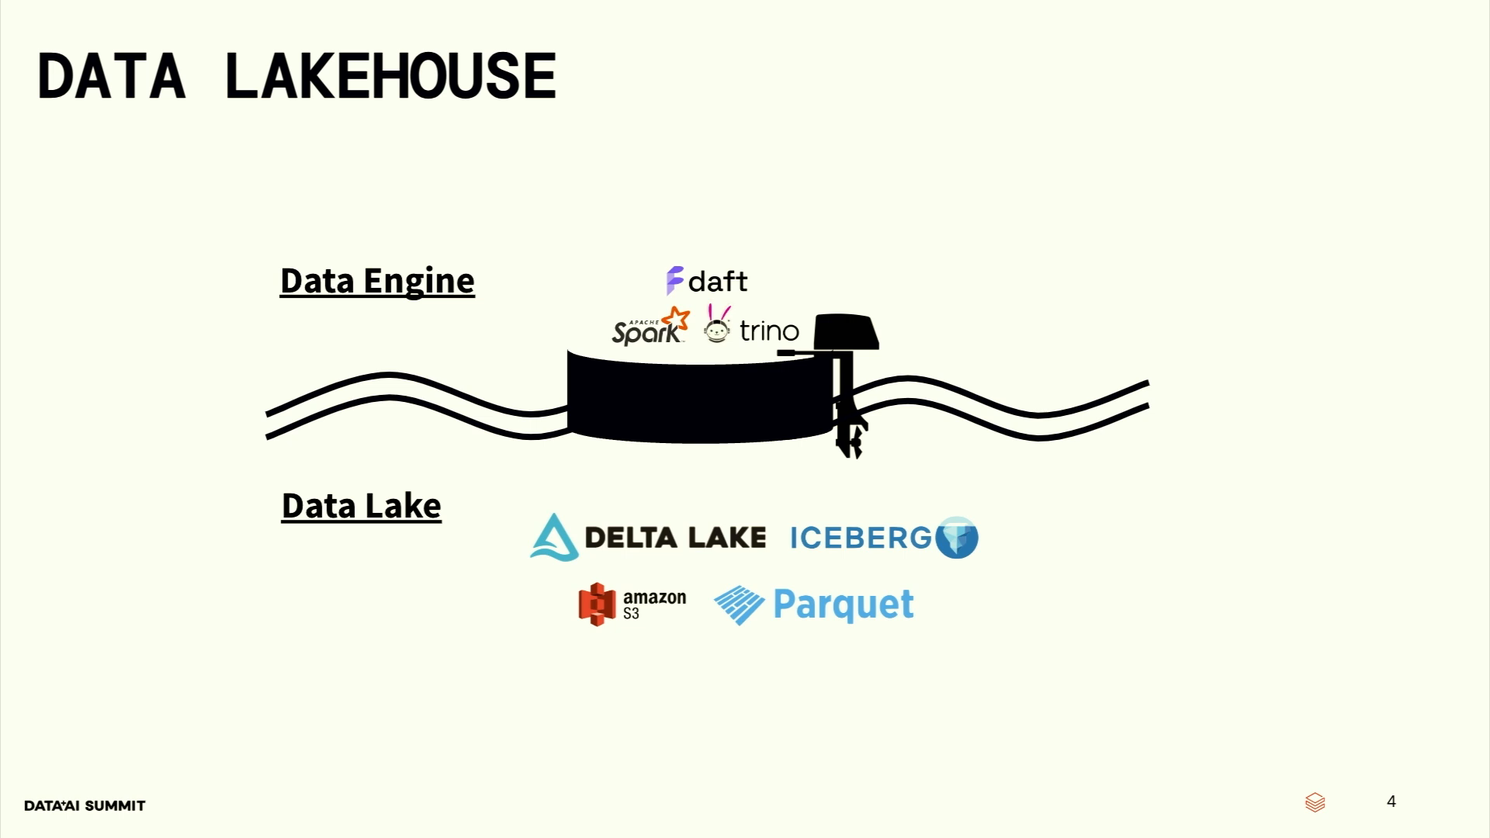
# - Advance to slide 5, 'Multimodal + Data Lakehouse'
pyautogui.press('Right')
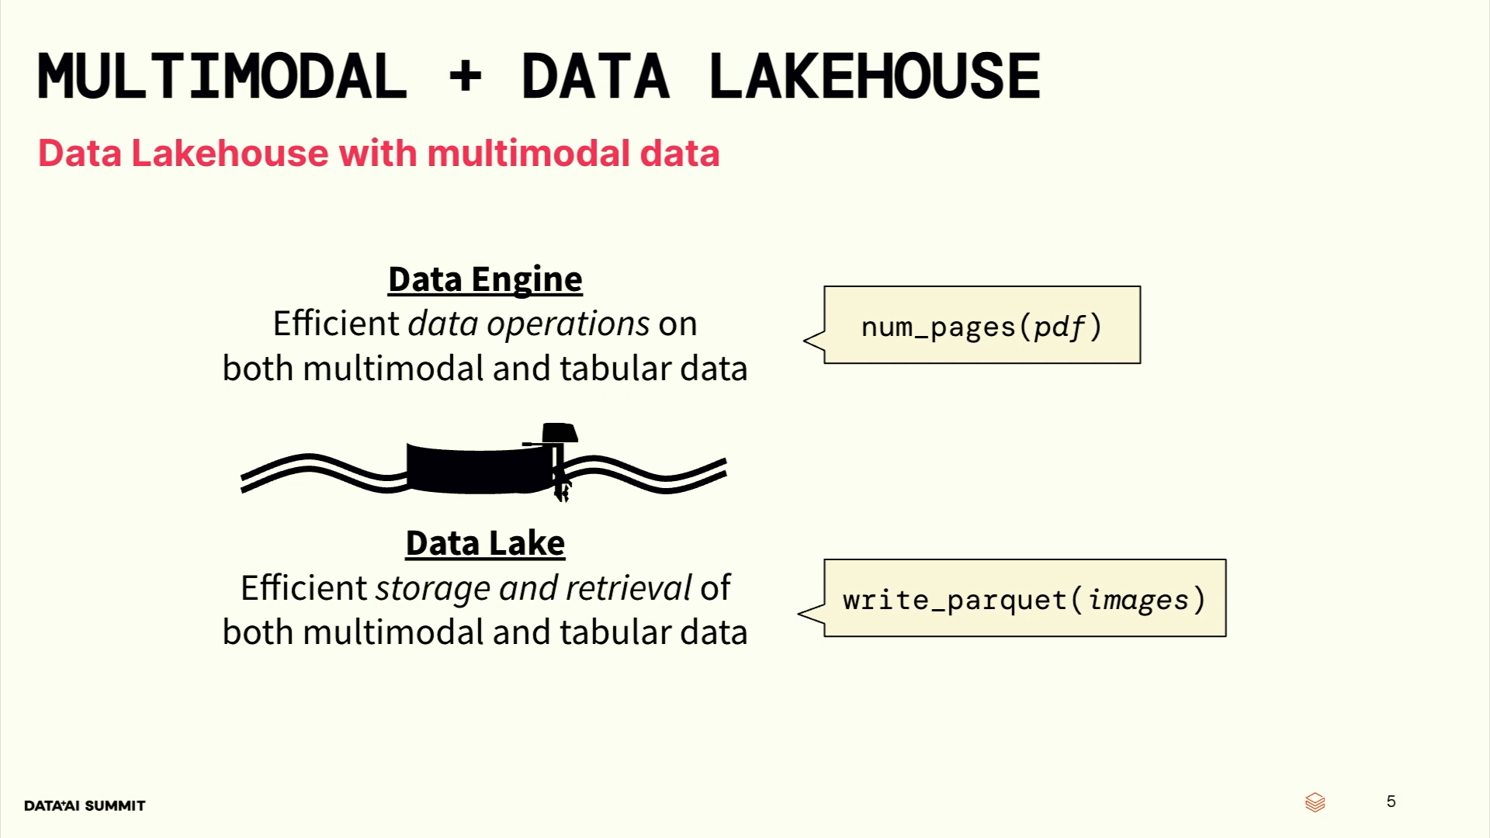
# - Advance to slide 6, 'Multimodal Challenges', listing four numbered problems
pyautogui.press('right')
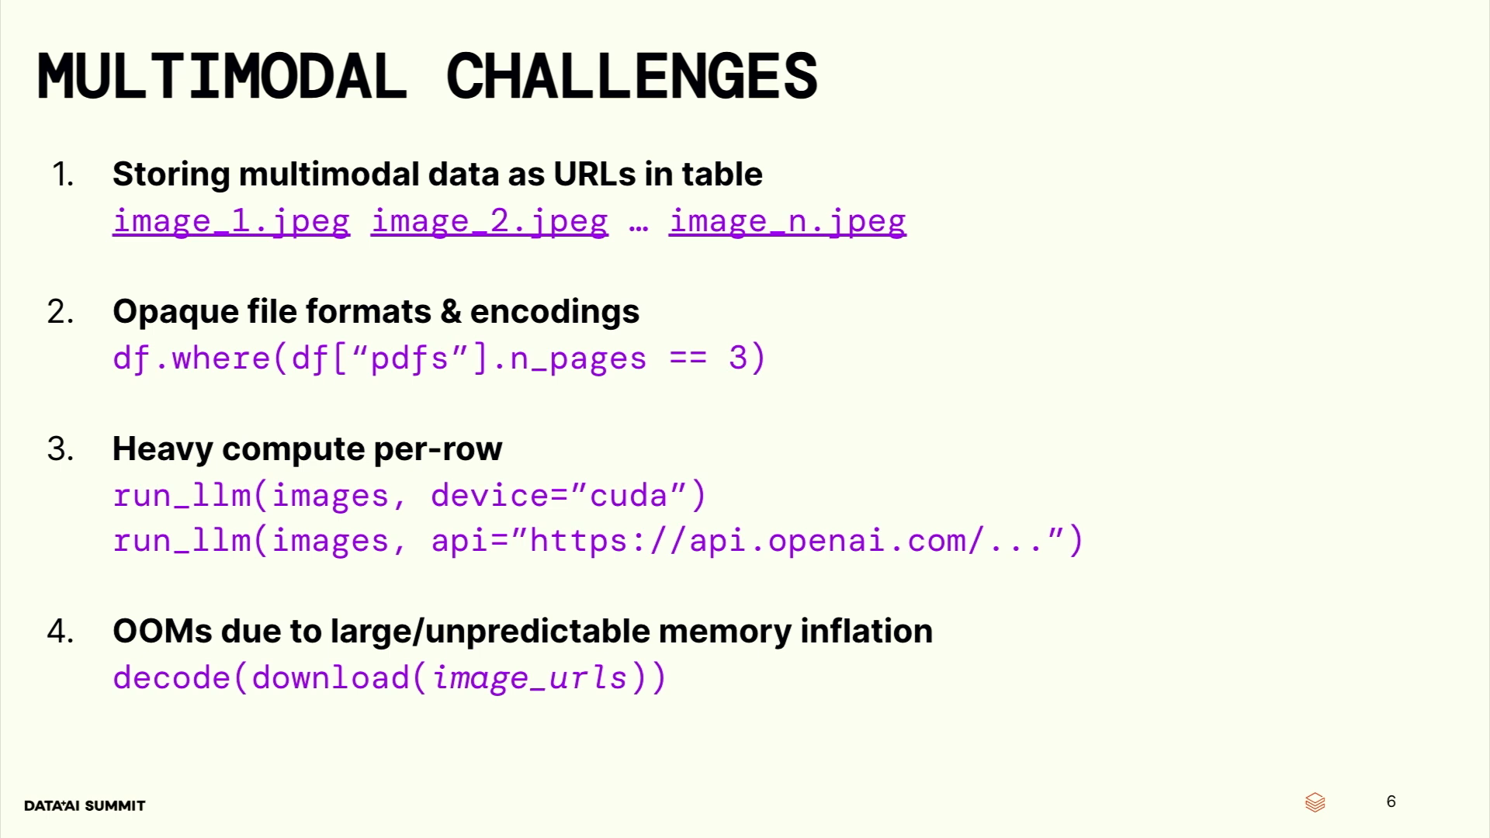
# - Advance the deck to slide 7, 'Demo Time!'
pyautogui.press('right')
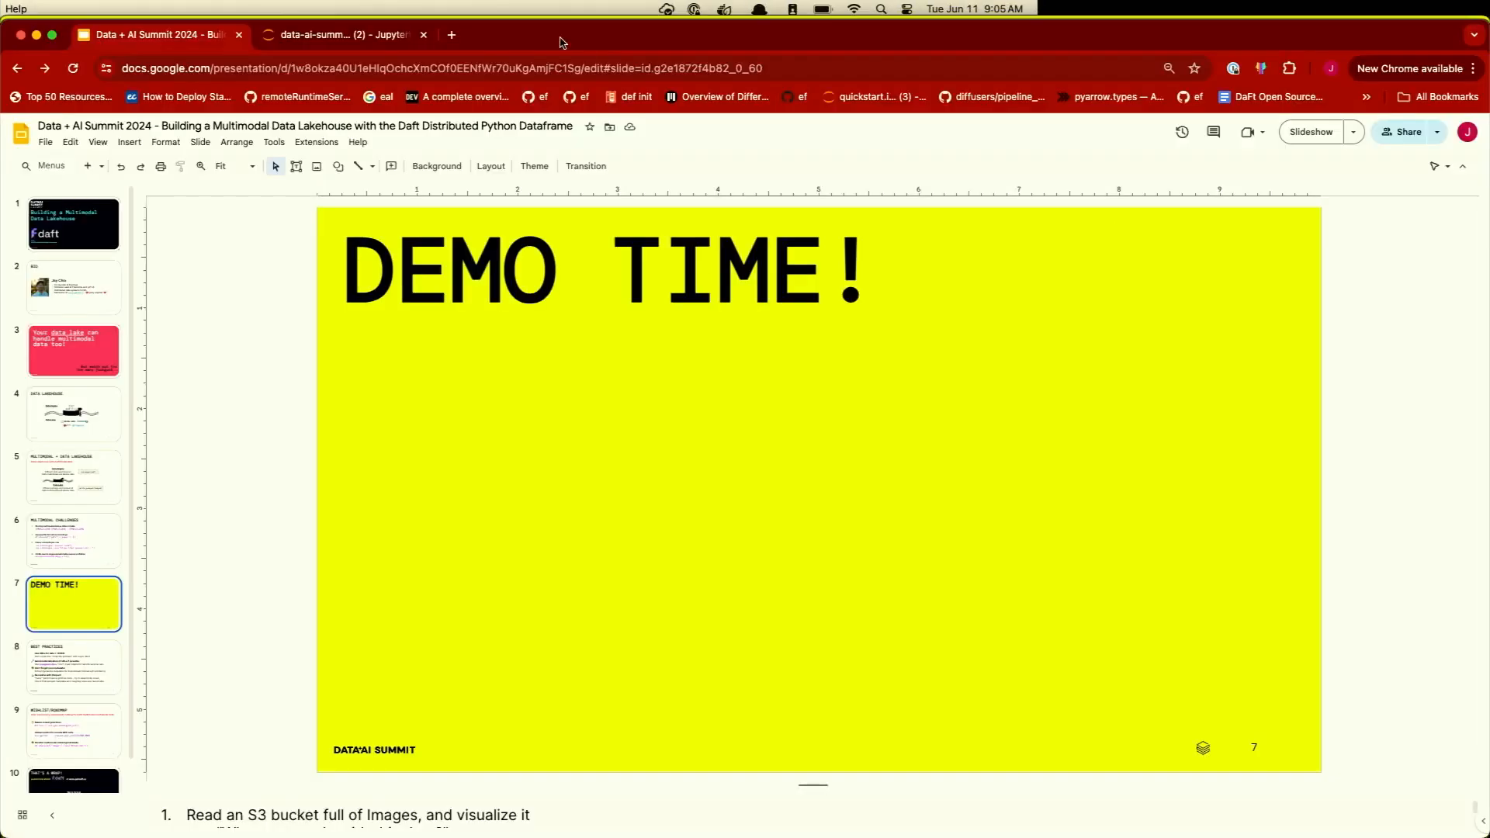
# - Switch to the JupyterLab demo notebook and read through its S3-to-data-lake introduction
pyautogui.click(342, 35)
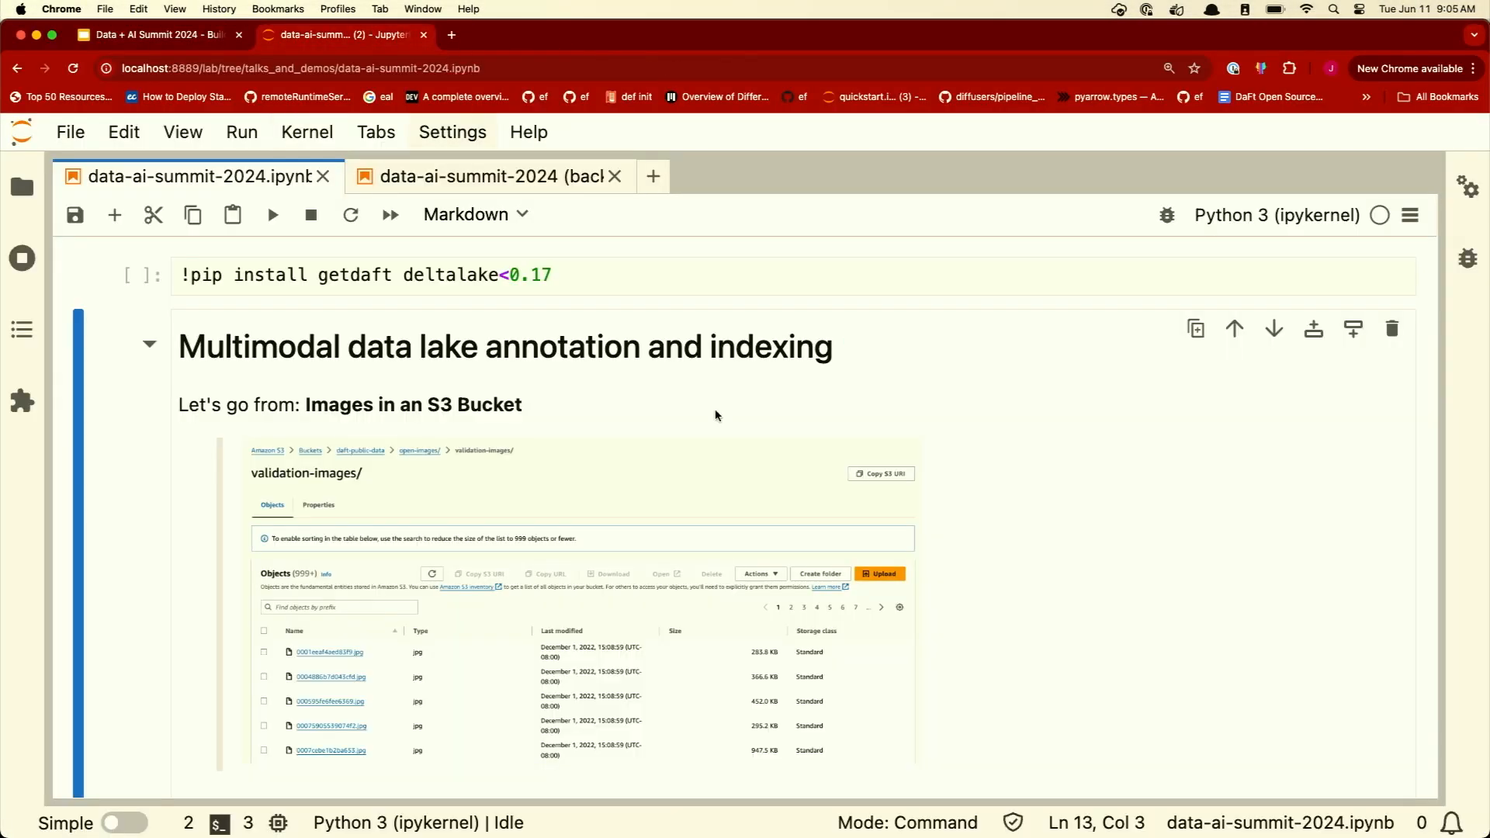
pyautogui.scroll(-3)
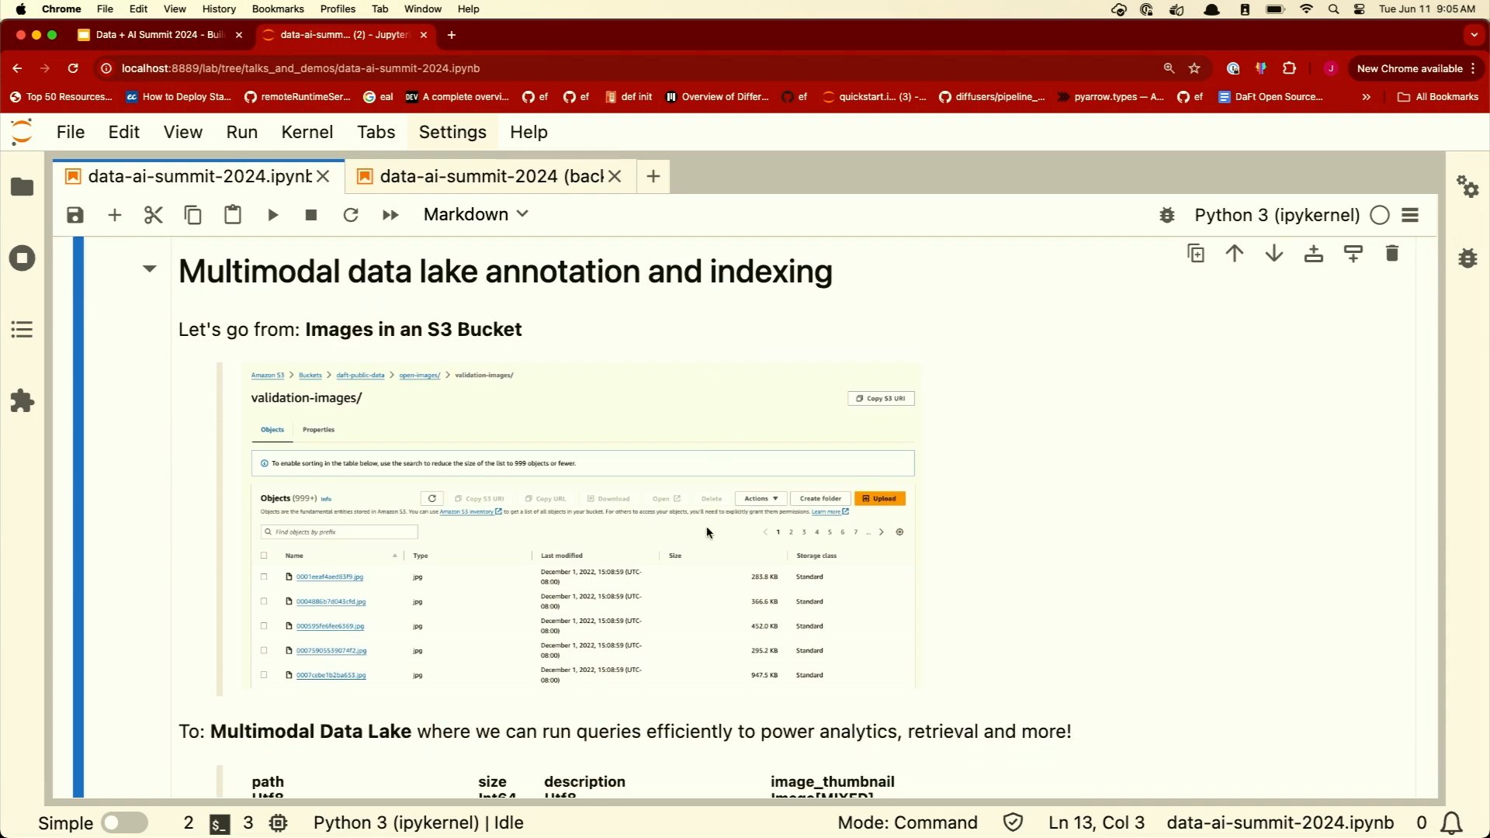
pyautogui.scroll(-3)
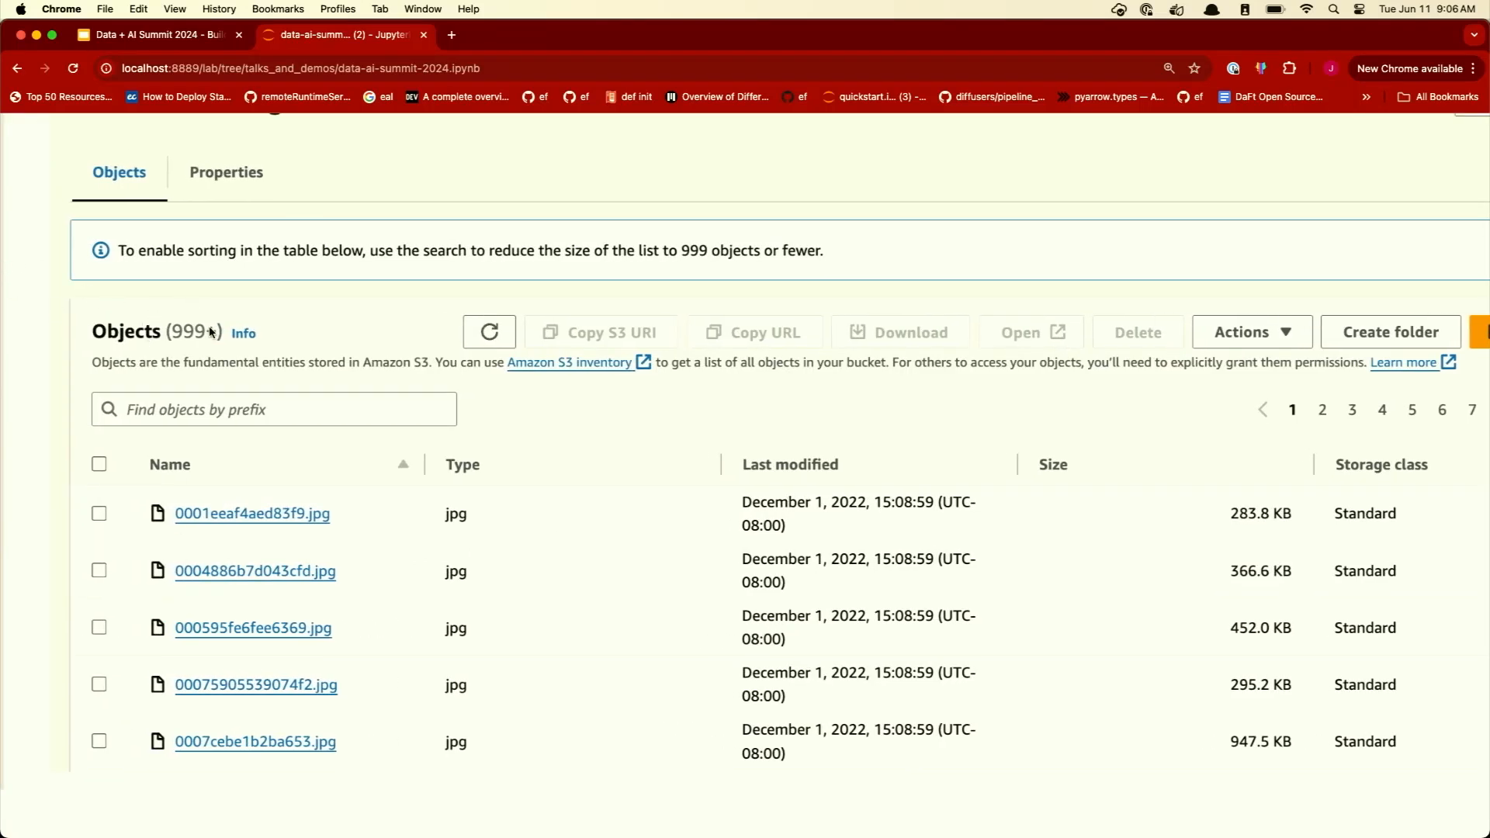
pyautogui.scroll(-3)
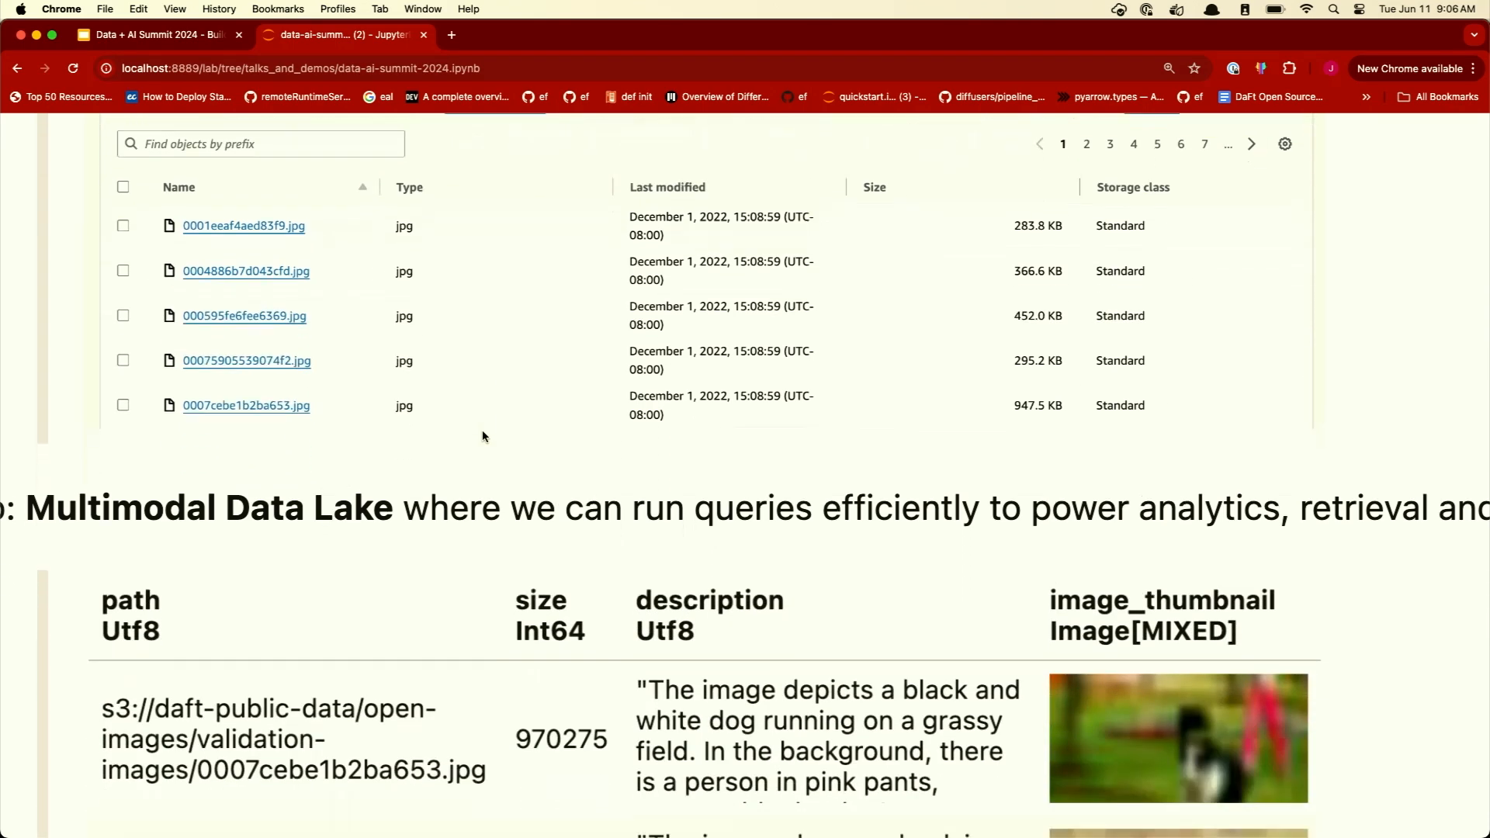
pyautogui.scroll(-3)
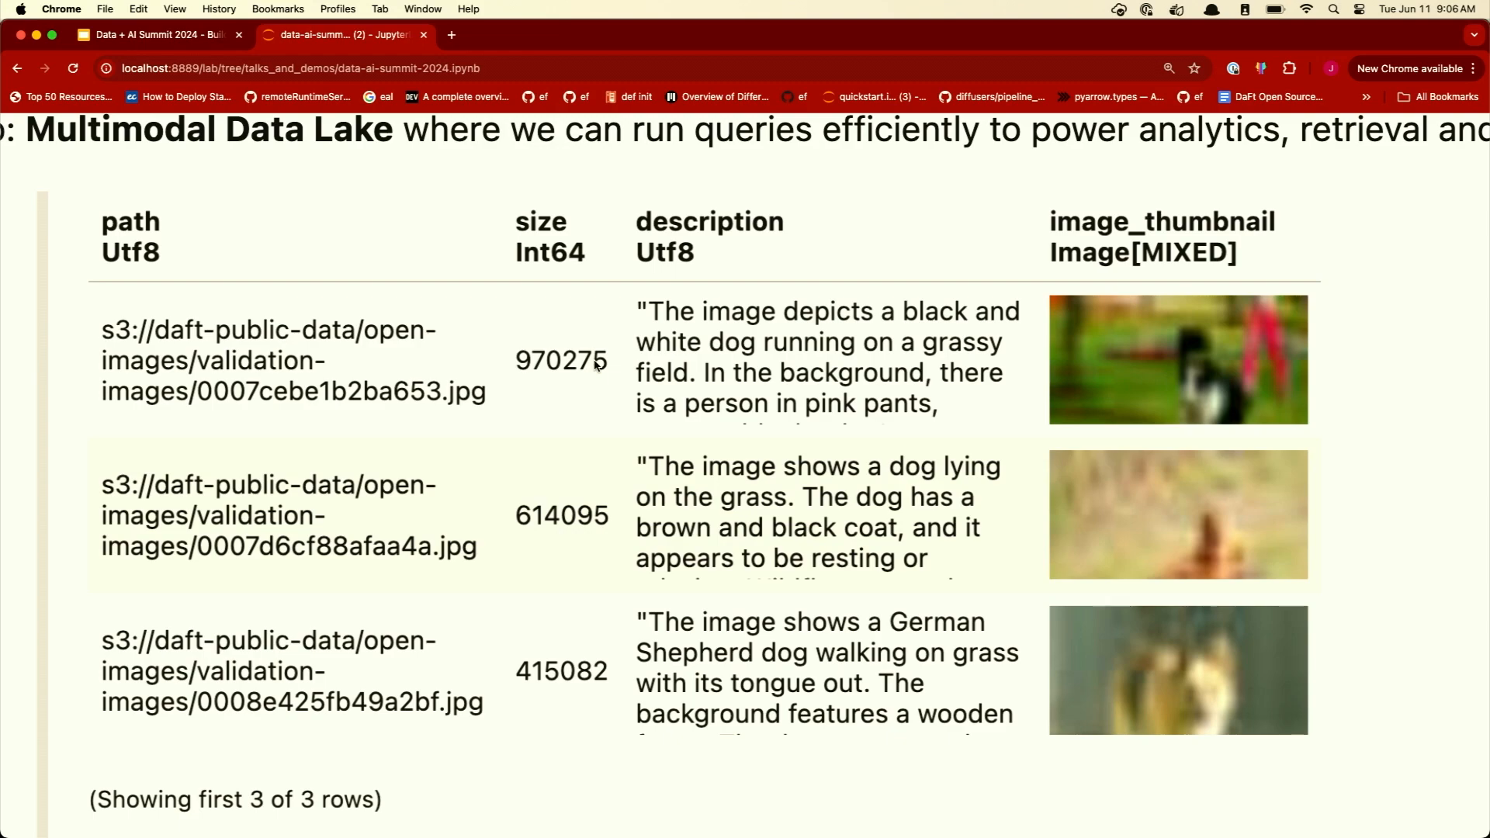
pyautogui.moveTo(605, 384)
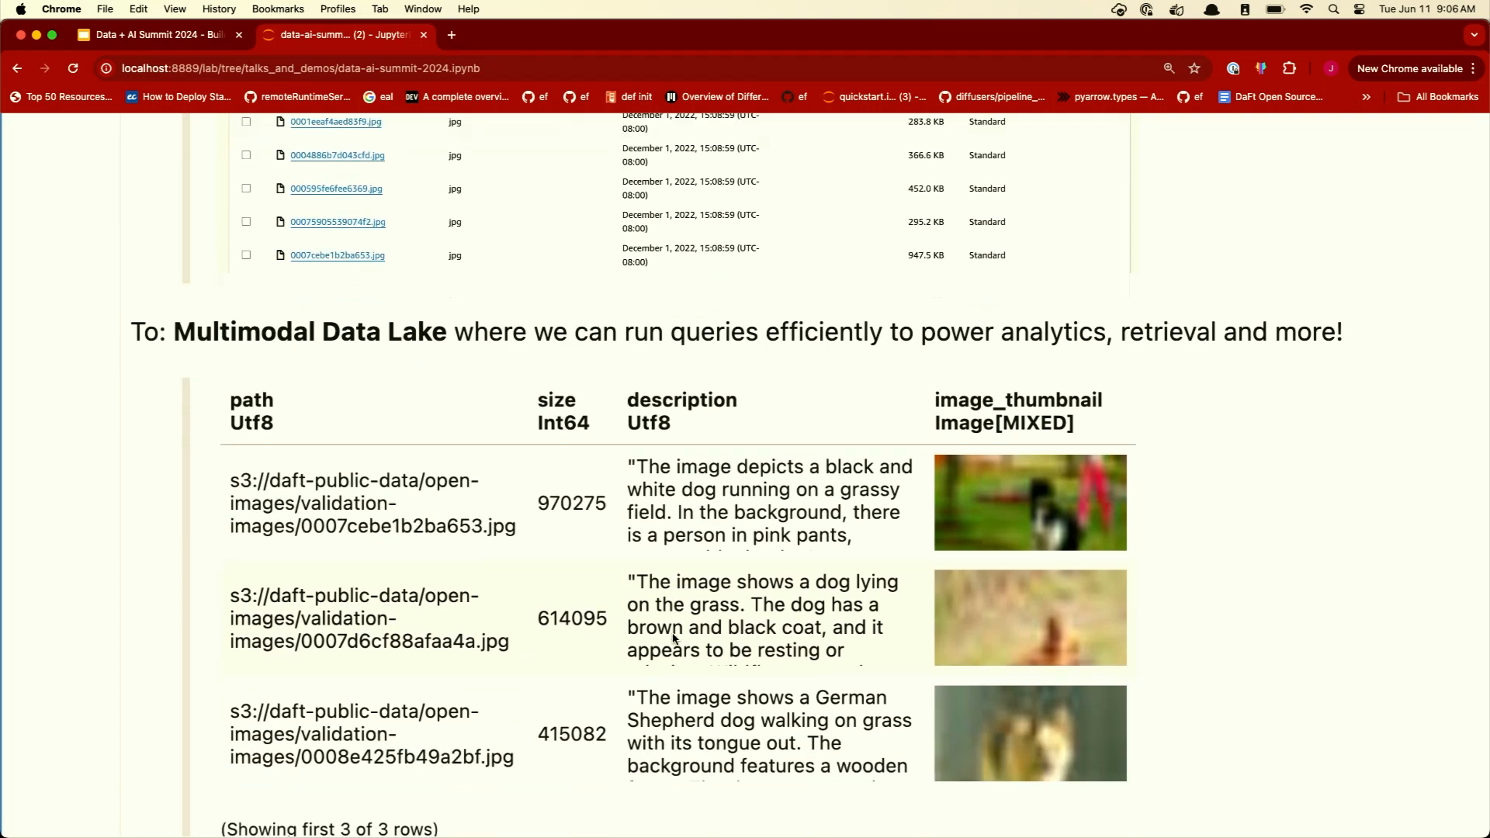
# - Scroll past the three-row sample table to the 'import daft' IO_CONFIG cell
pyautogui.scroll(-3)
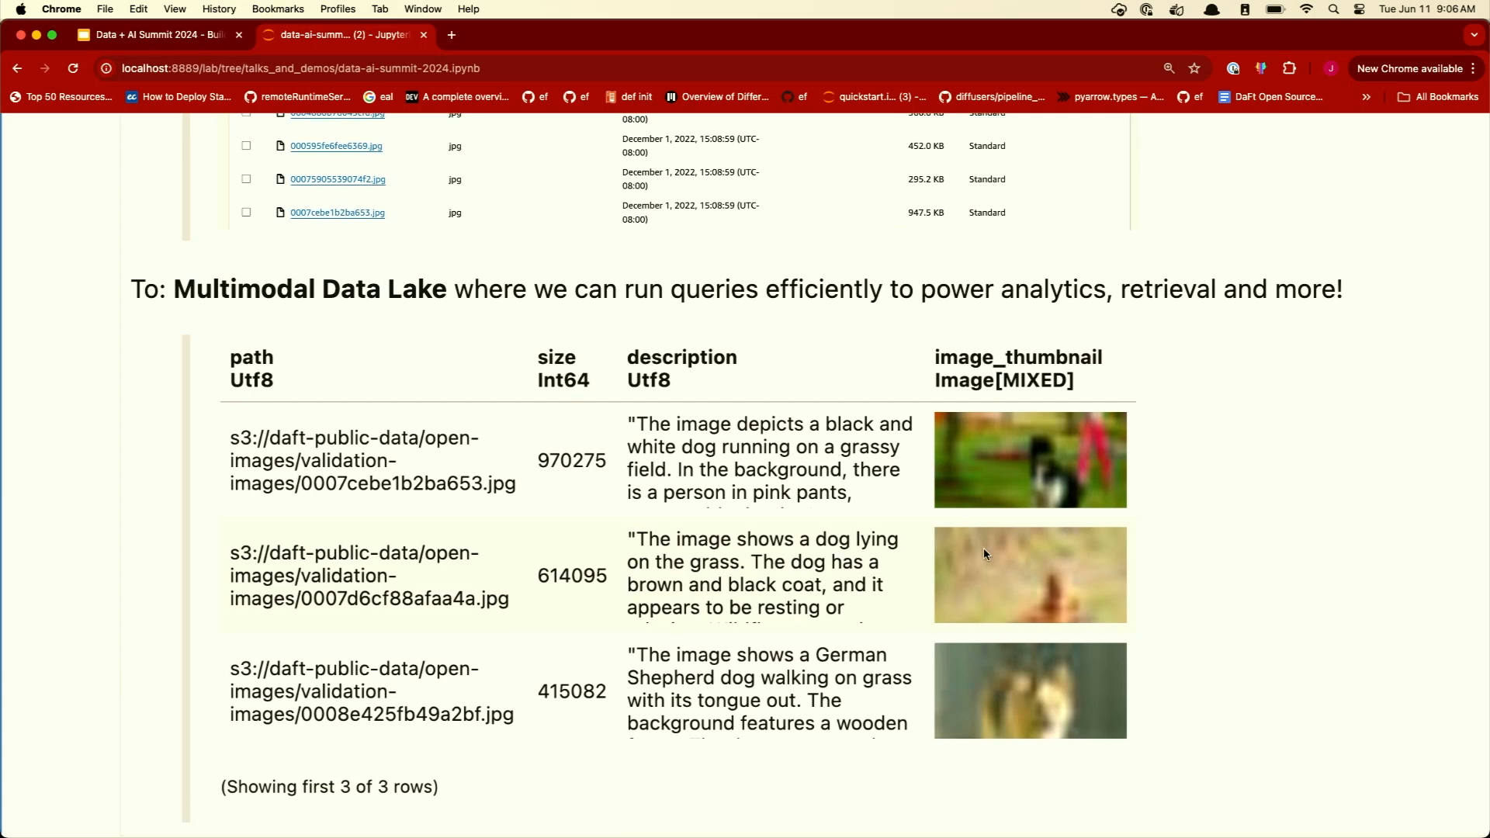
pyautogui.scroll(-3)
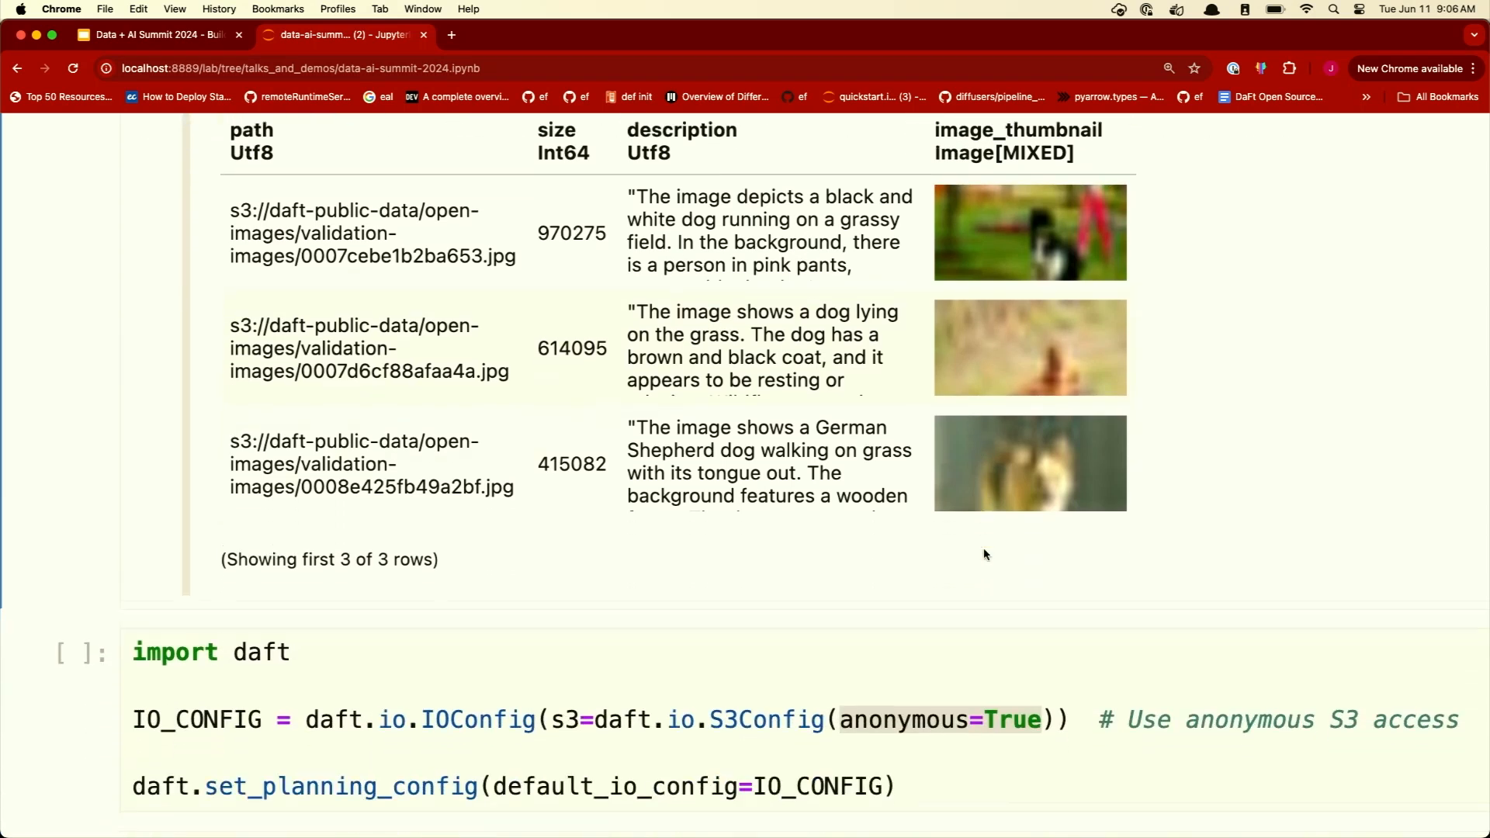
# - Run the daft import cell and start globbing the S3 validation images
pyautogui.scroll(-3)
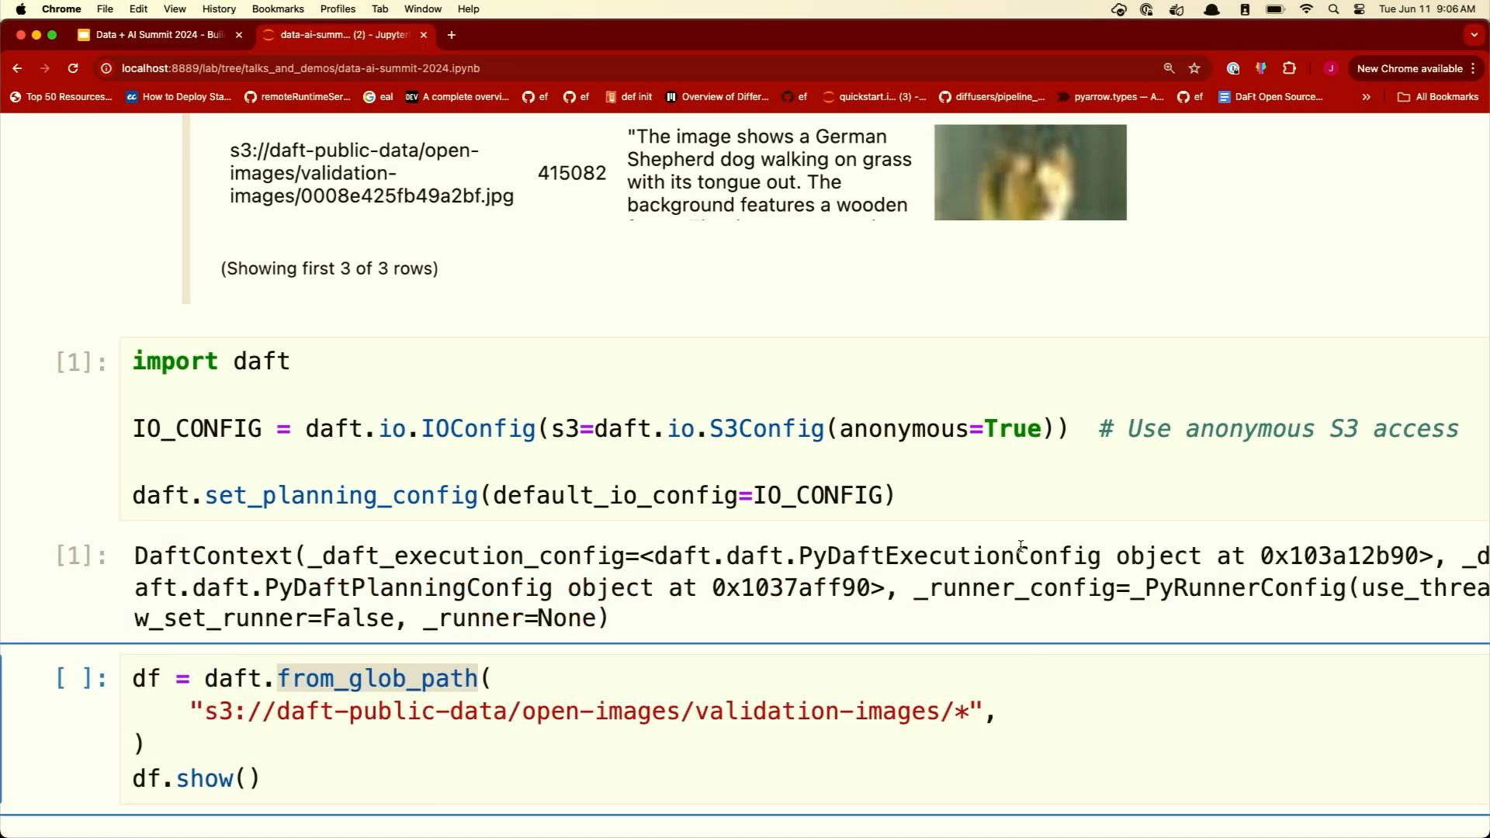
pyautogui.scroll(-3)
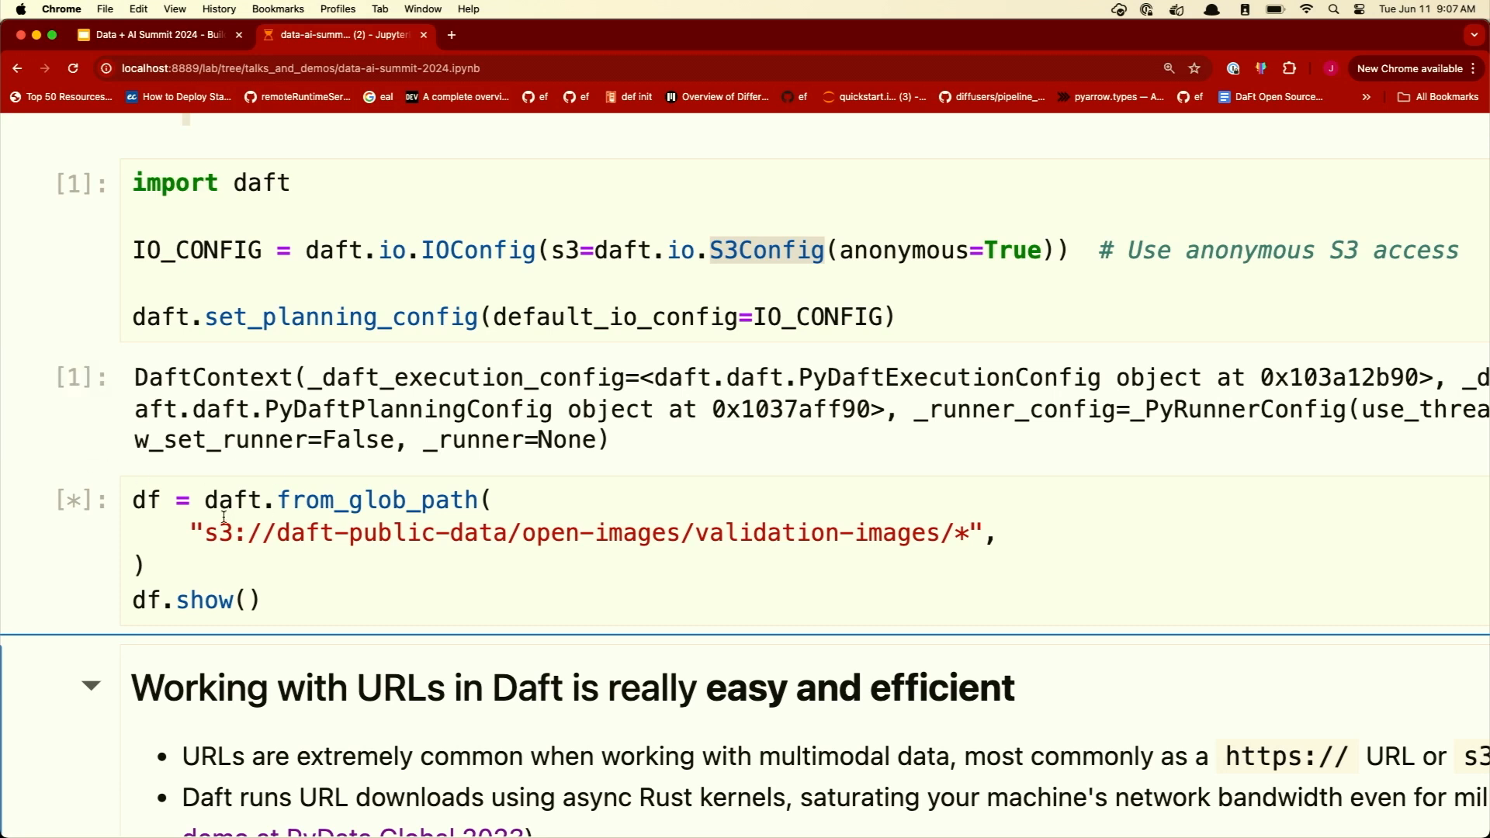
# - Look through the eight-row table of validation image paths and sizes
pyautogui.click(205, 533)
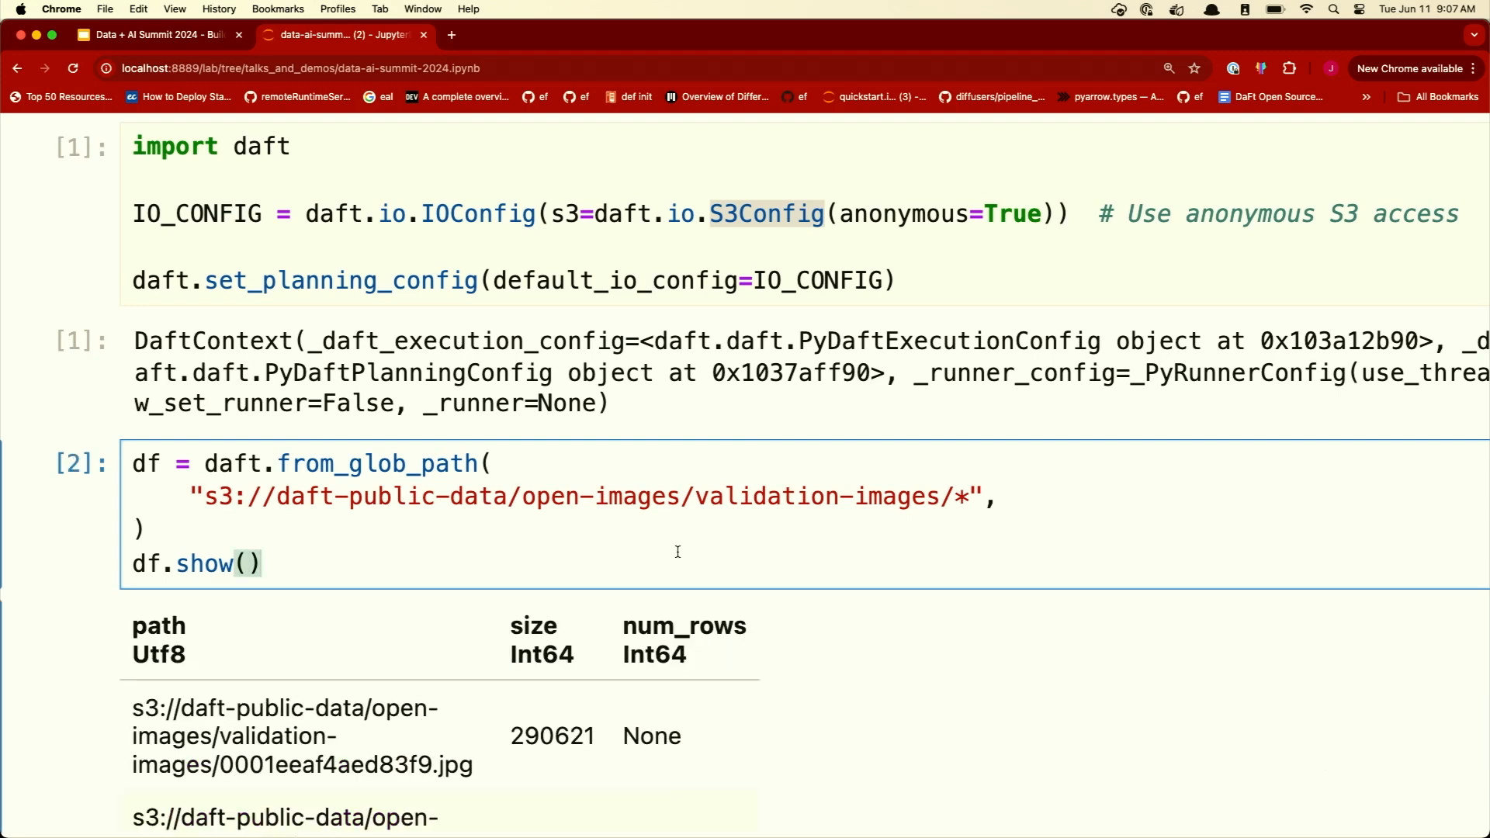
pyautogui.scroll(-3)
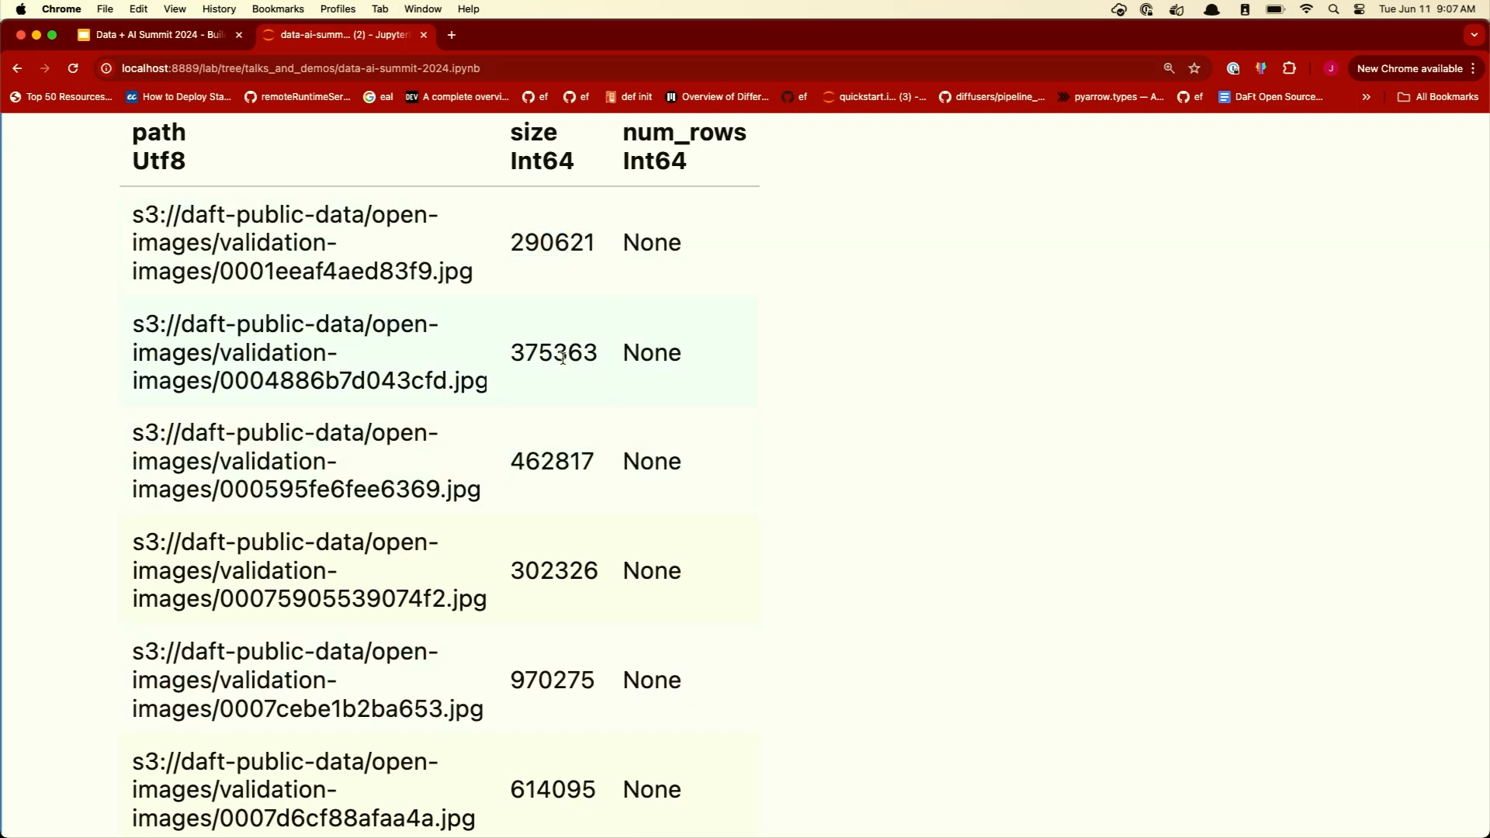
pyautogui.scroll(-3)
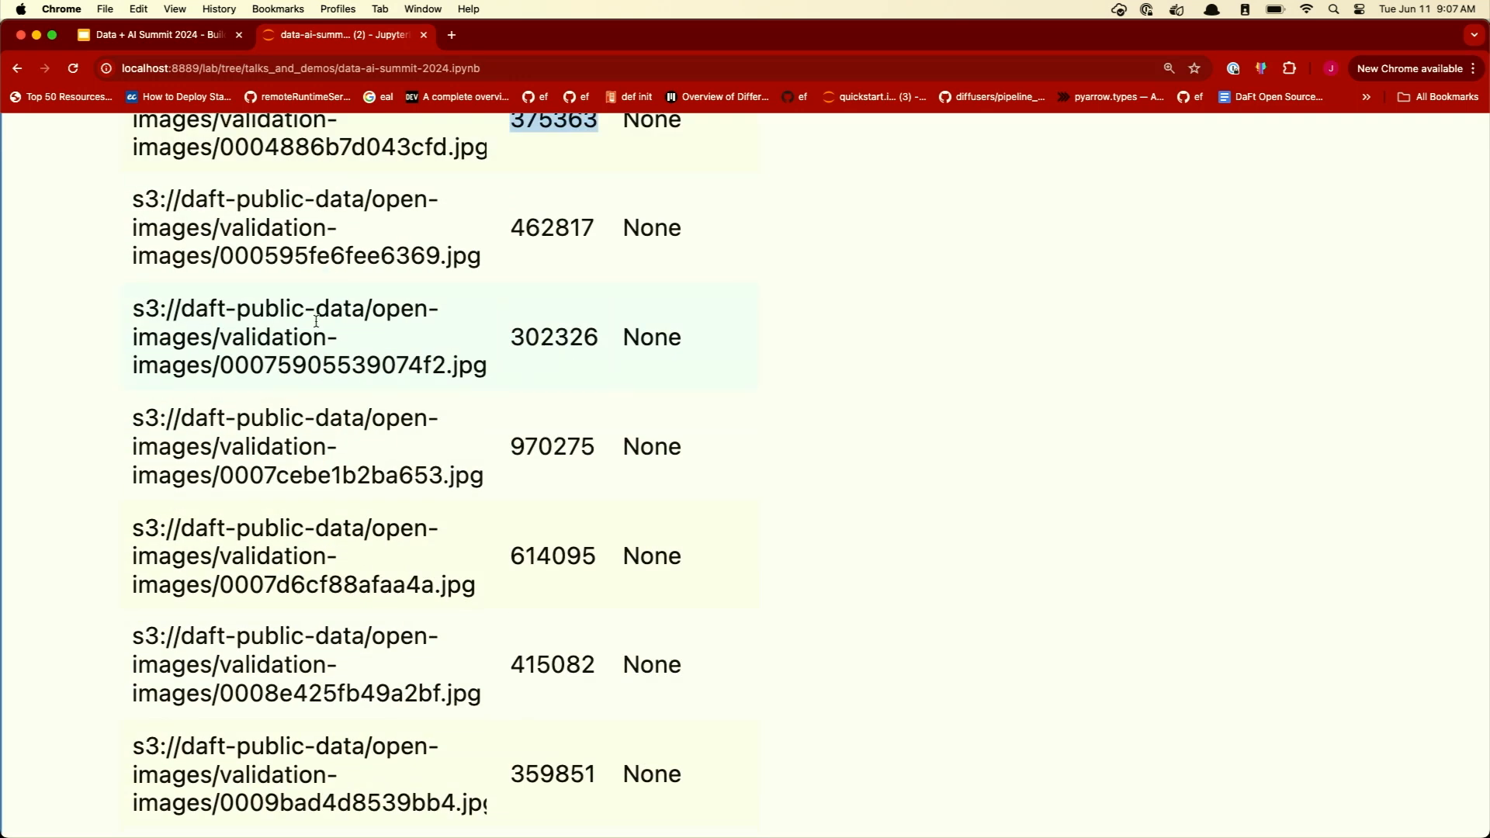
pyautogui.scroll(-3)
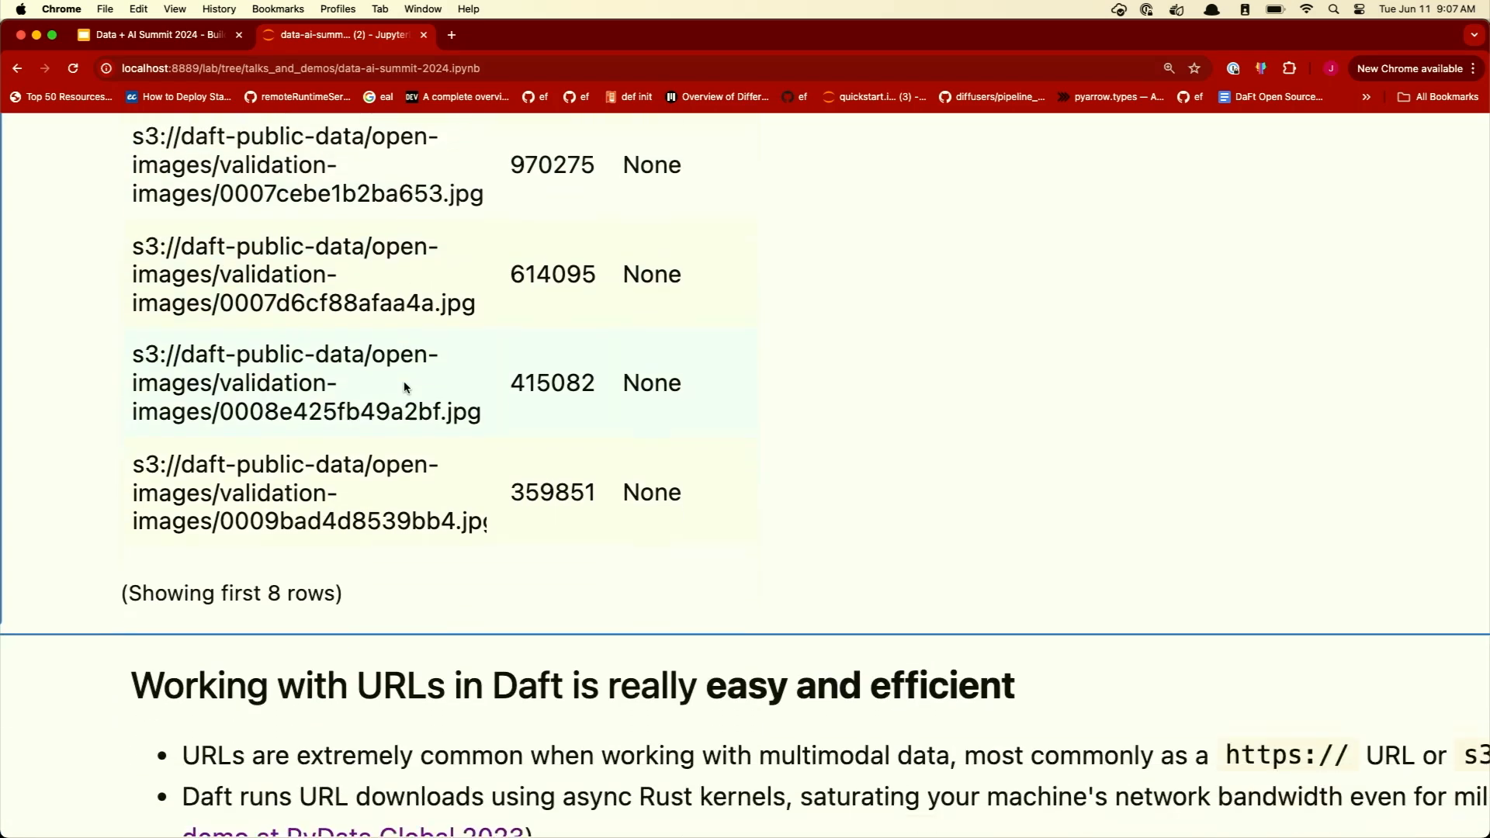
pyautogui.scroll(-3)
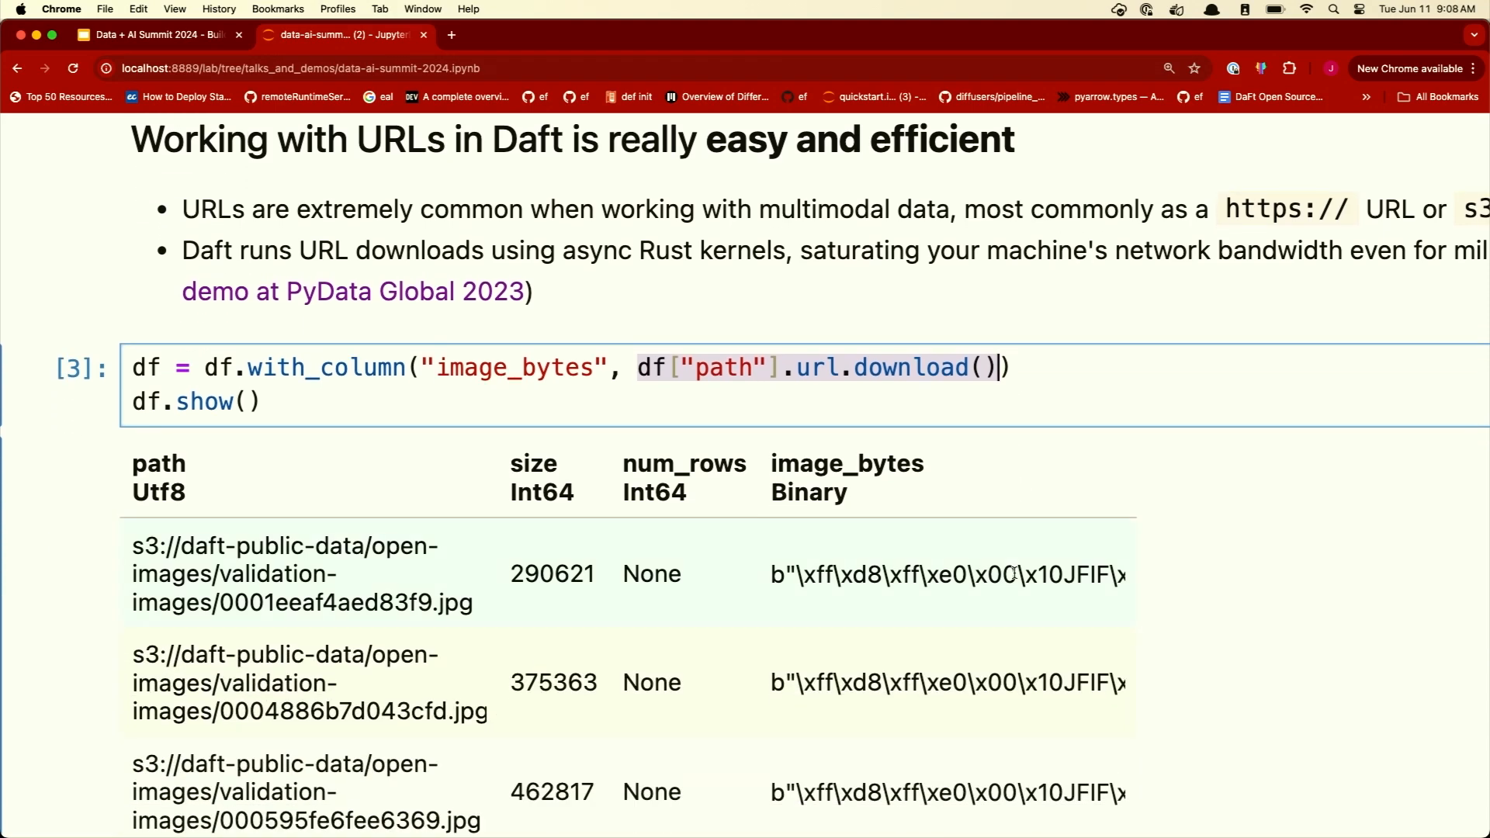
# - Browse the image_bytes output, highlighting the first row's raw JPEG header bytes
pyautogui.scroll(-3)
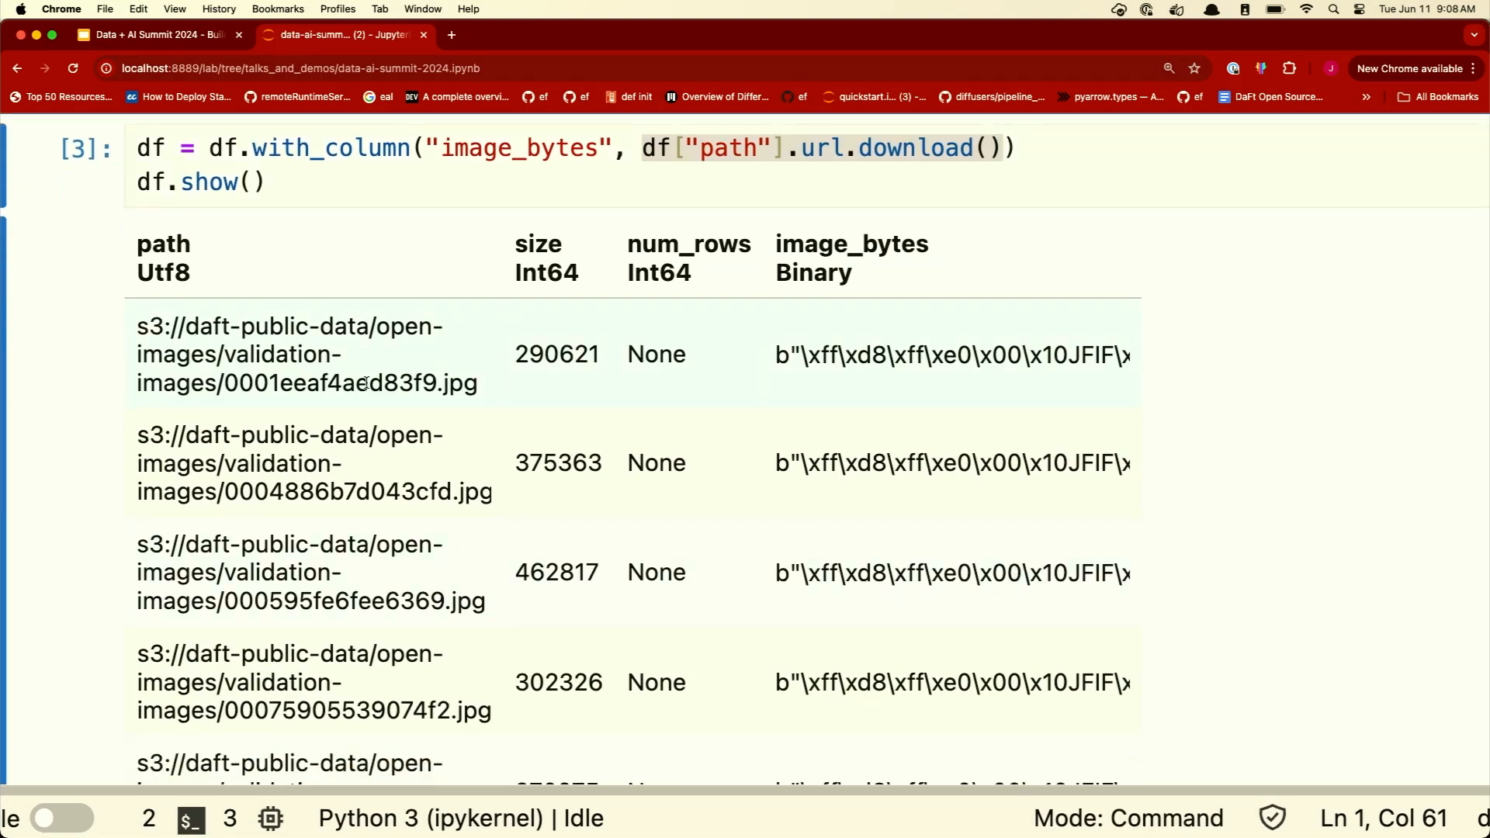
pyautogui.moveTo(805, 354); pyautogui.dragTo(1029, 354)
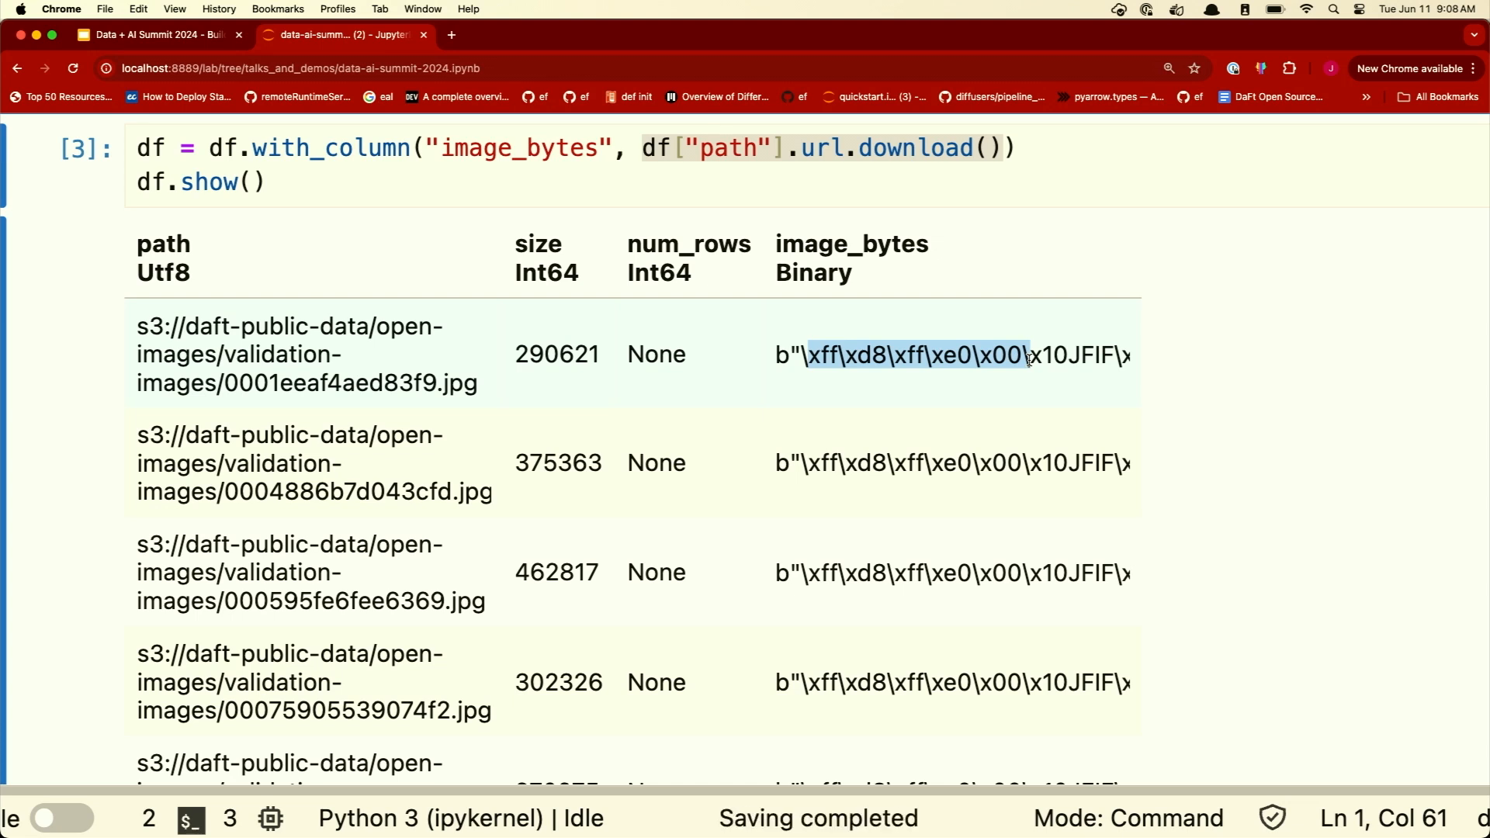
pyautogui.scroll(-3)
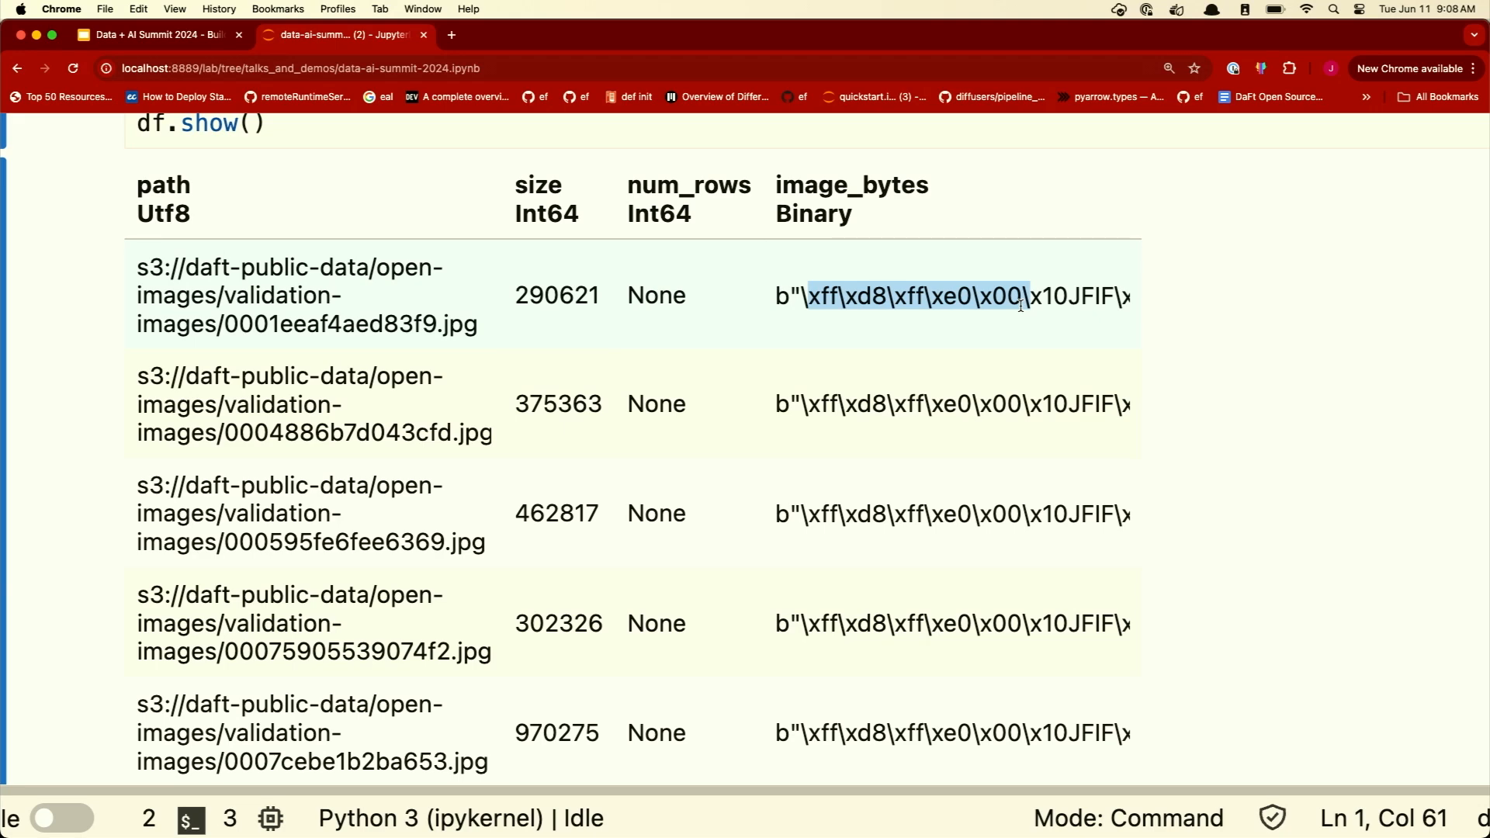
pyautogui.scroll(-3)
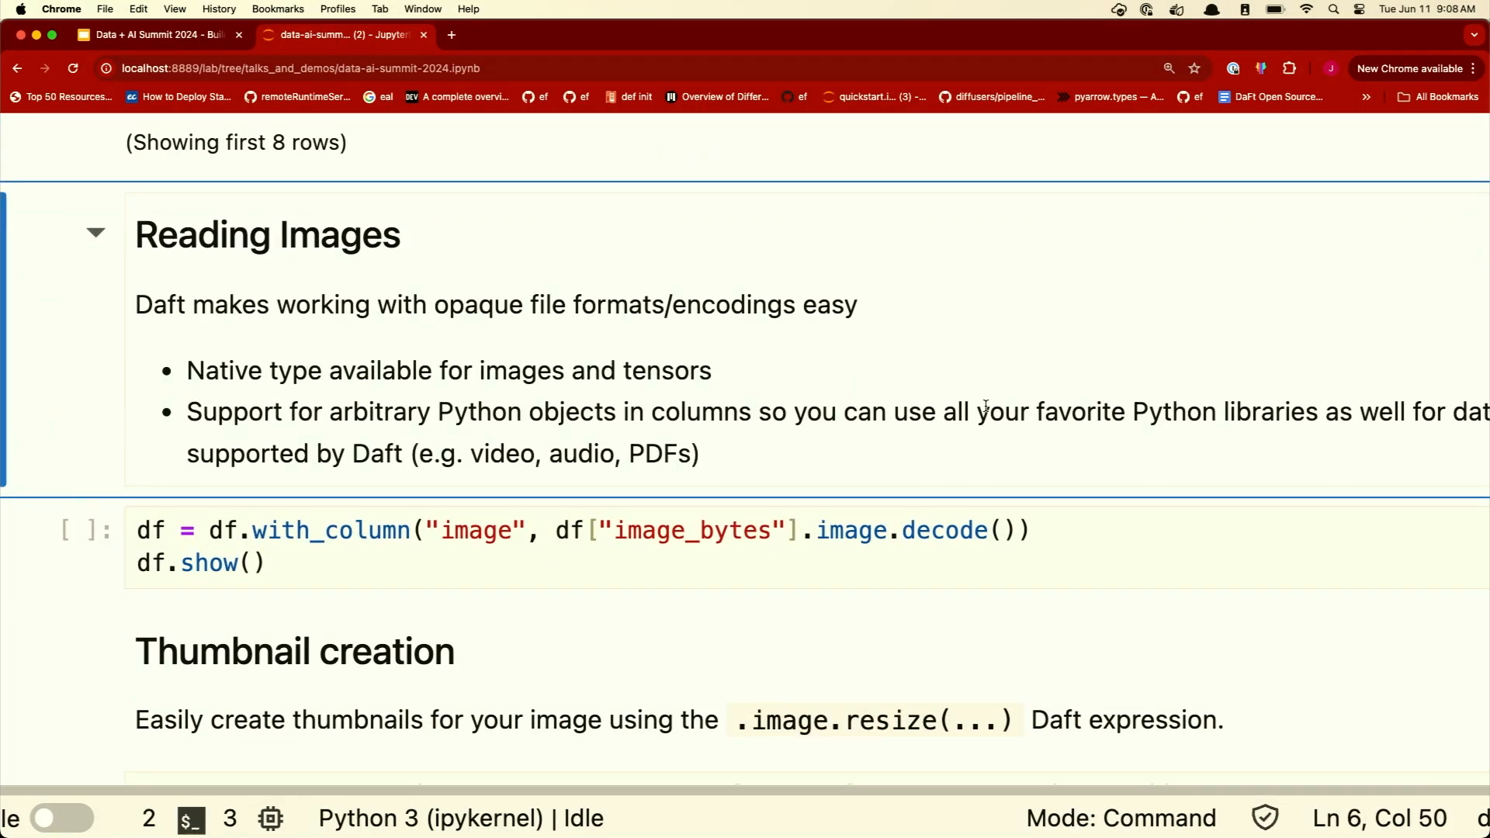
# - Run the image.decode() cell and scroll through the new decoded image column of photos
pyautogui.scroll(-3)
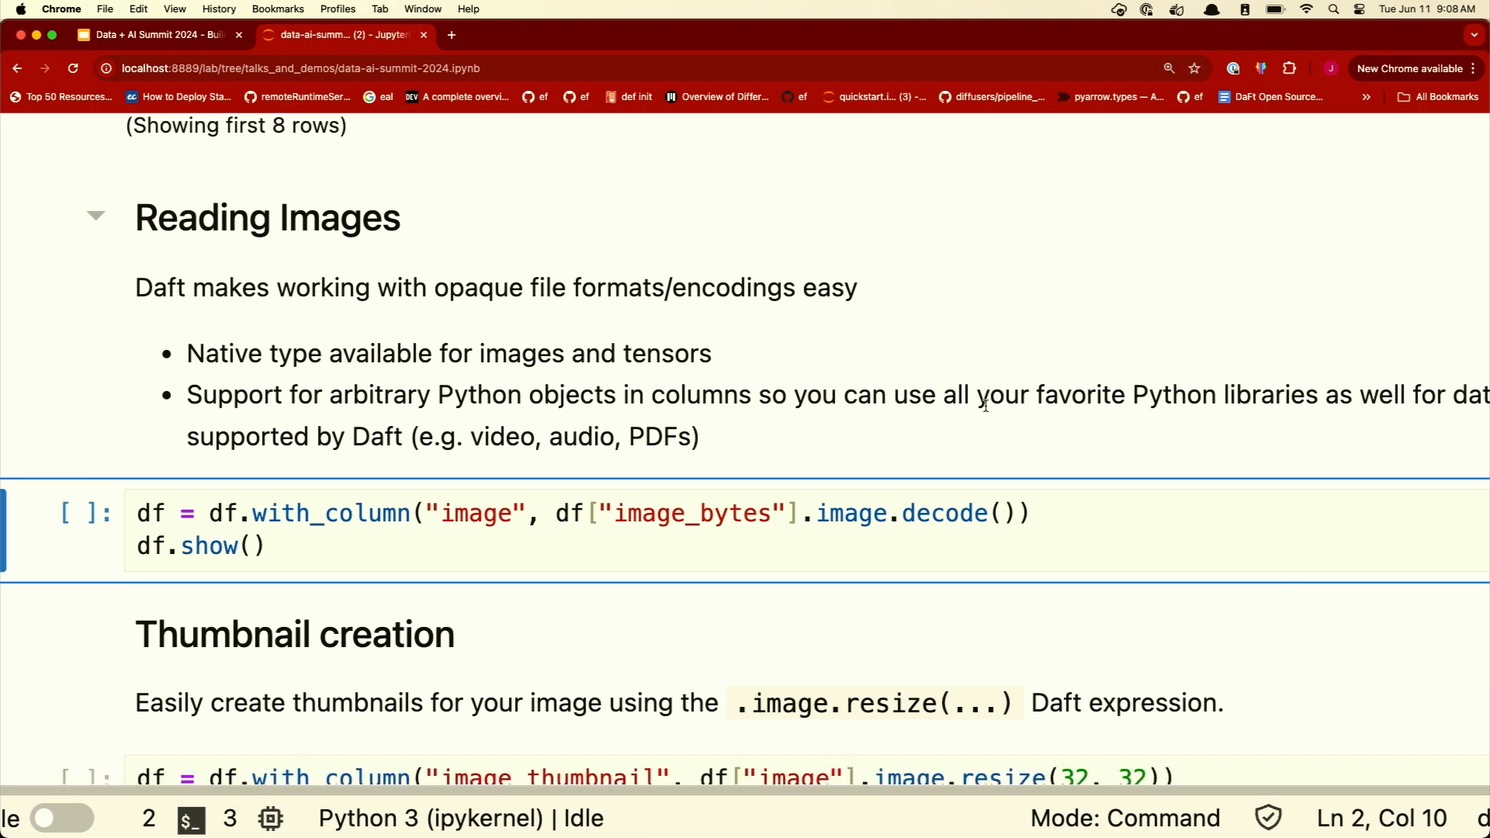
pyautogui.scroll(-3)
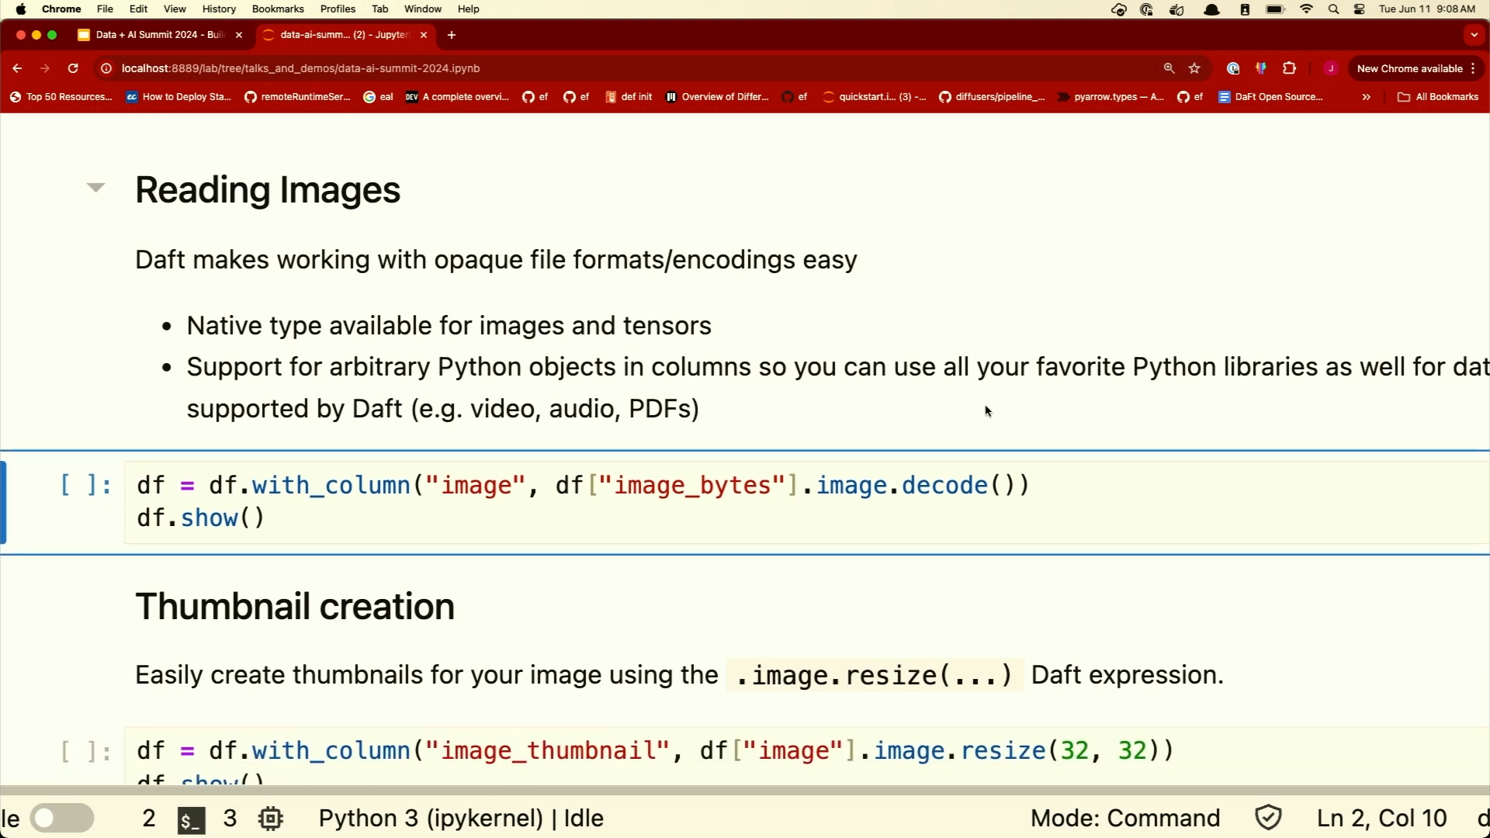
pyautogui.doubleClick(475, 485)
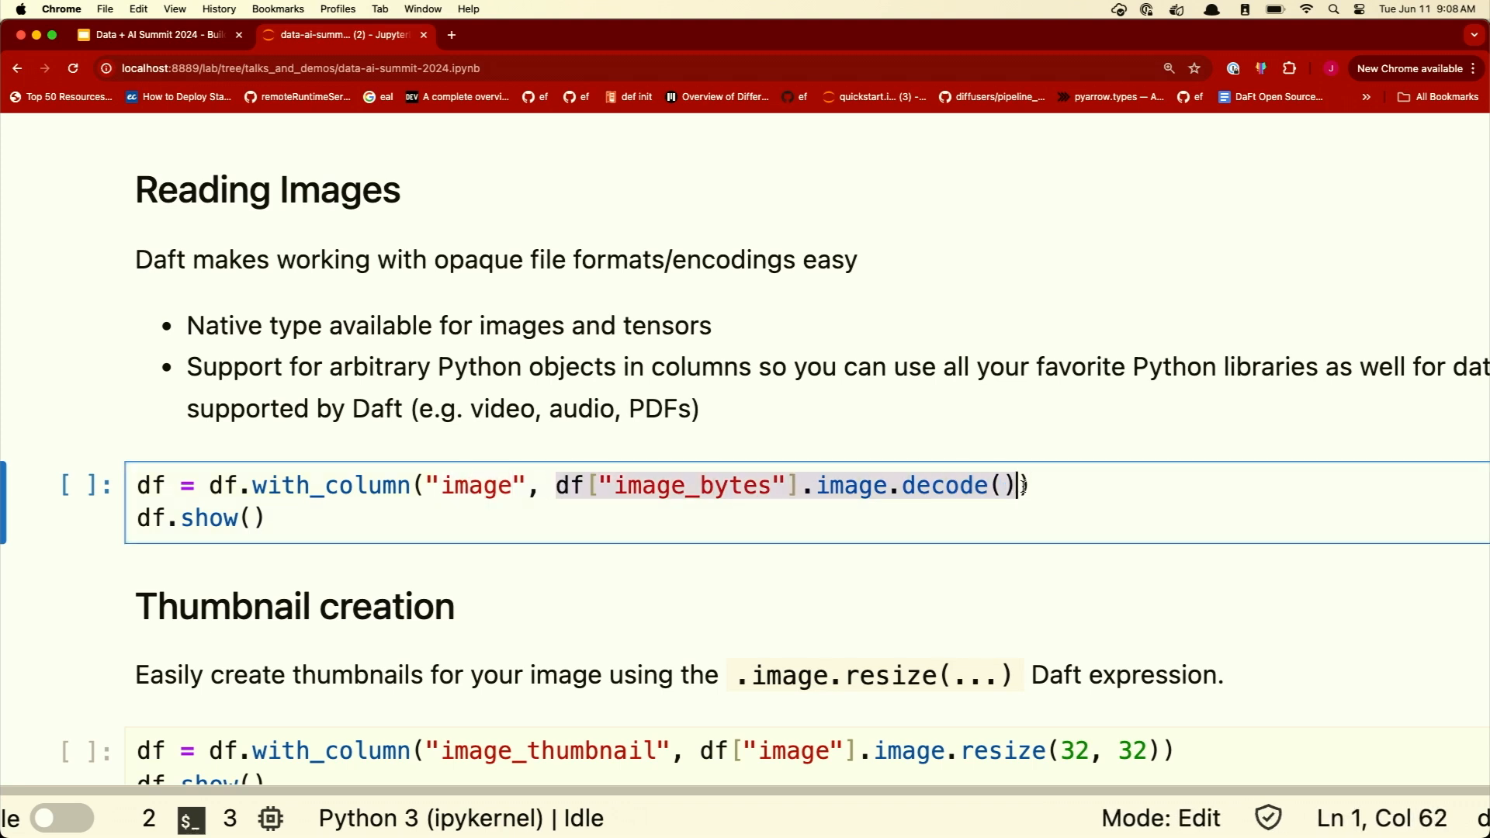
pyautogui.moveTo(879, 497)
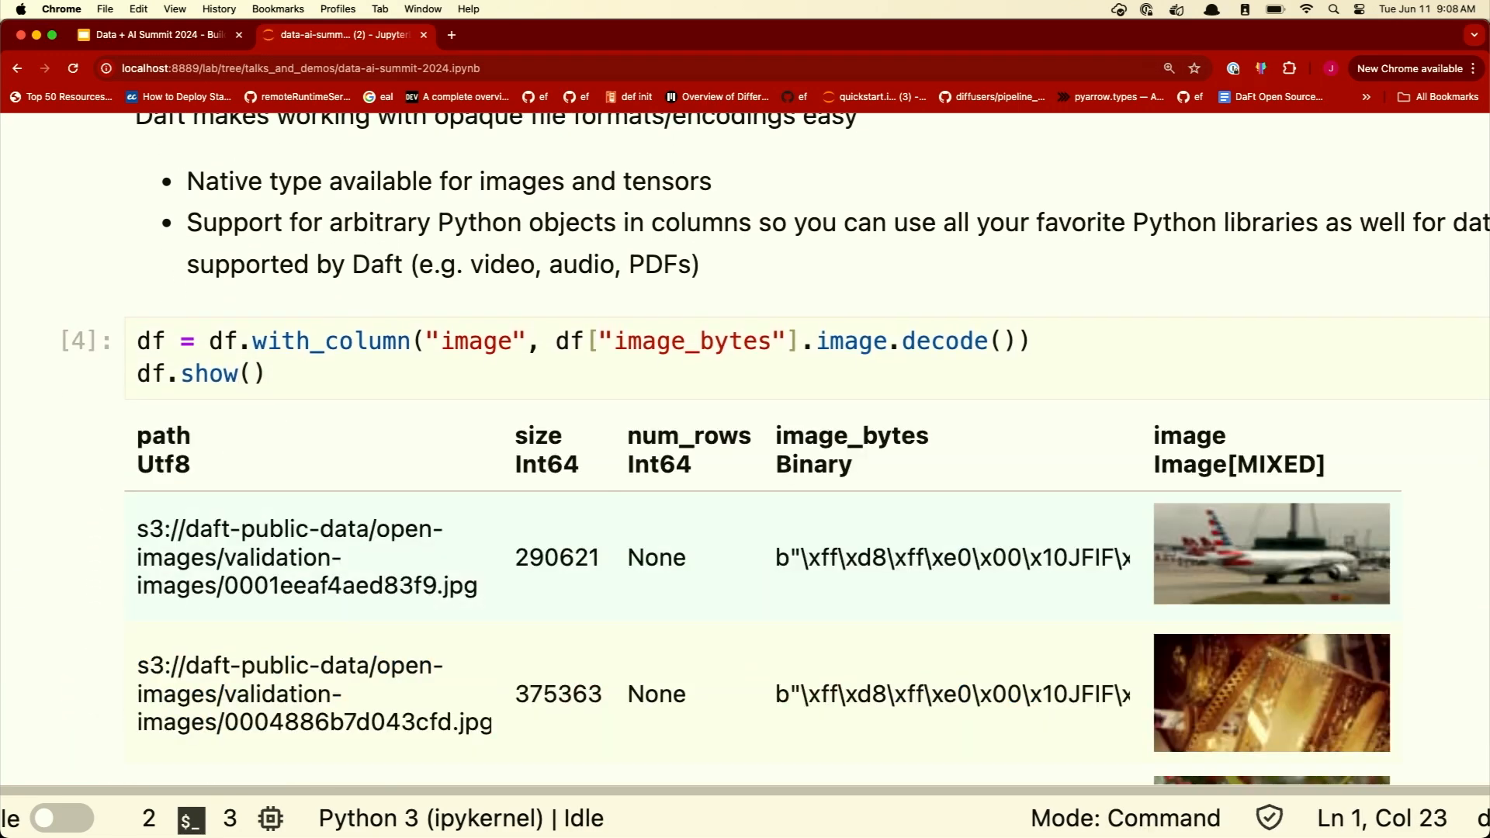
pyautogui.scroll(-3)
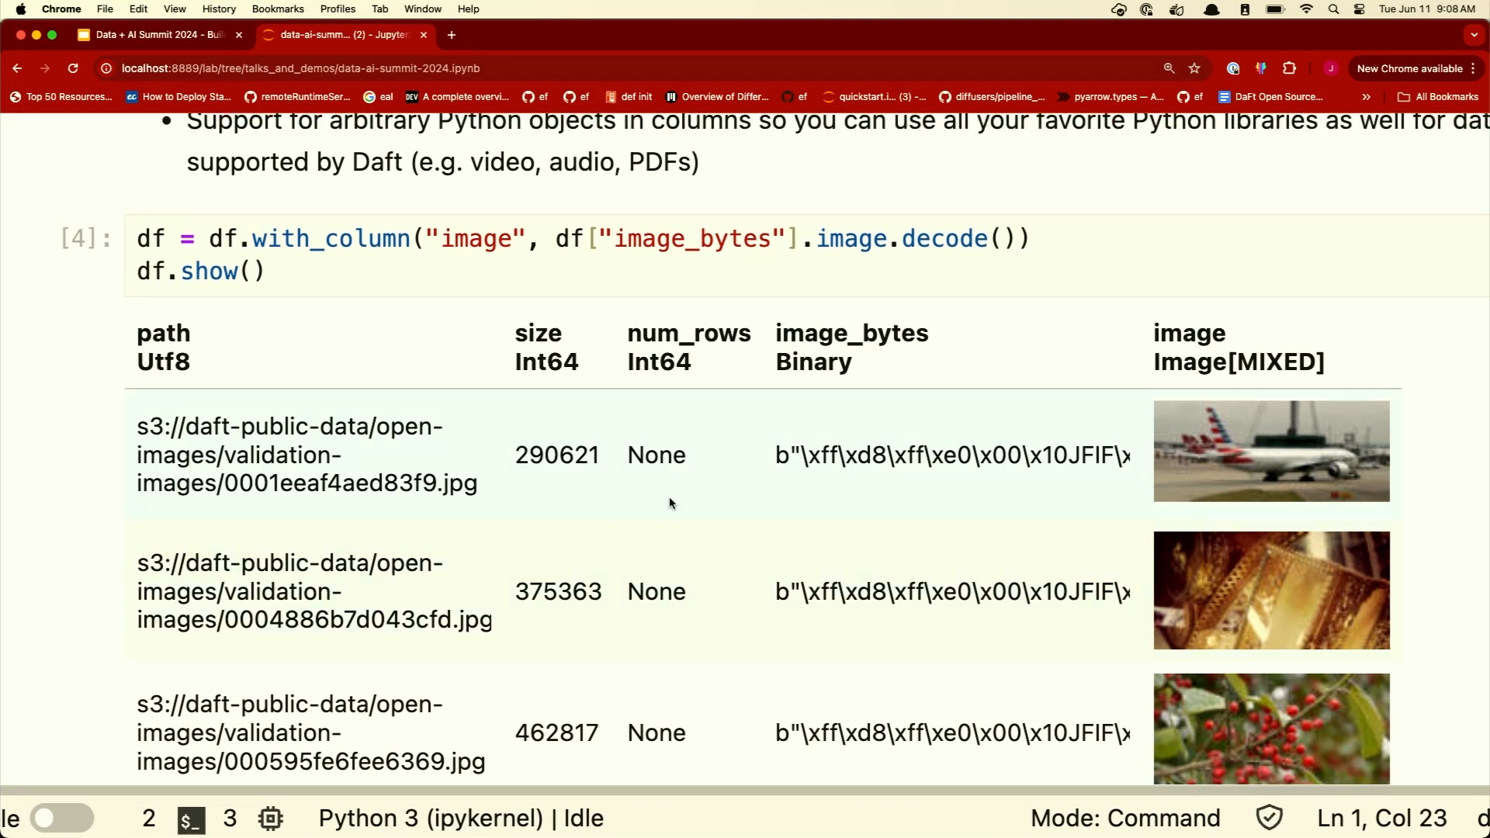
pyautogui.scroll(-3)
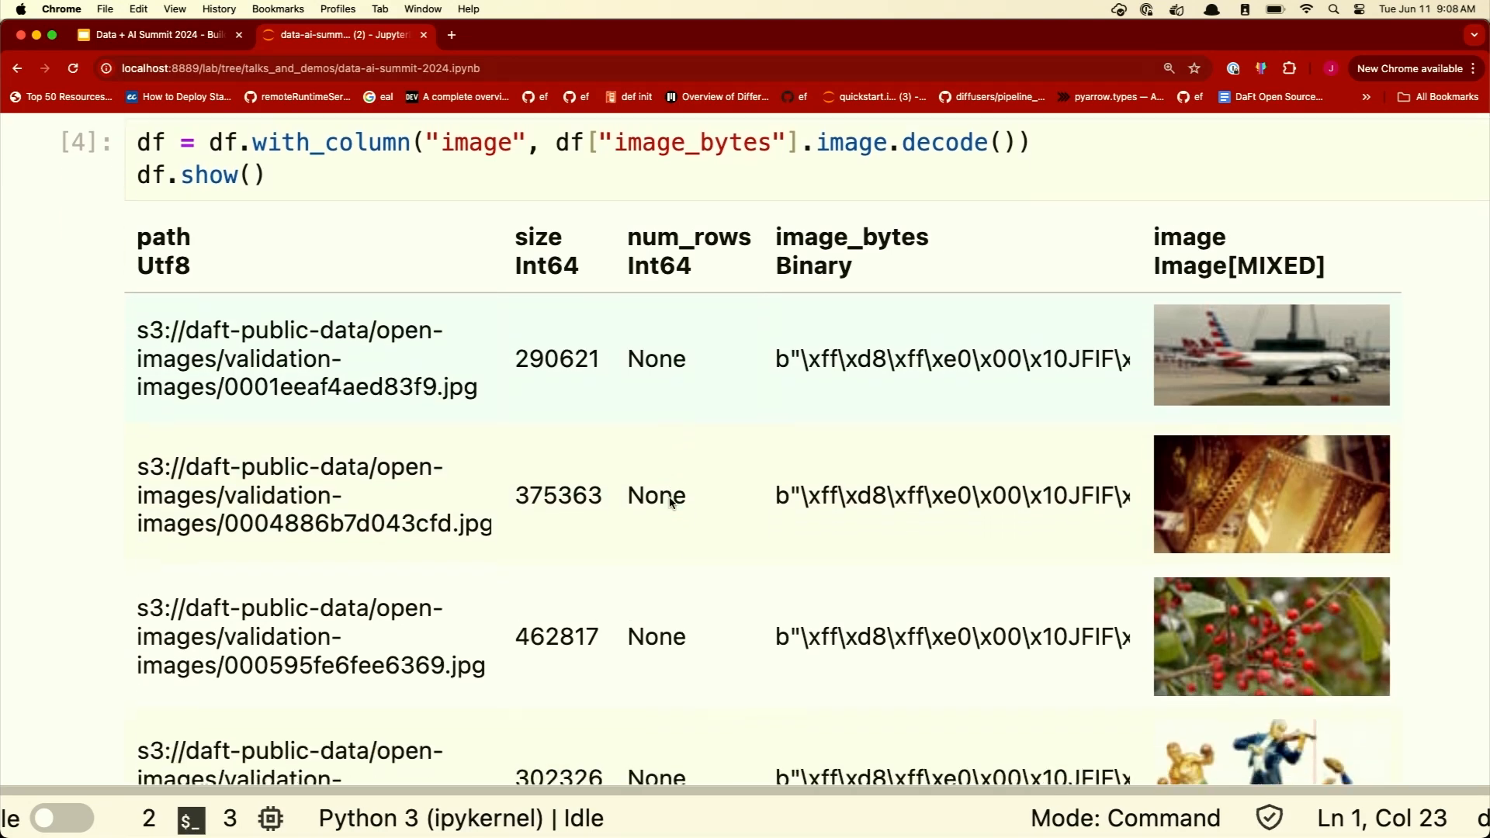
pyautogui.scroll(-3)
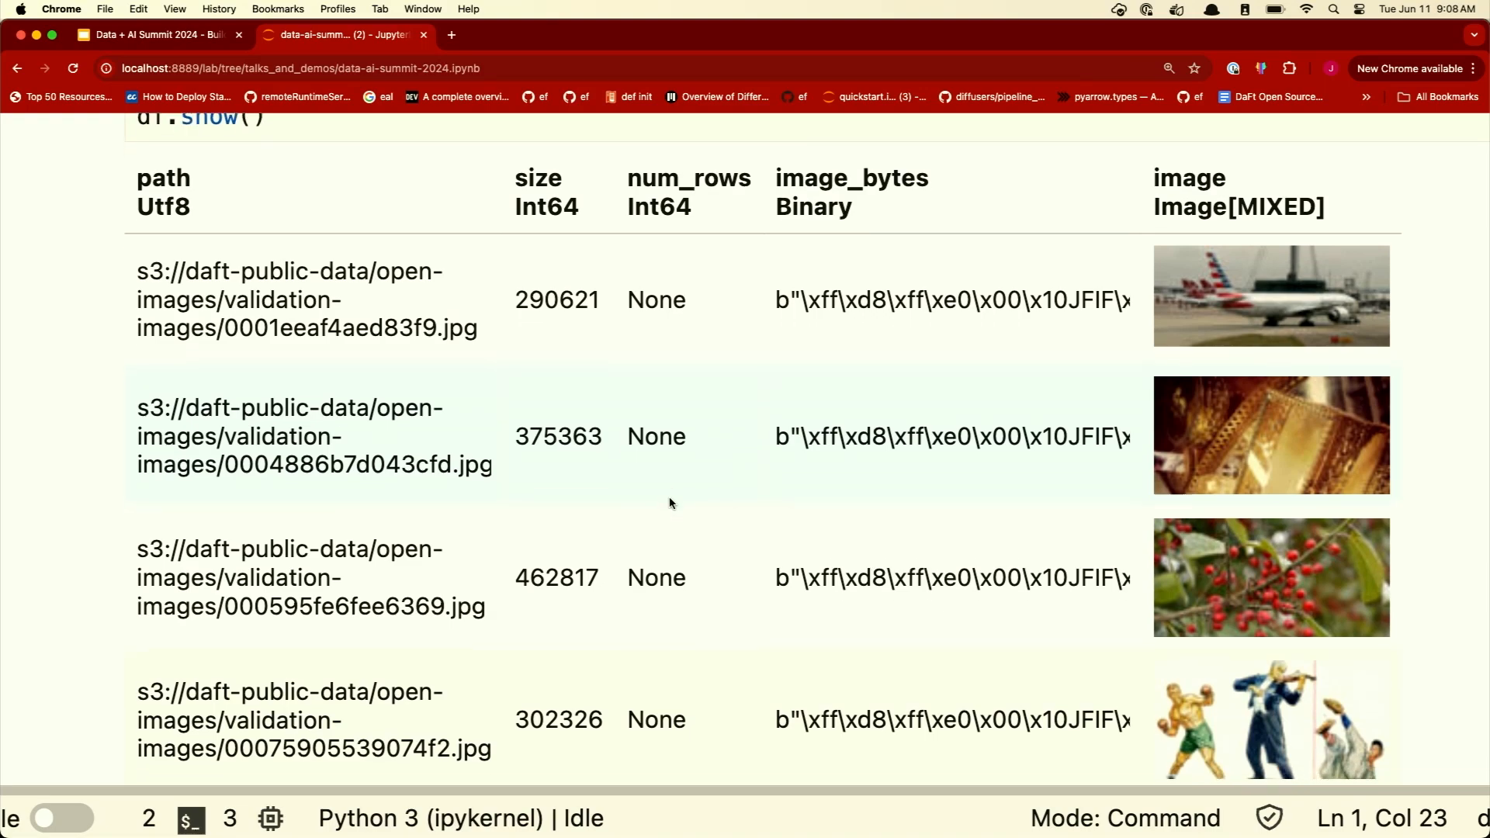
pyautogui.scroll(-3)
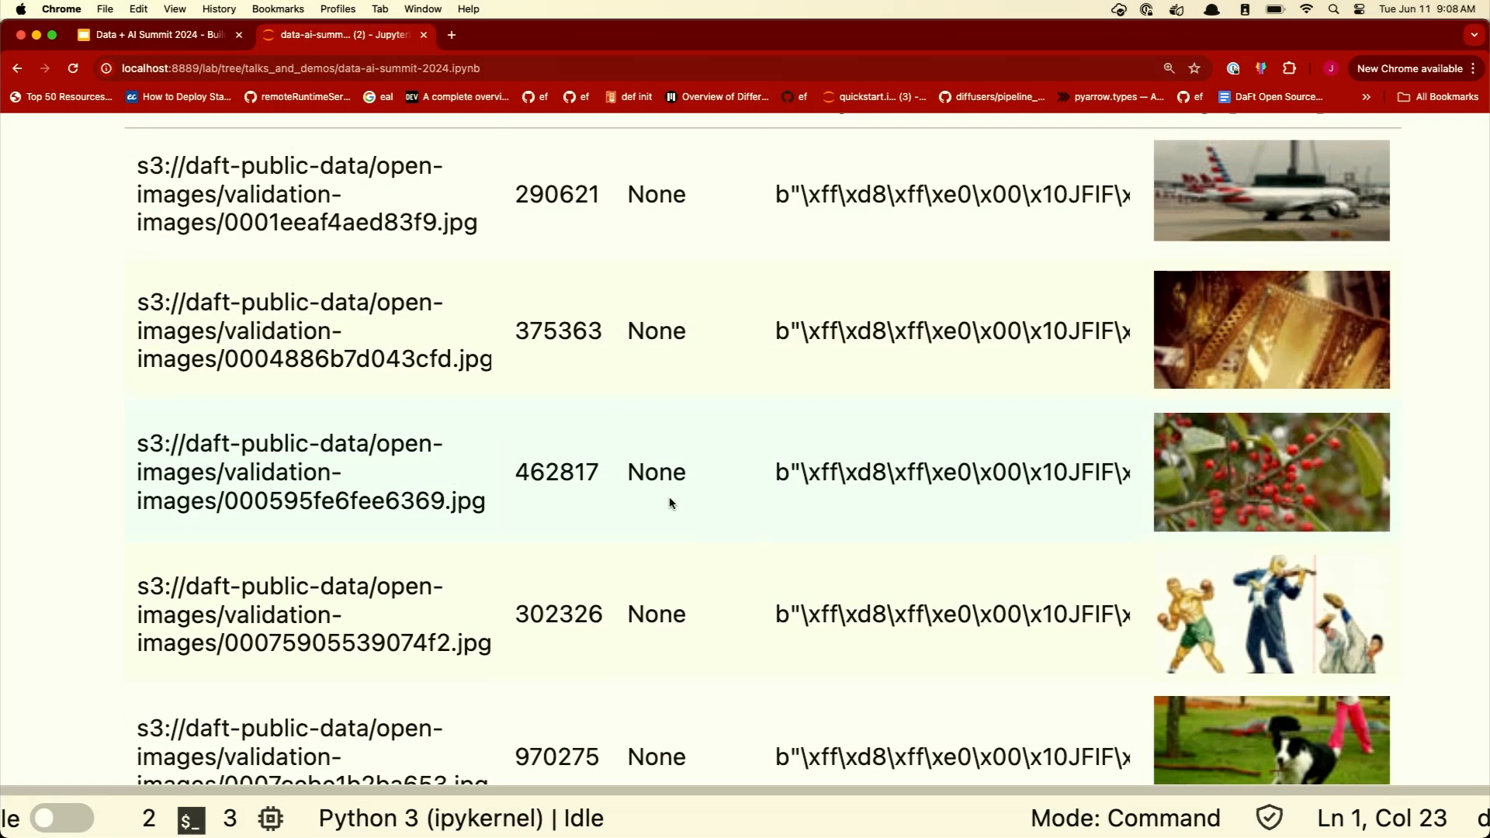
pyautogui.scroll(-3)
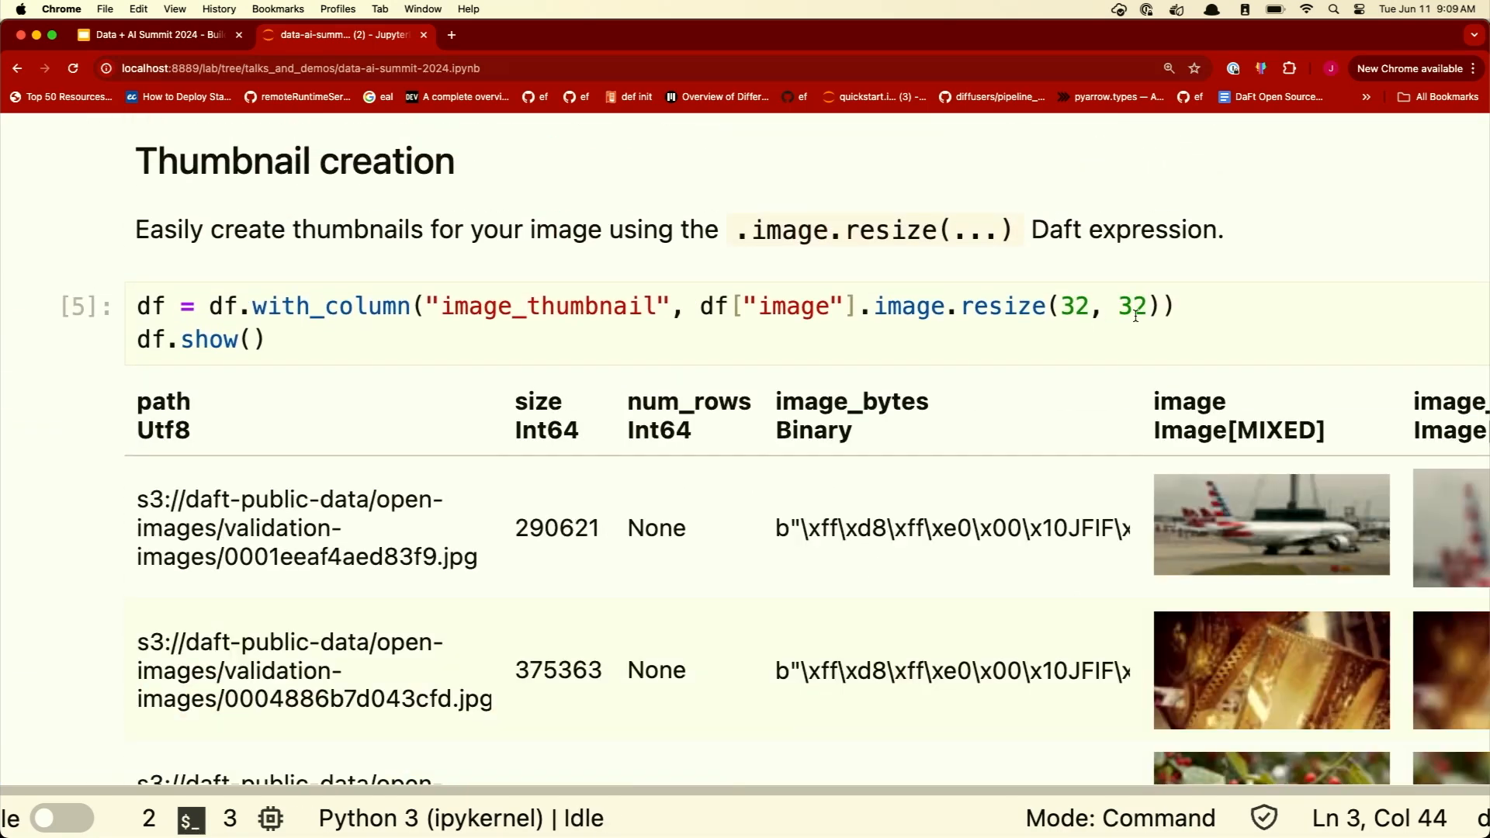
# - Scroll past the 32×32 thumbnail output to the 'Running multimodal LLMs' heading
pyautogui.scroll(-3)
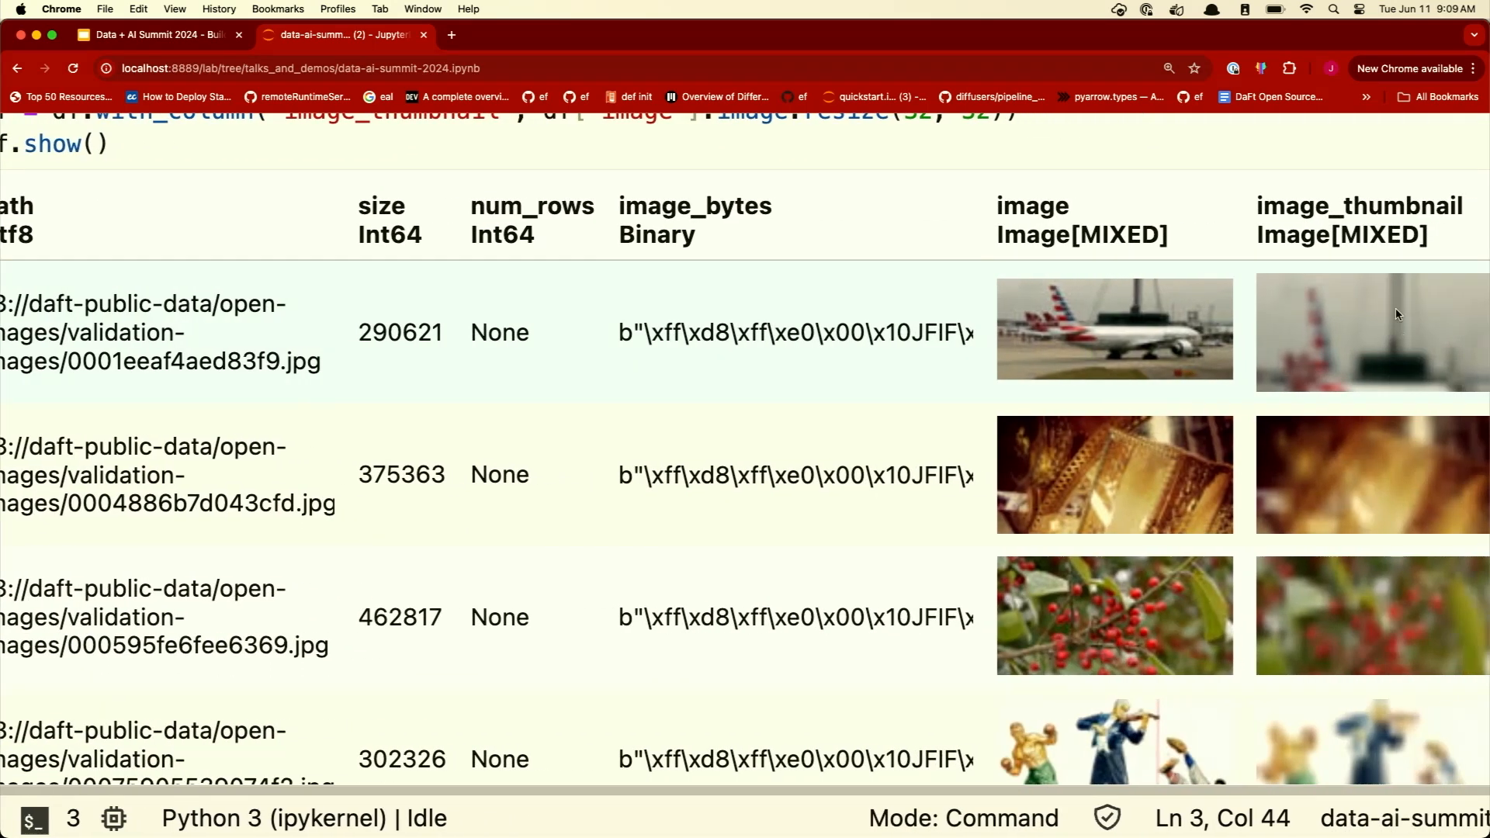
pyautogui.scroll(-3)
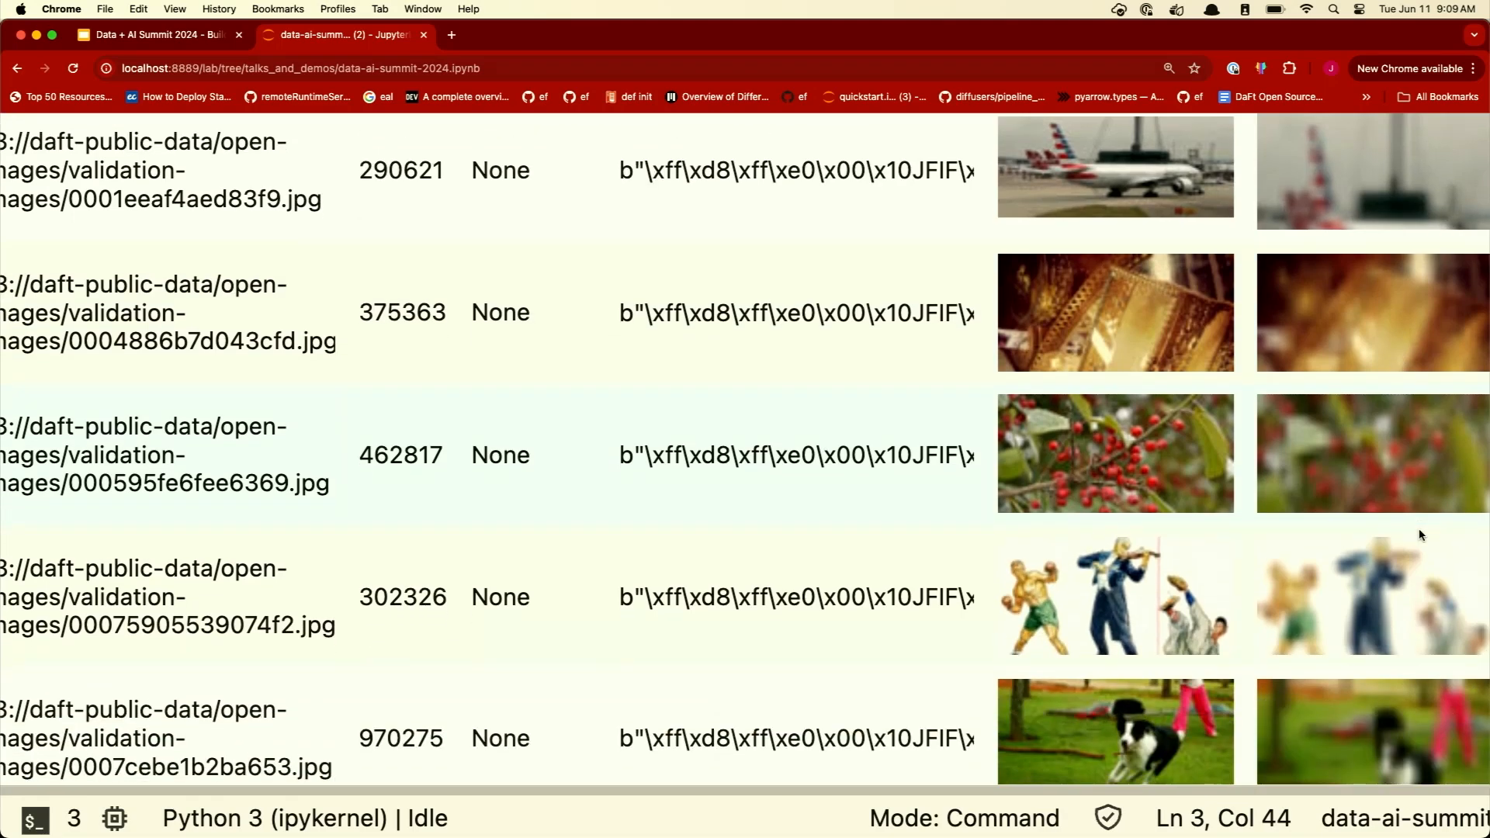
pyautogui.scroll(-3)
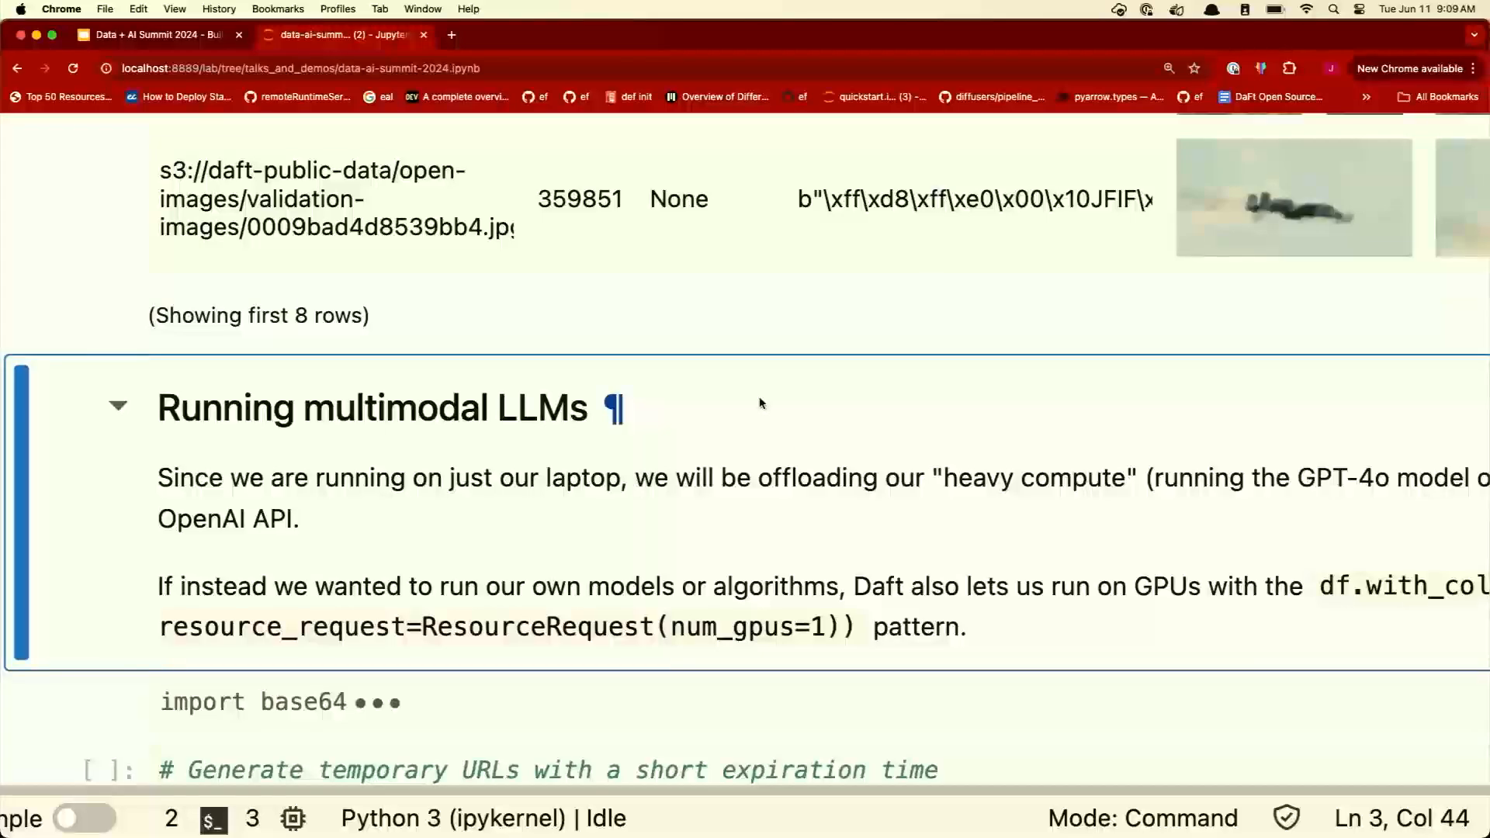
# - Run the with_column cell adding image_urls, gpt_results and description columns, showing 3 rows
pyautogui.click(284, 702)
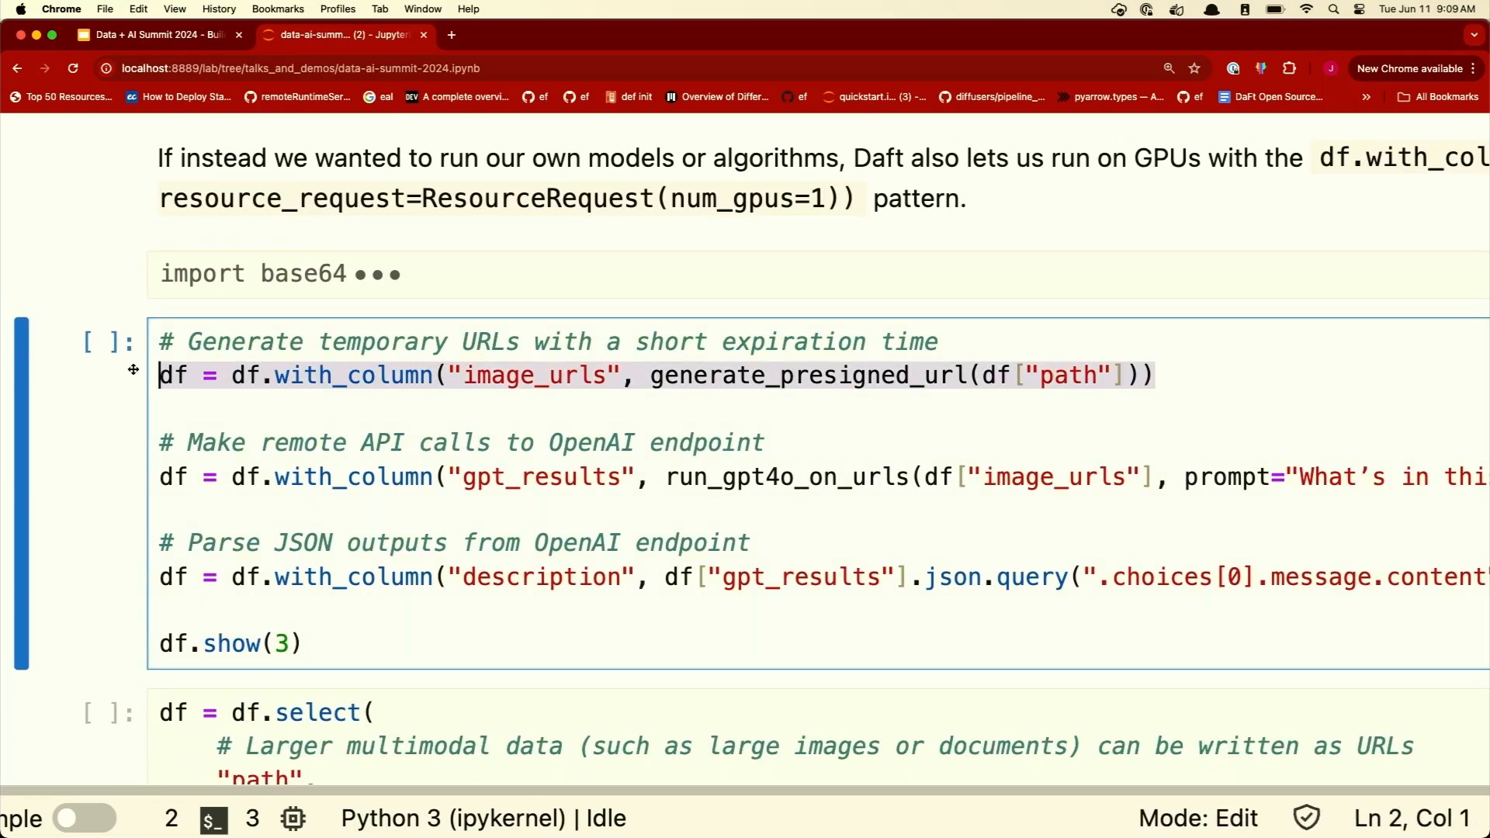
pyautogui.moveTo(815, 327)
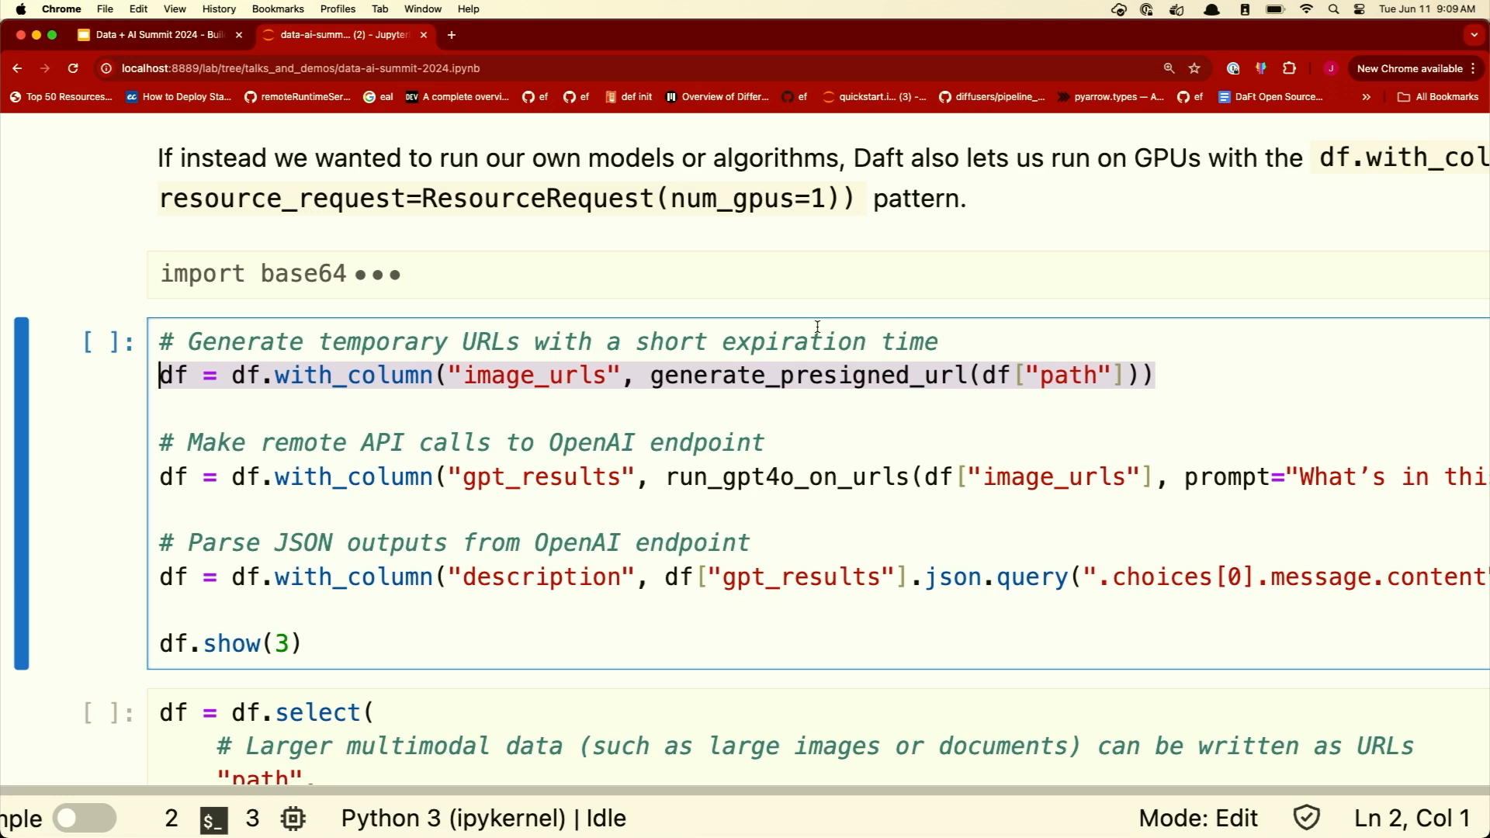
pyautogui.moveTo(491, 400)
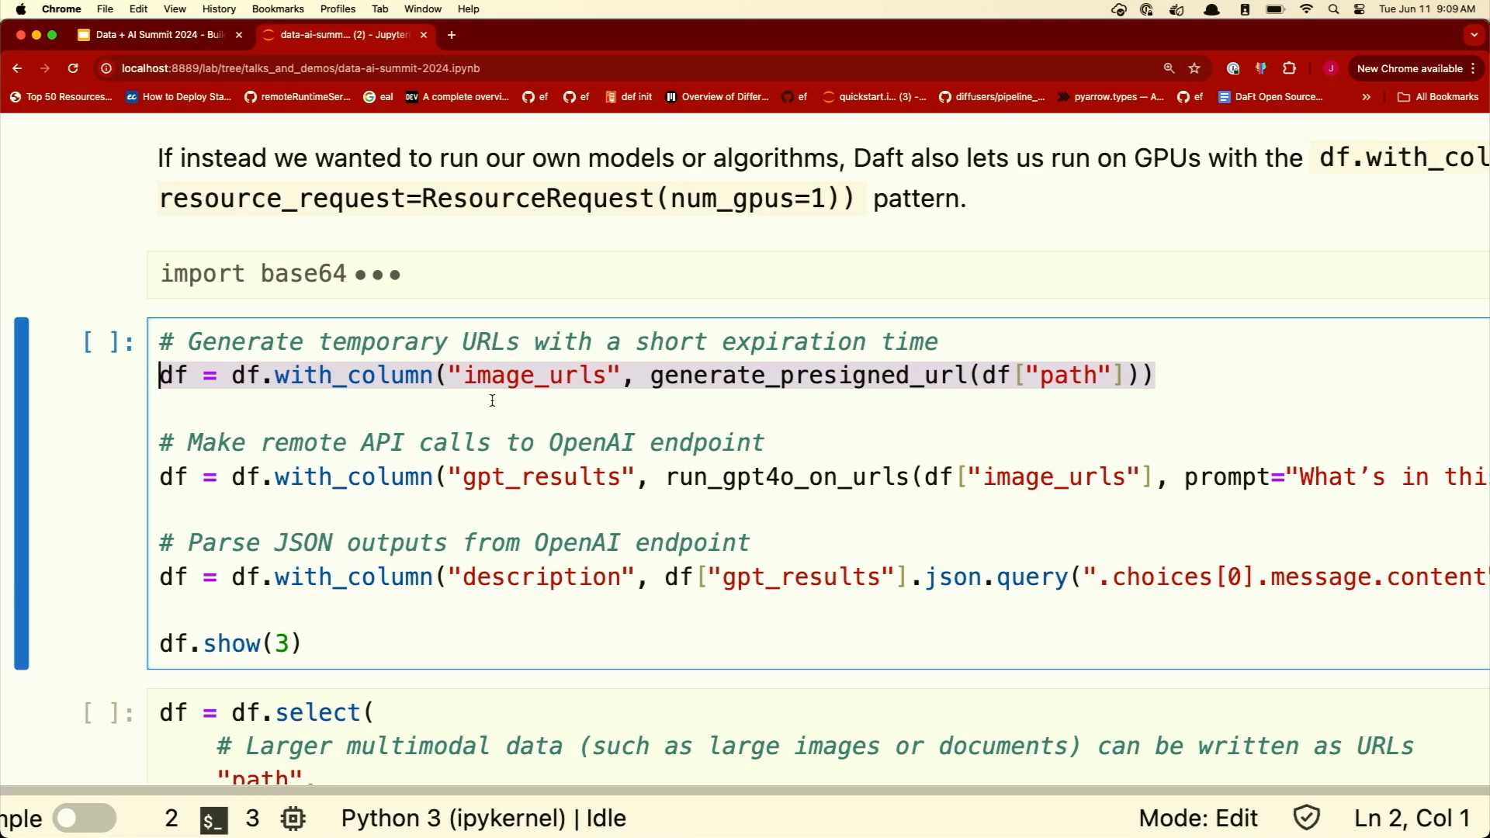
pyautogui.press('shift+enter')
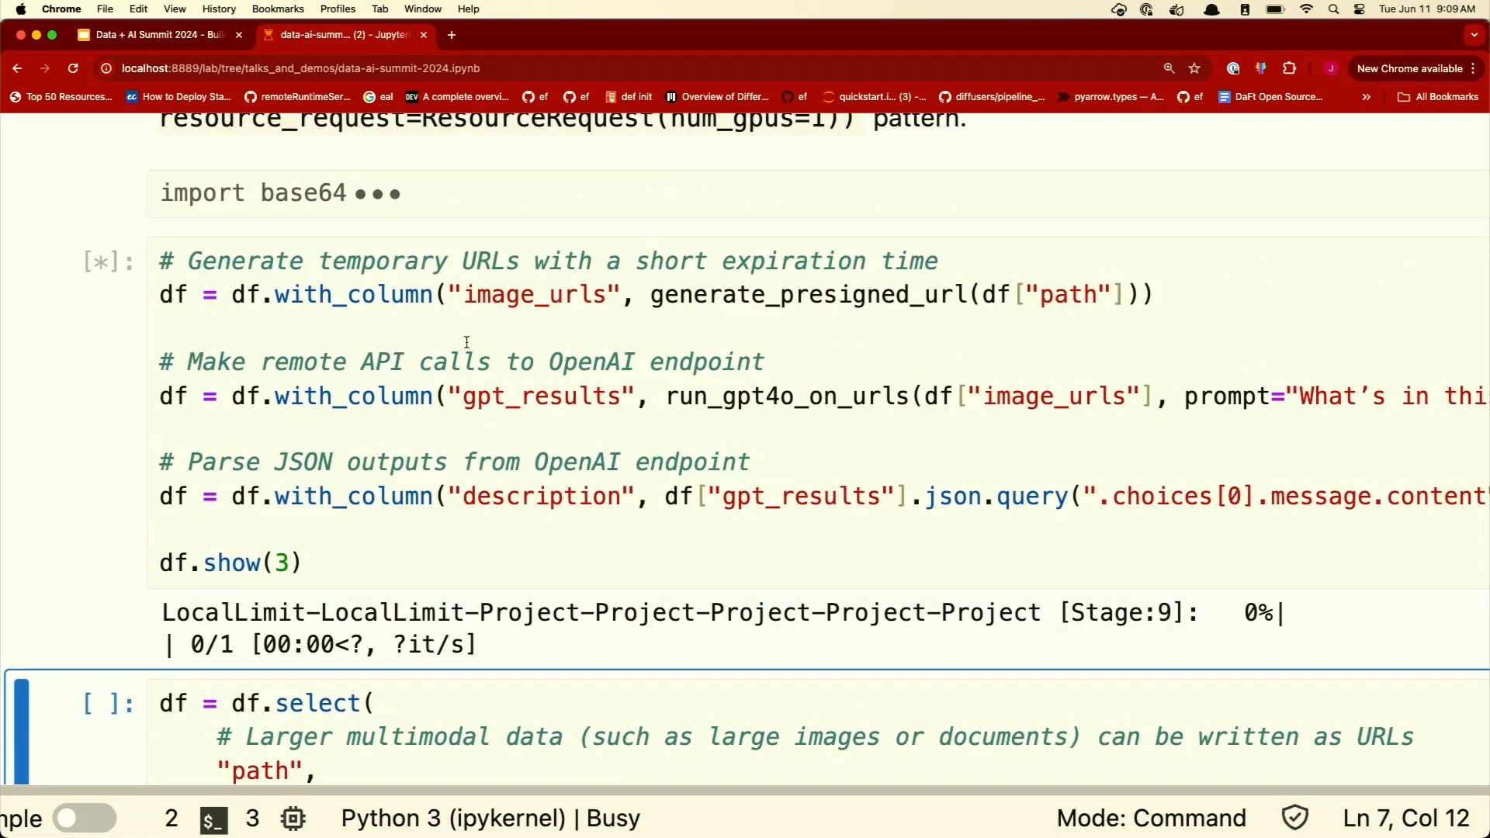
pyautogui.doubleClick(784, 396)
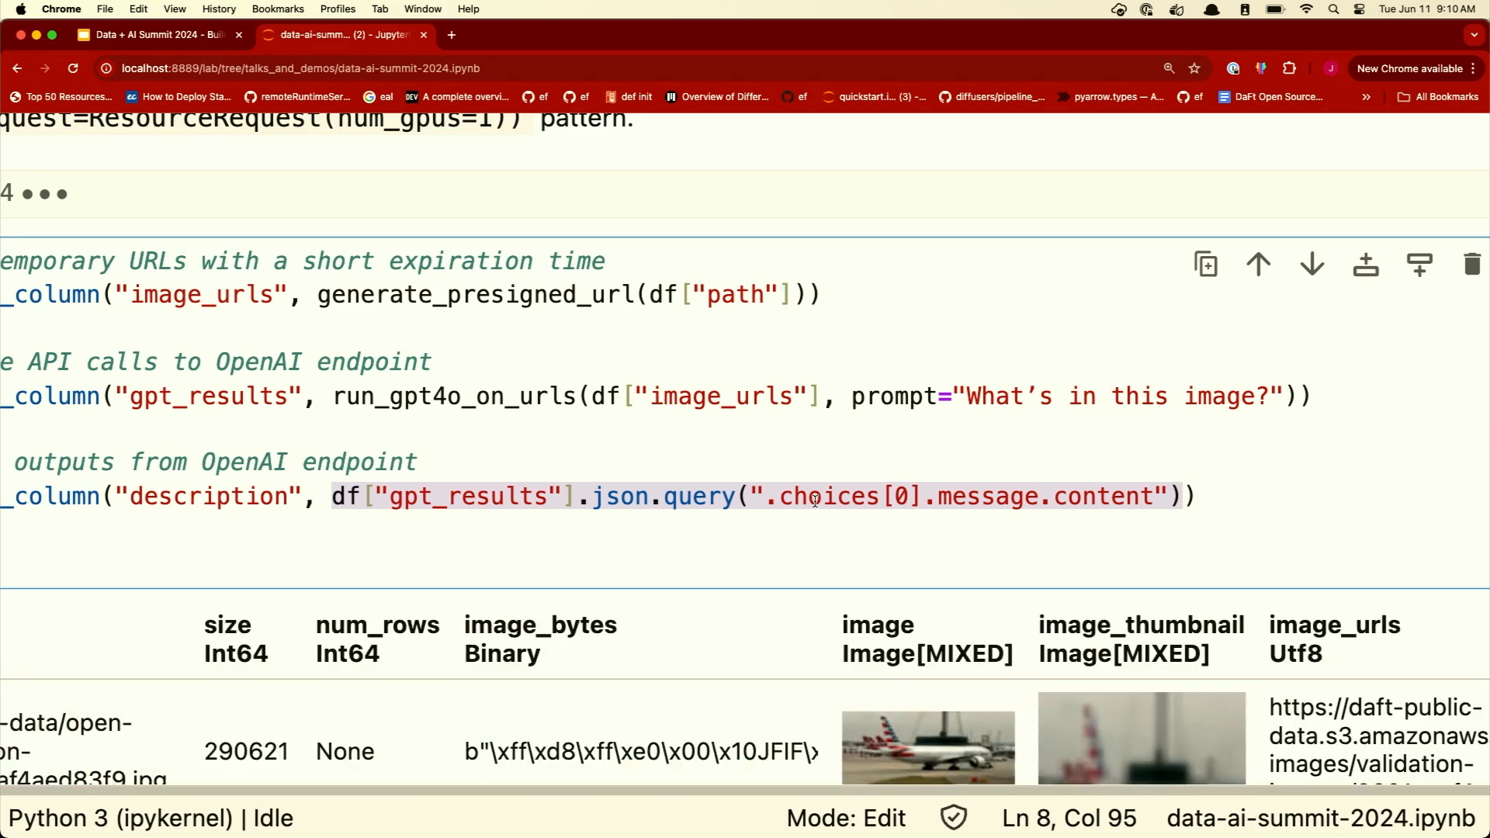
pyautogui.press('cmd+s')
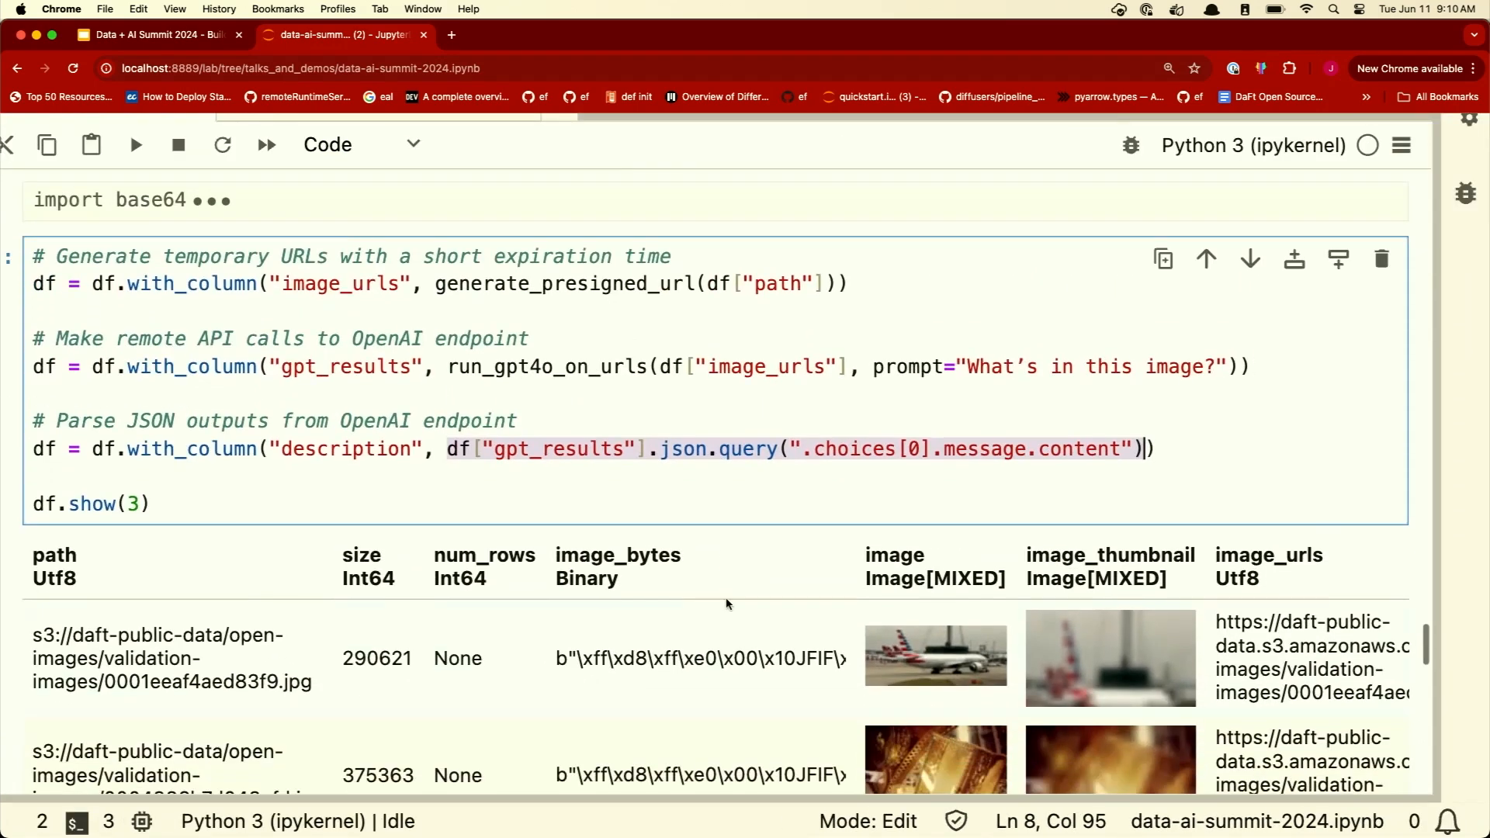
pyautogui.scroll(-3)
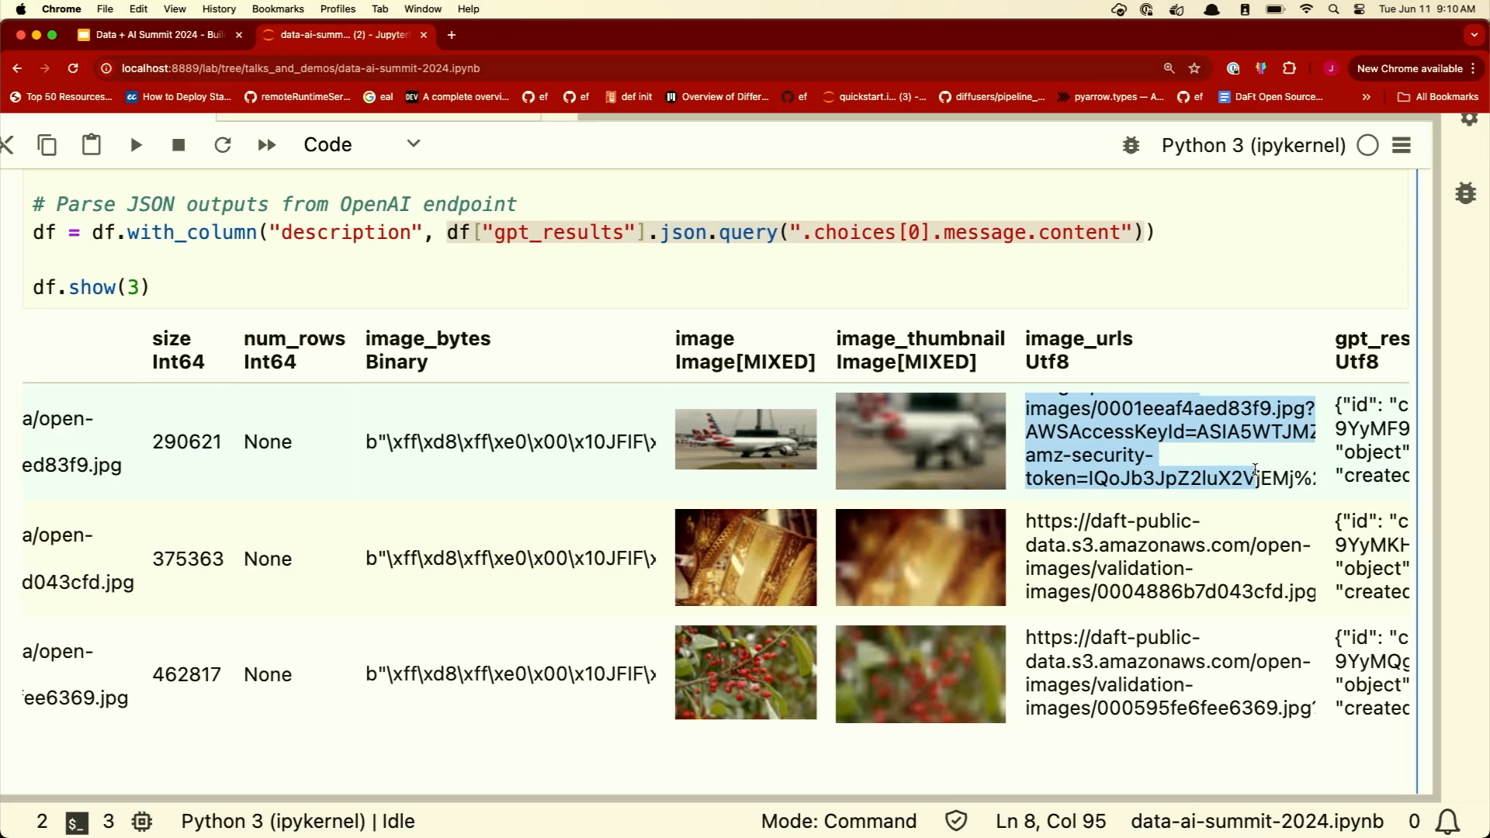
pyautogui.hscroll(3)
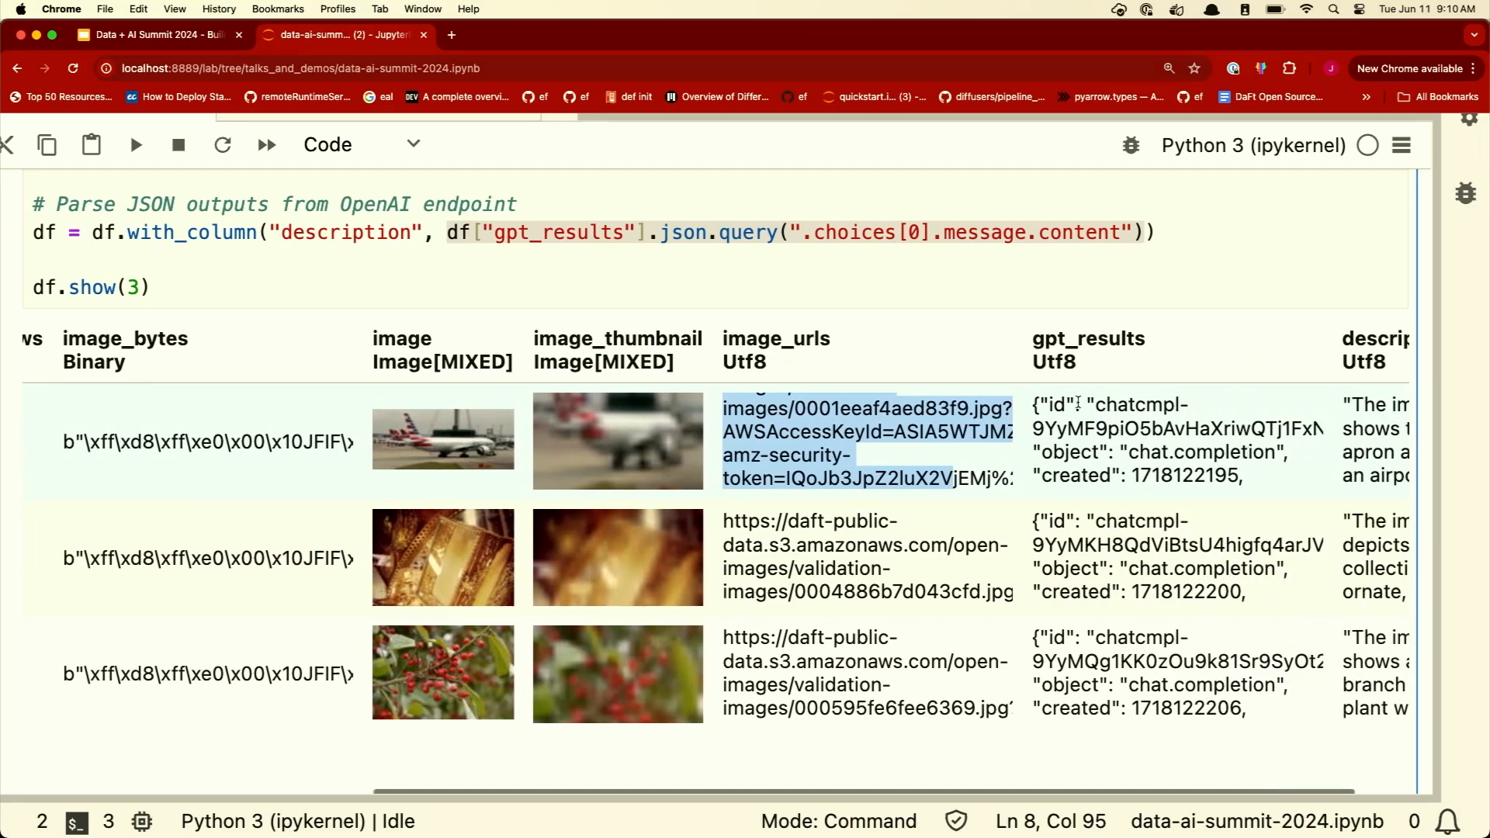
pyautogui.scroll(-3)
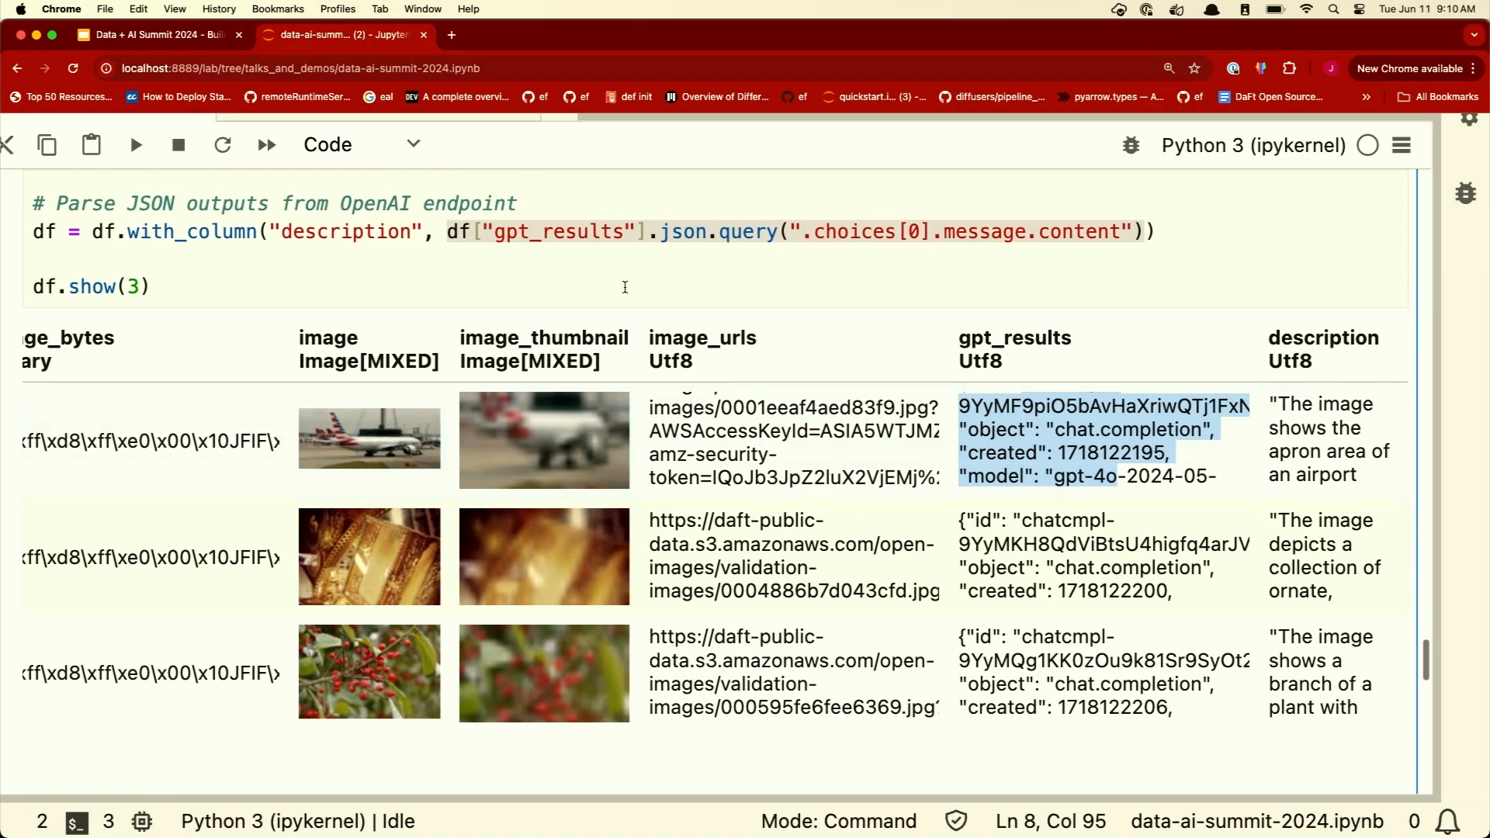
pyautogui.click(727, 232)
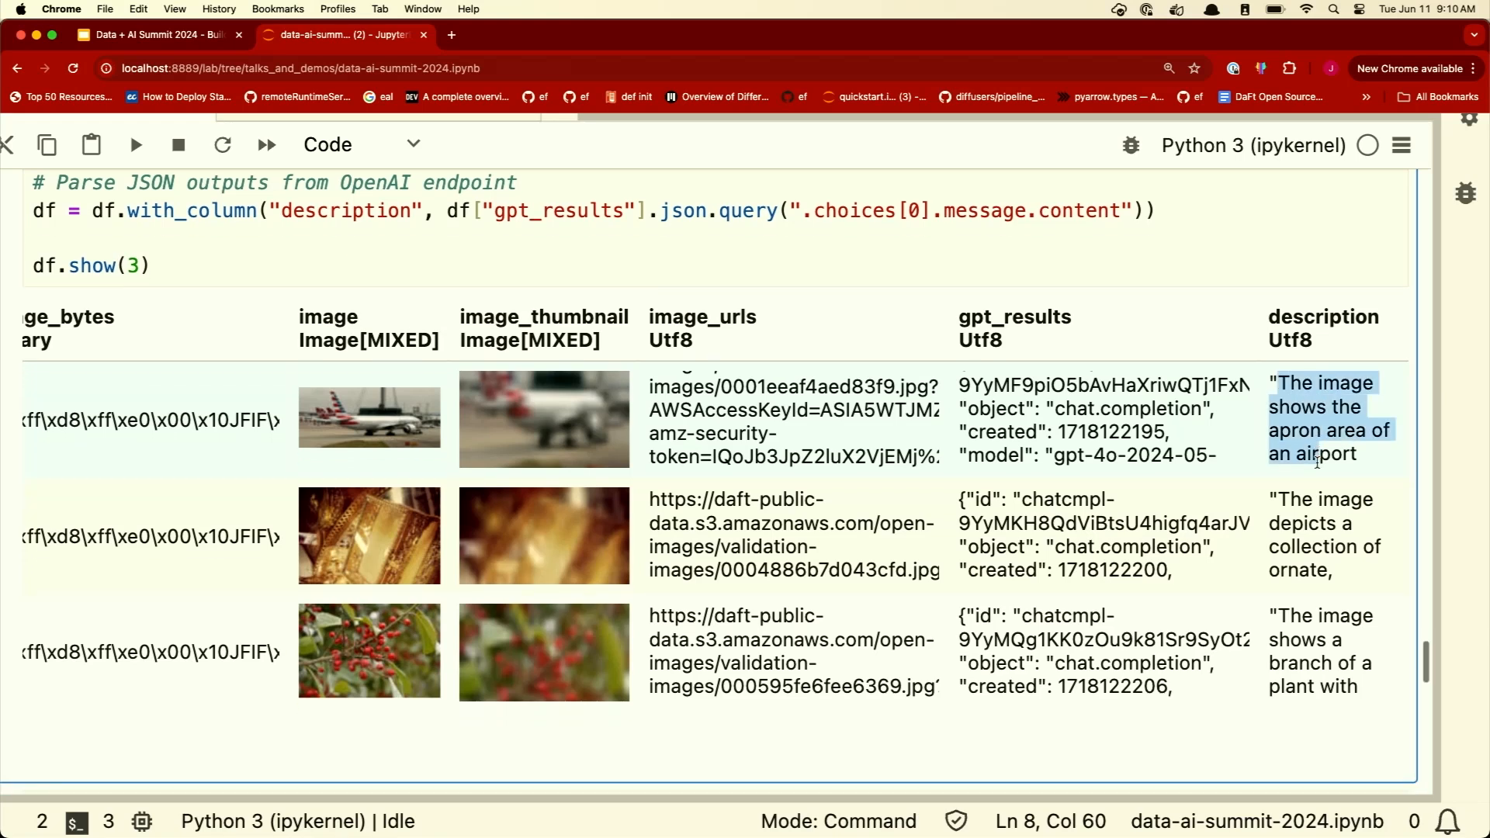
pyautogui.scroll(-3)
pyautogui.write('df')
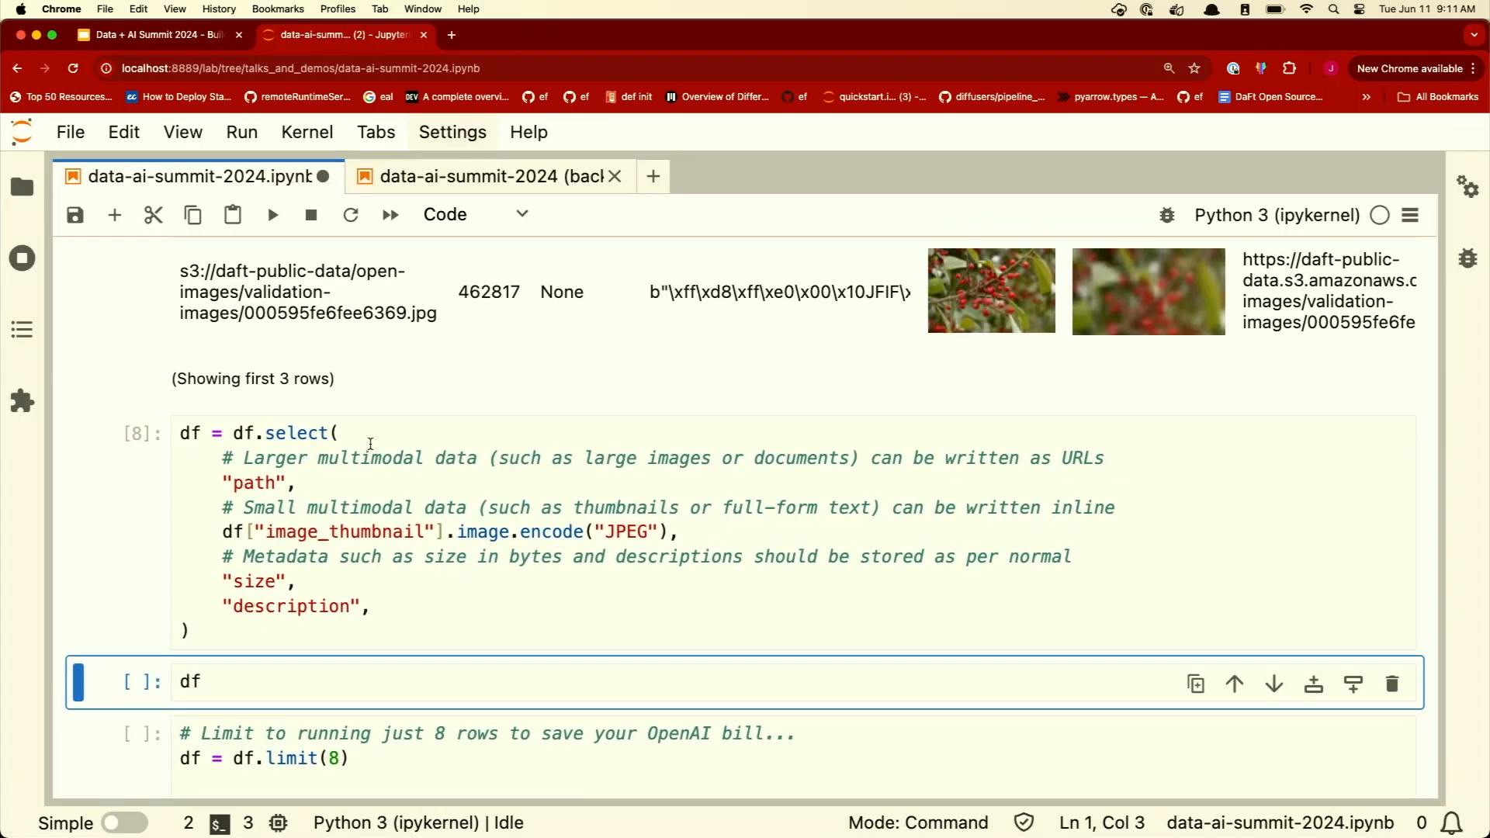
# - Keep only path, thumbnail, size and description columns via df.select and review the schema
pyautogui.scroll(-3)
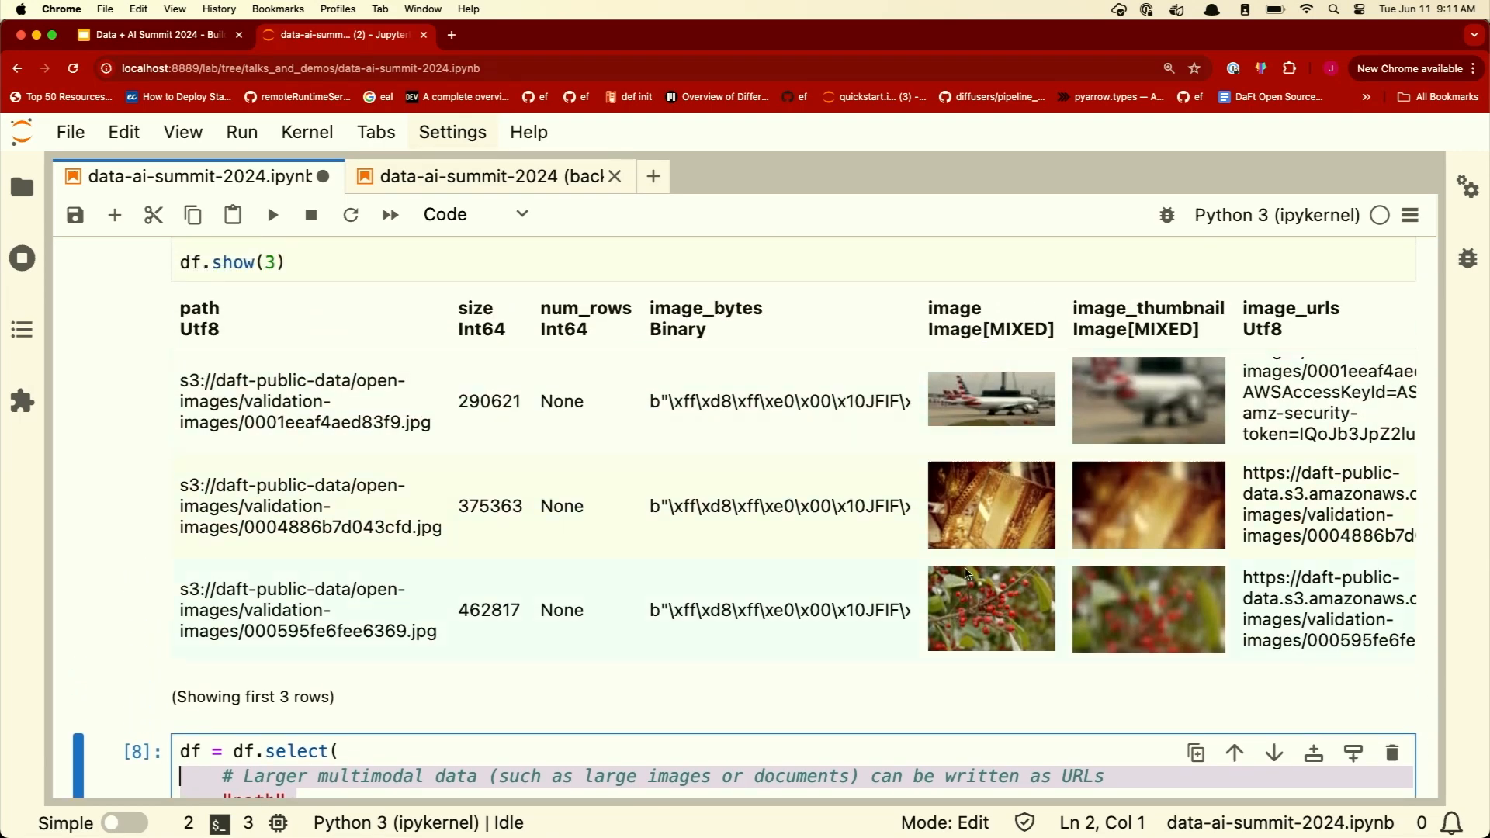
pyautogui.moveTo(979, 513)
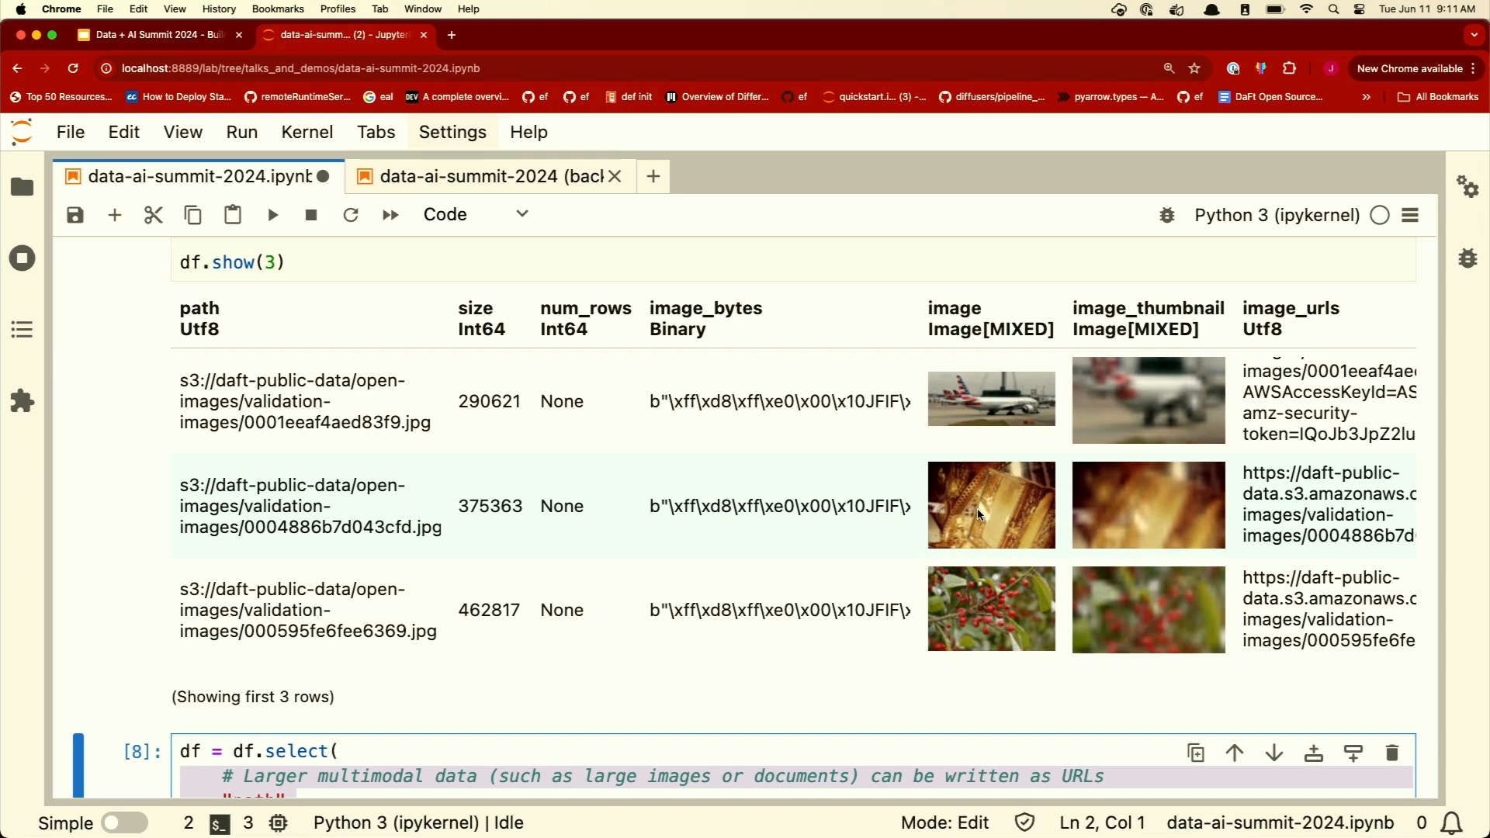
pyautogui.moveTo(675, 487)
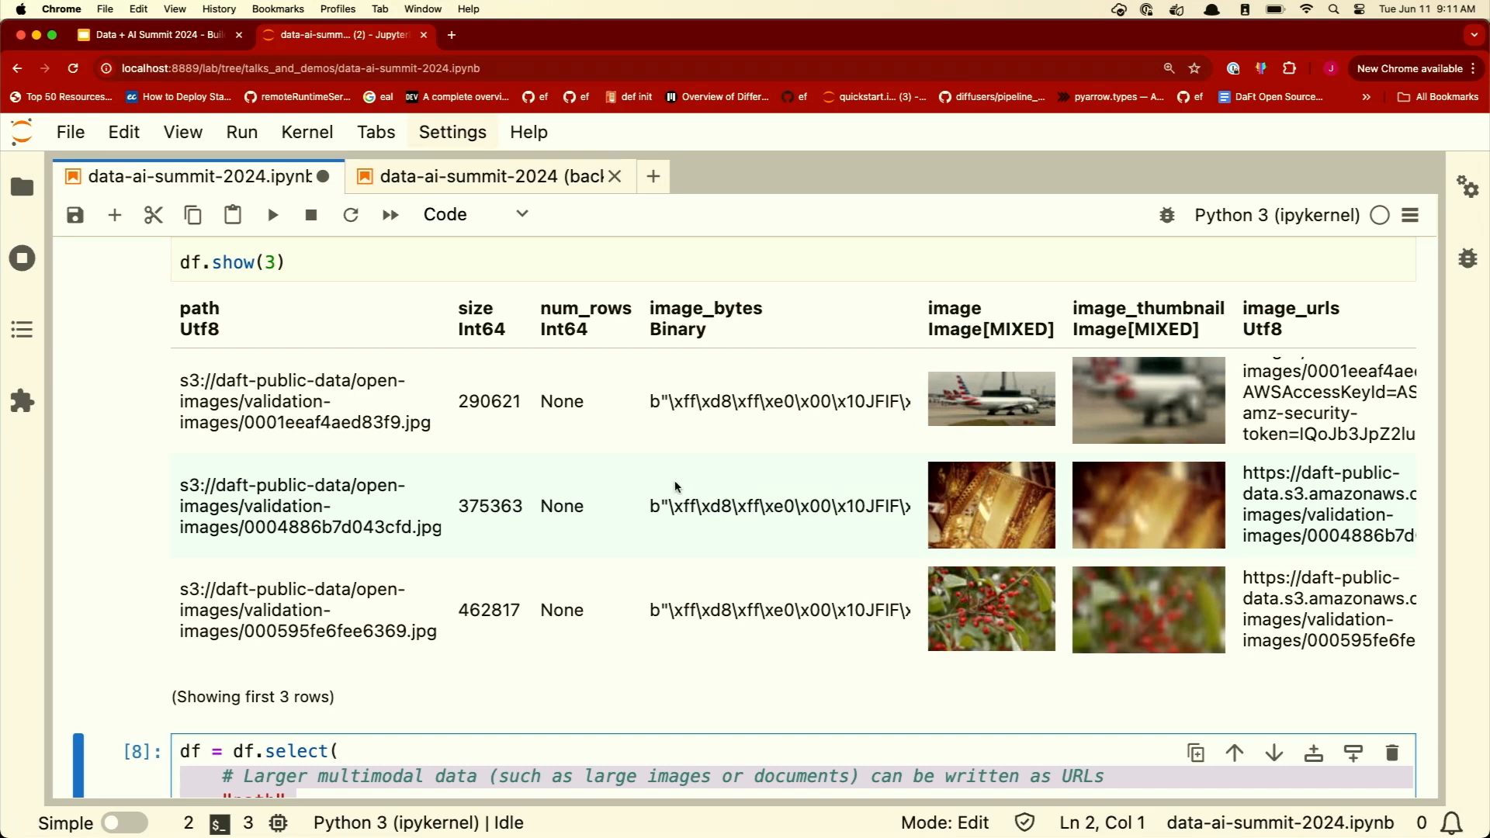
pyautogui.scroll(-3)
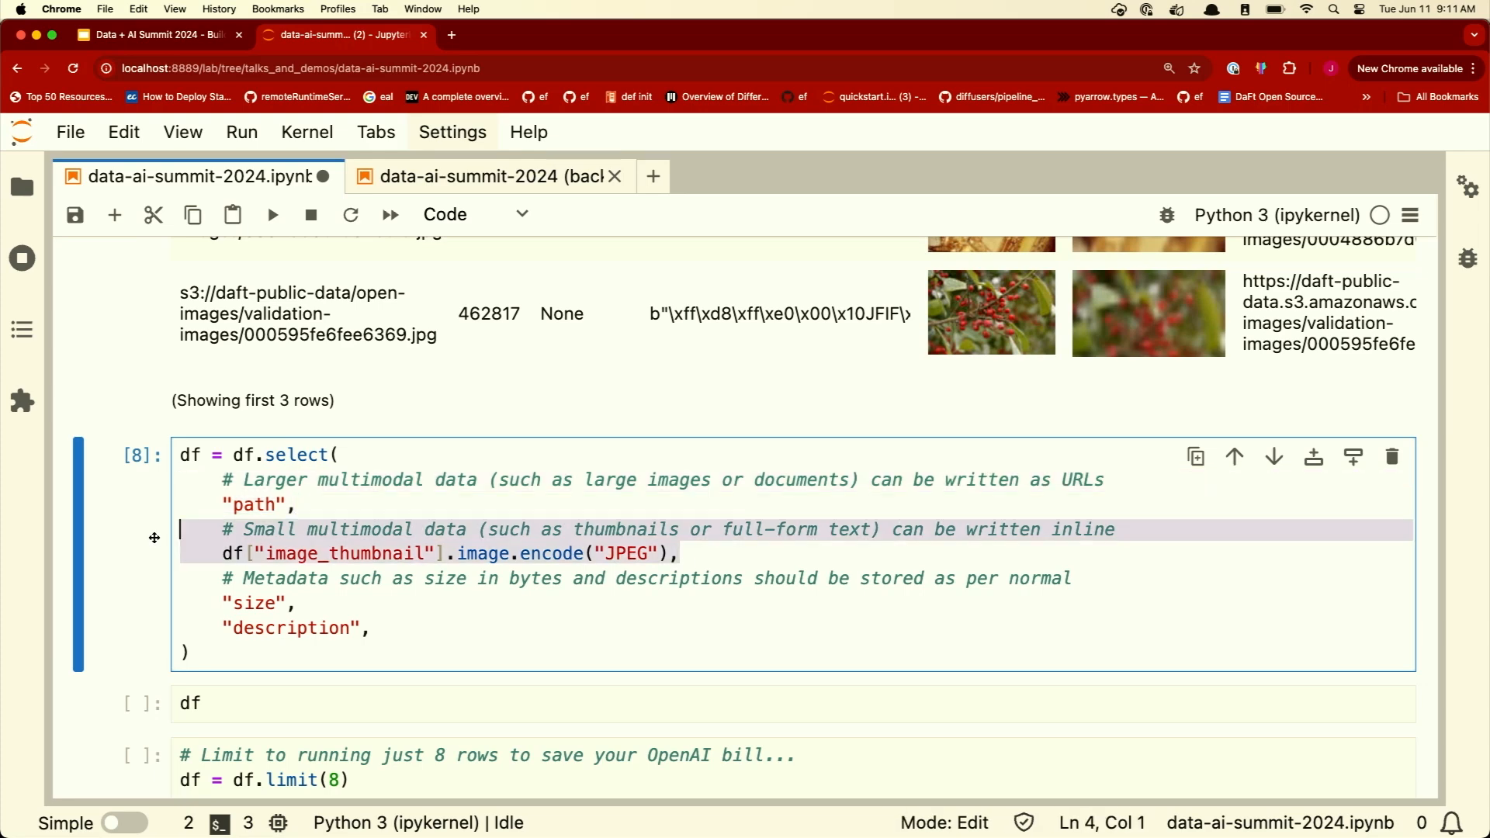
pyautogui.scroll(-3)
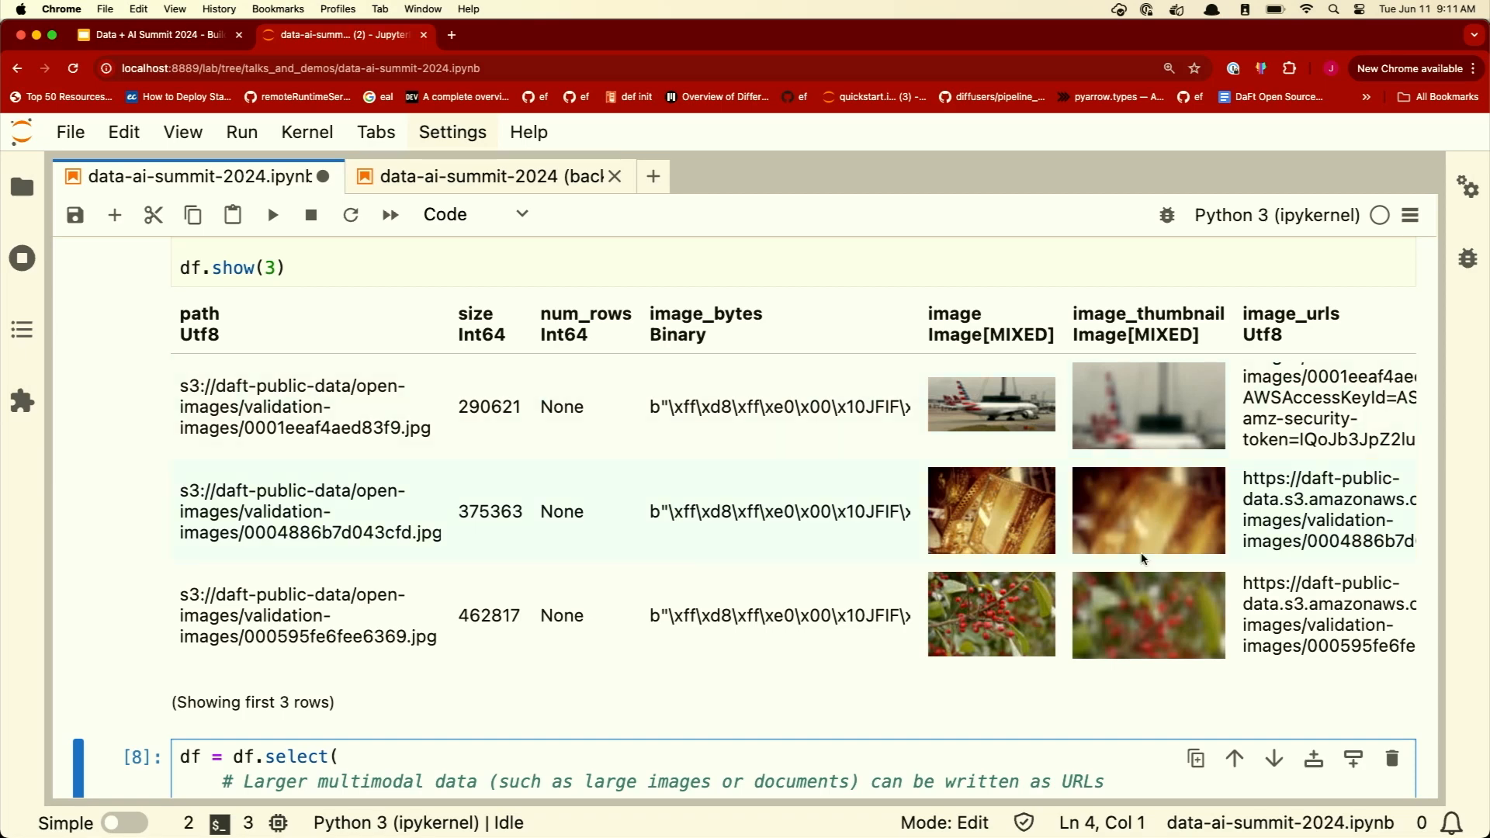
pyautogui.scroll(-3)
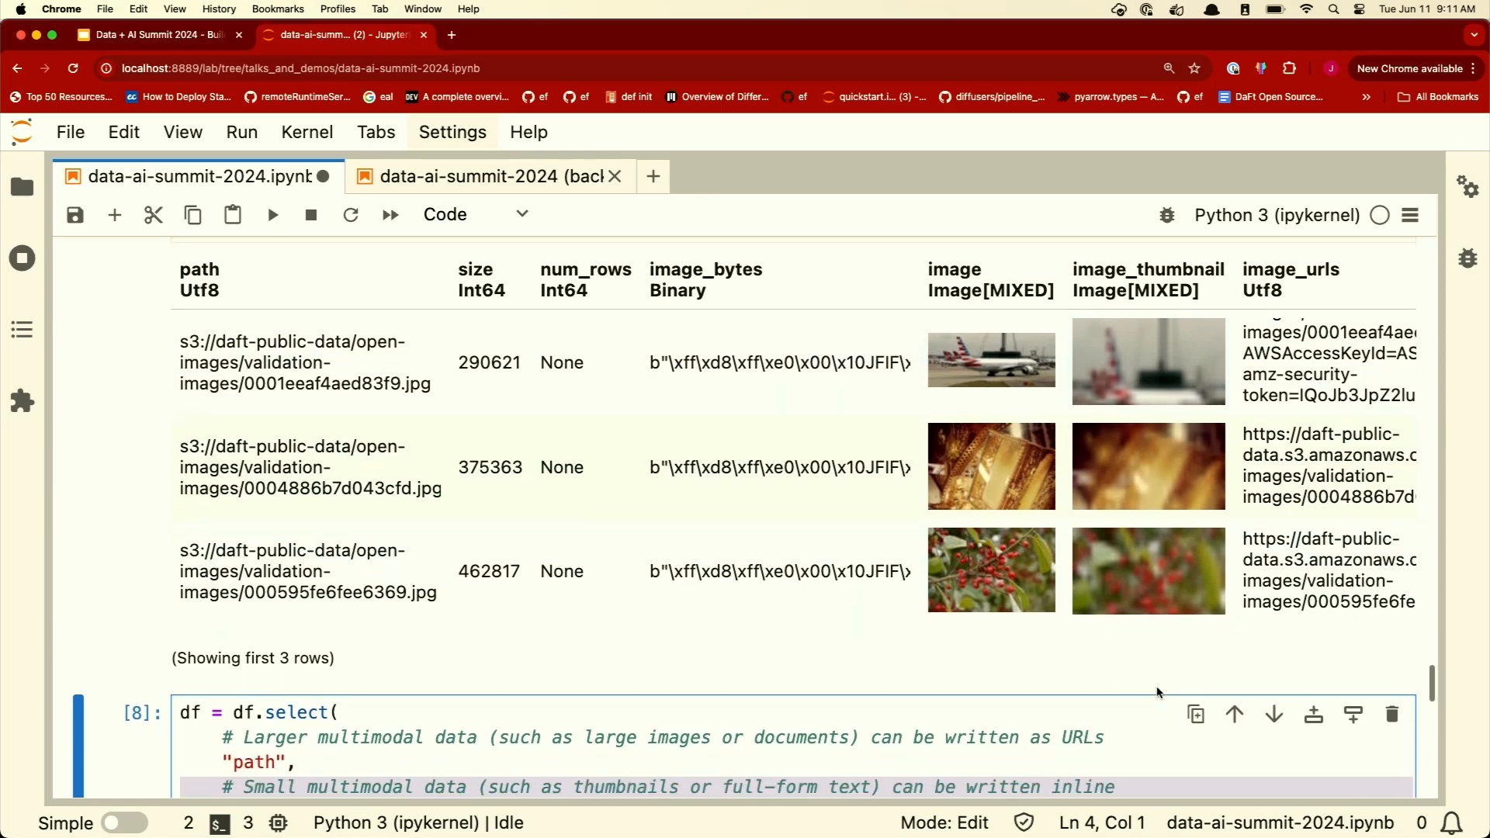
pyautogui.scroll(-3)
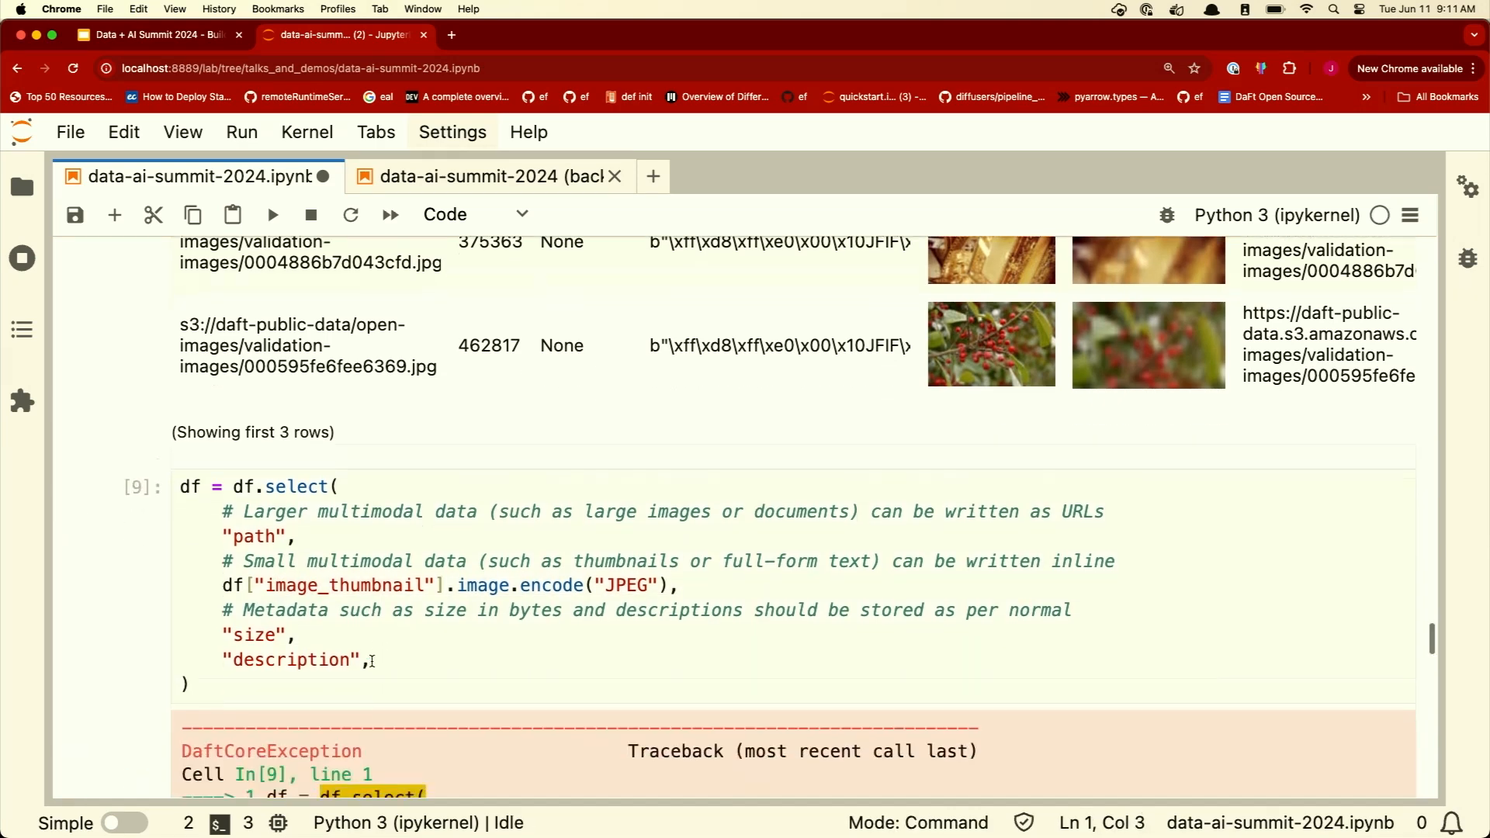
pyautogui.scroll(-3)
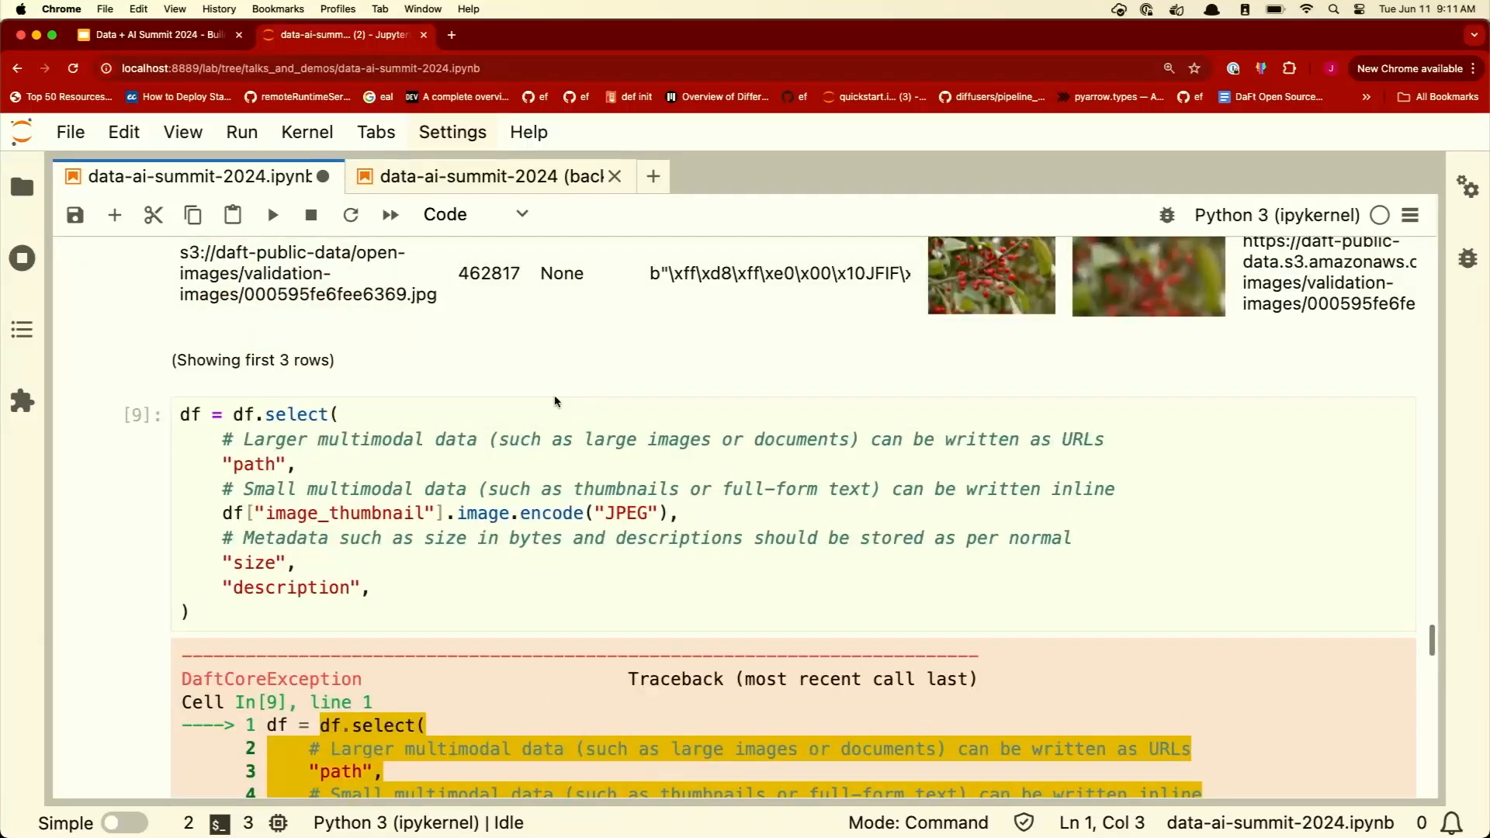
pyautogui.click(496, 473)
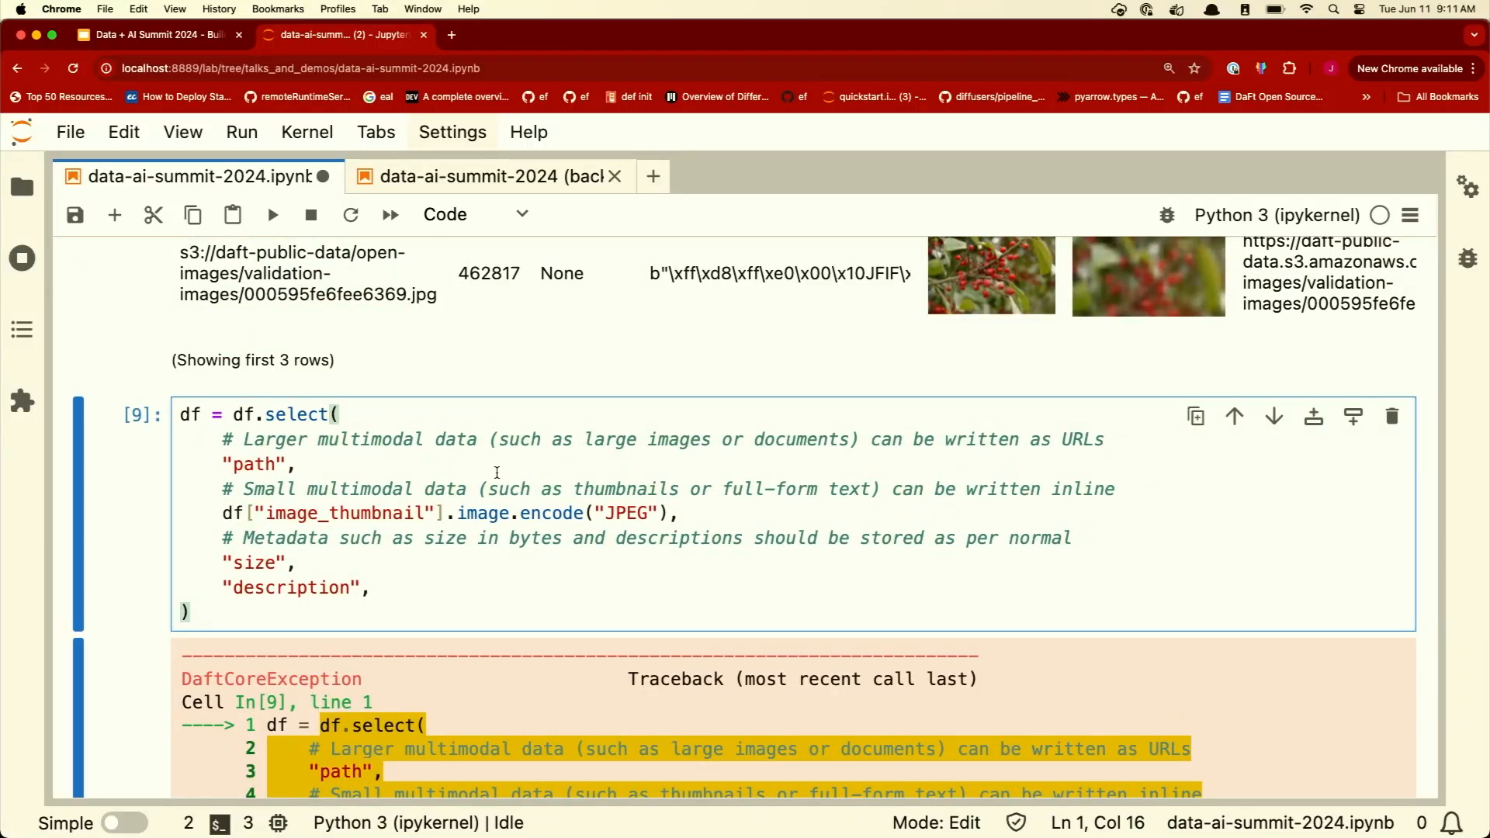
pyautogui.scroll(-3)
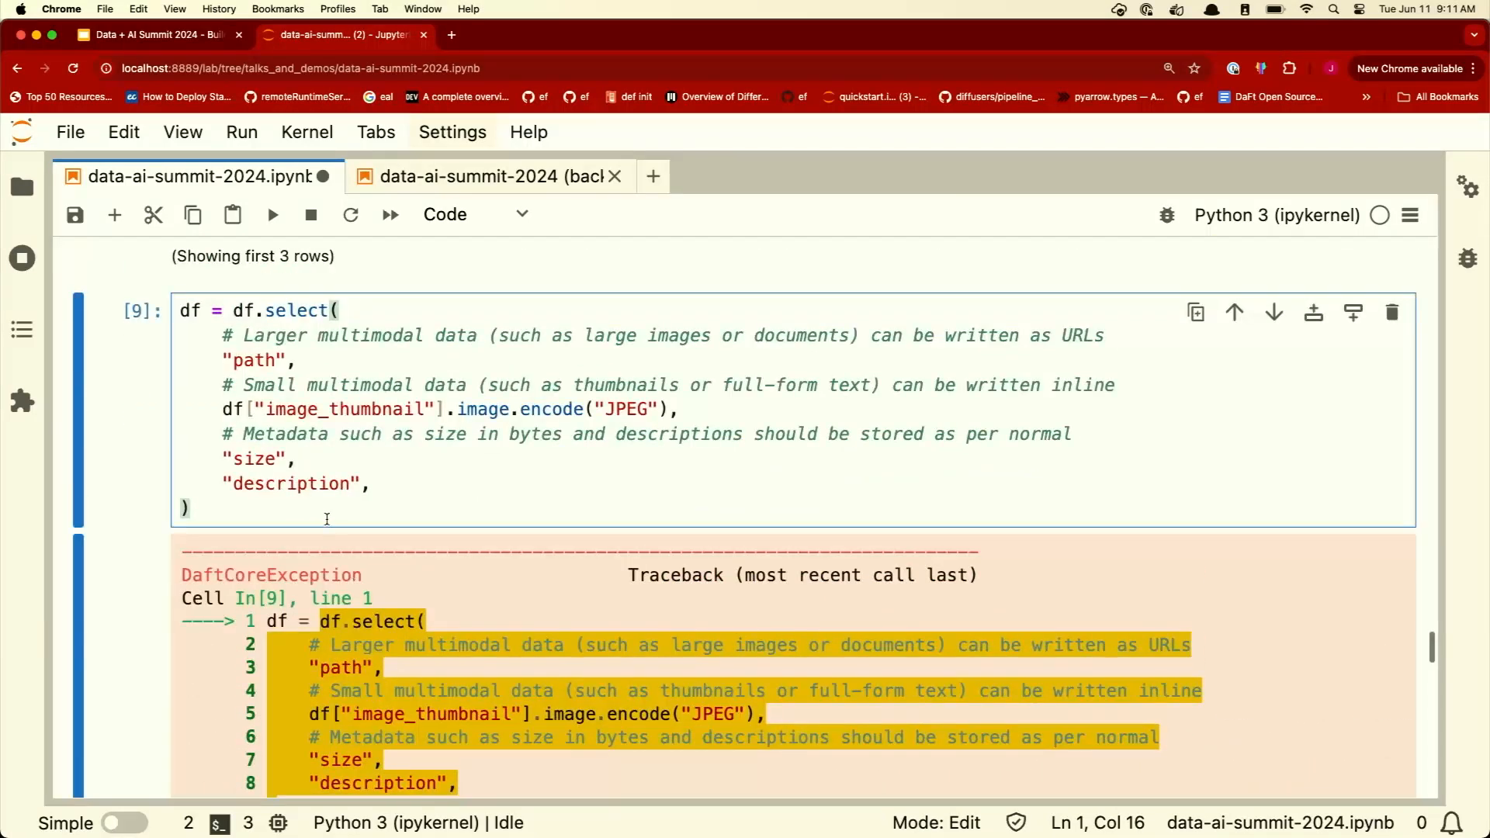
pyautogui.moveTo(220, 433); pyautogui.dragTo(369, 483)
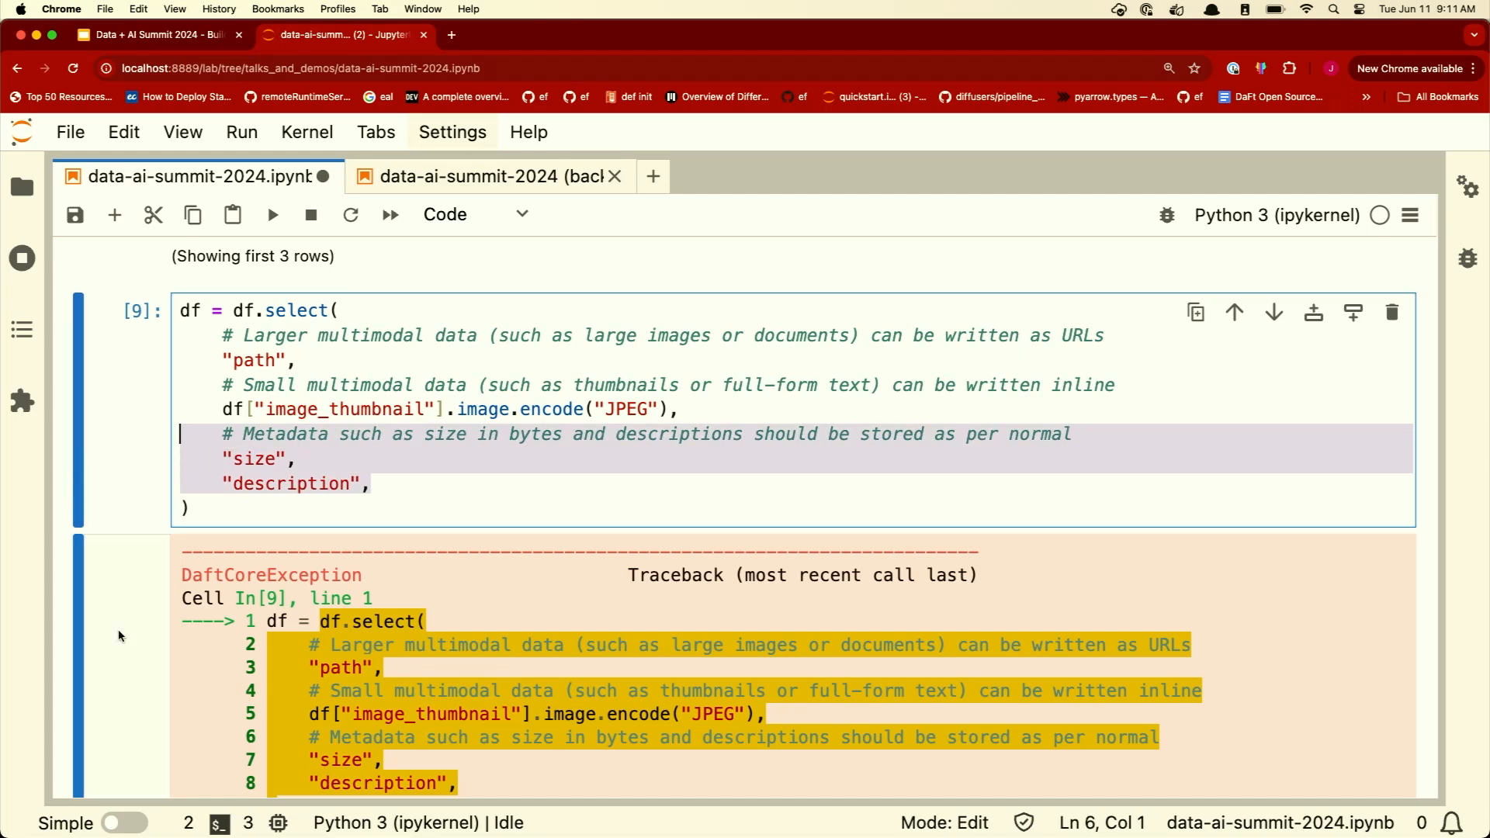
pyautogui.scroll(-3)
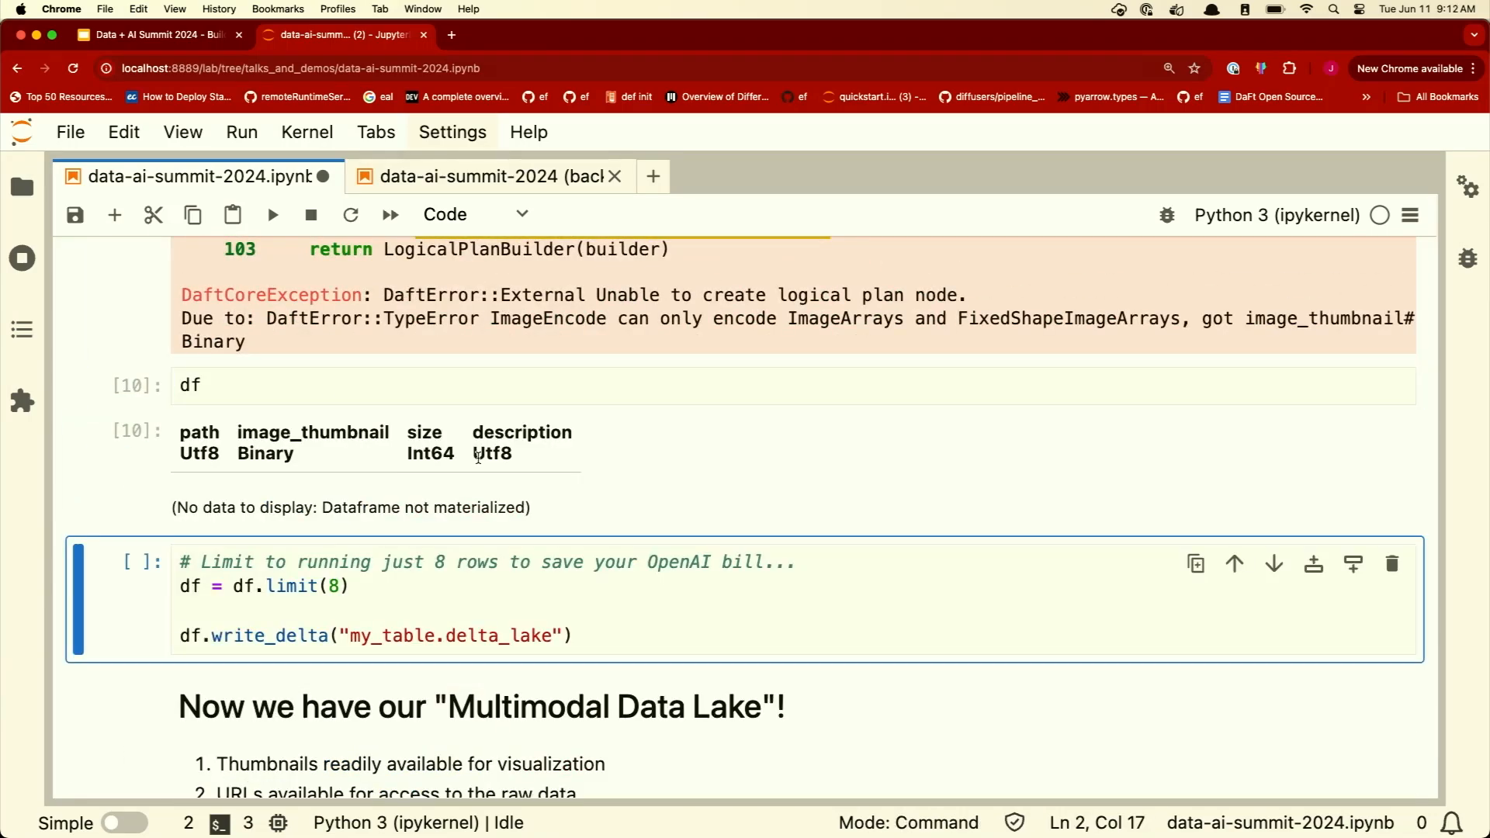
# - Let the df.limit(8) write_delta('my_table.delta_lake') cell finish, scrolling to the read-back cells
pyautogui.doubleClick(313, 433)
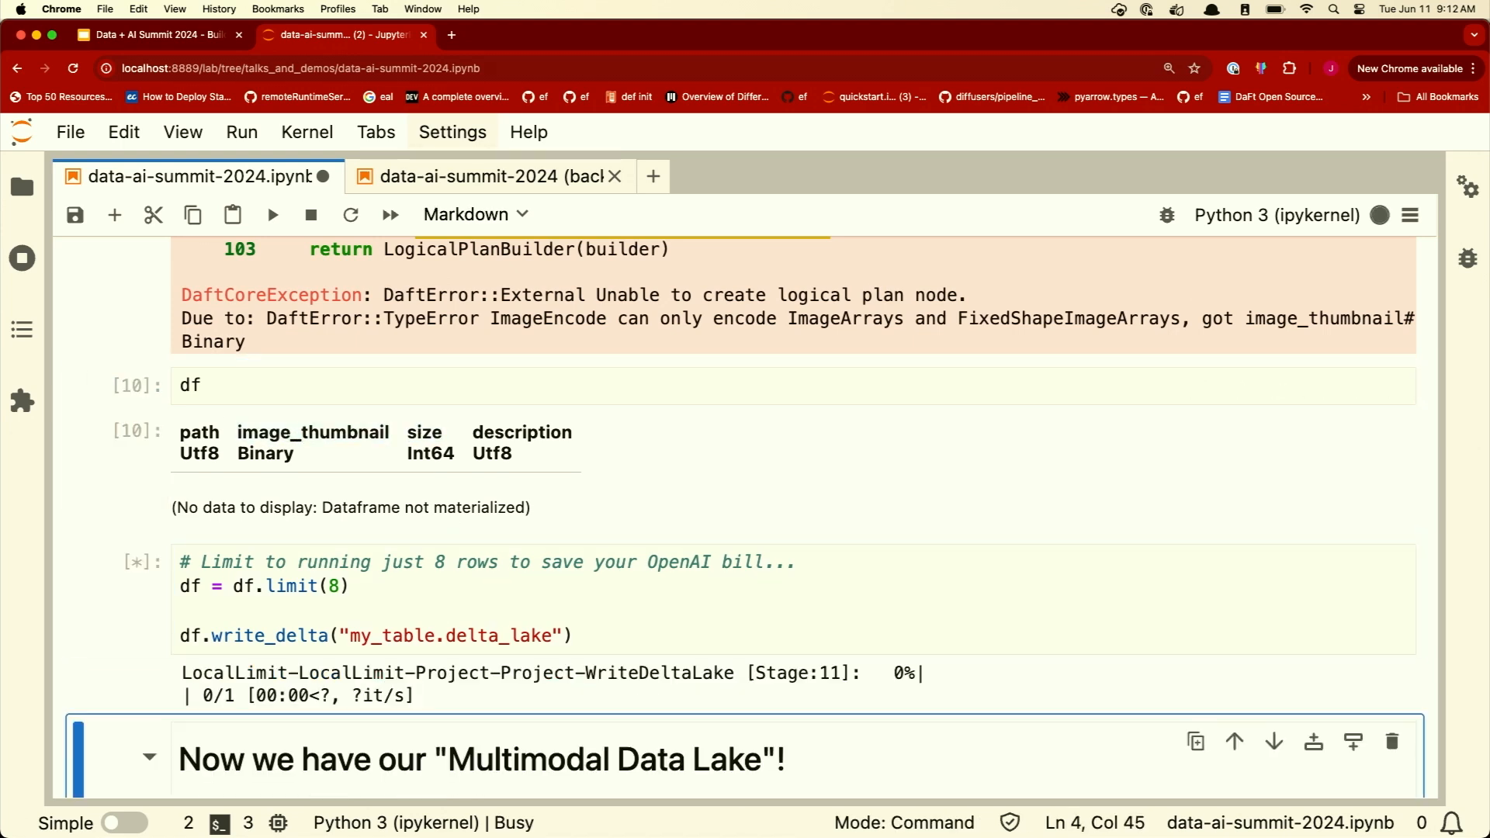
pyautogui.scroll(-3)
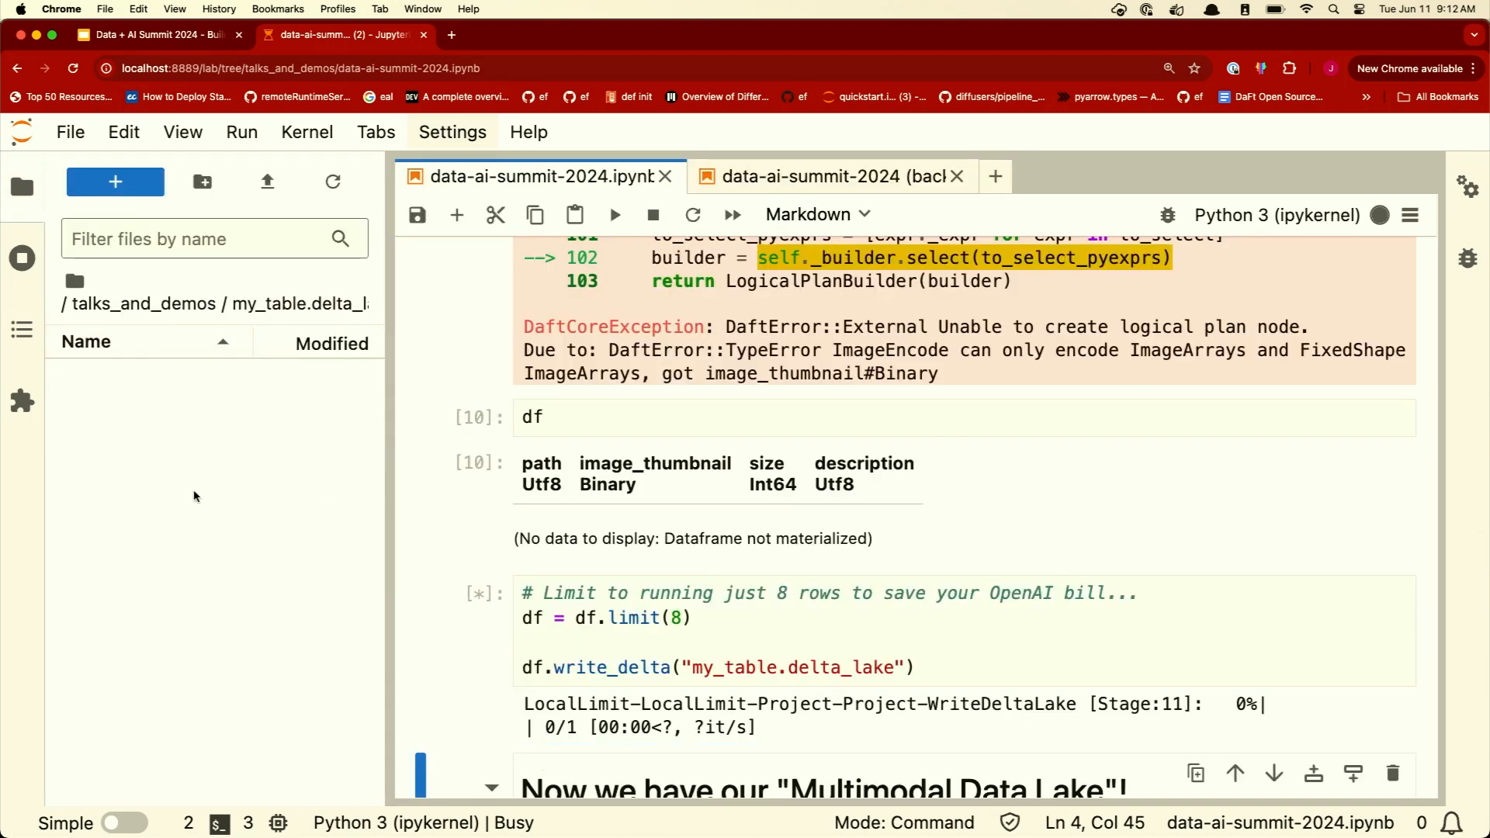
pyautogui.scroll(-3)
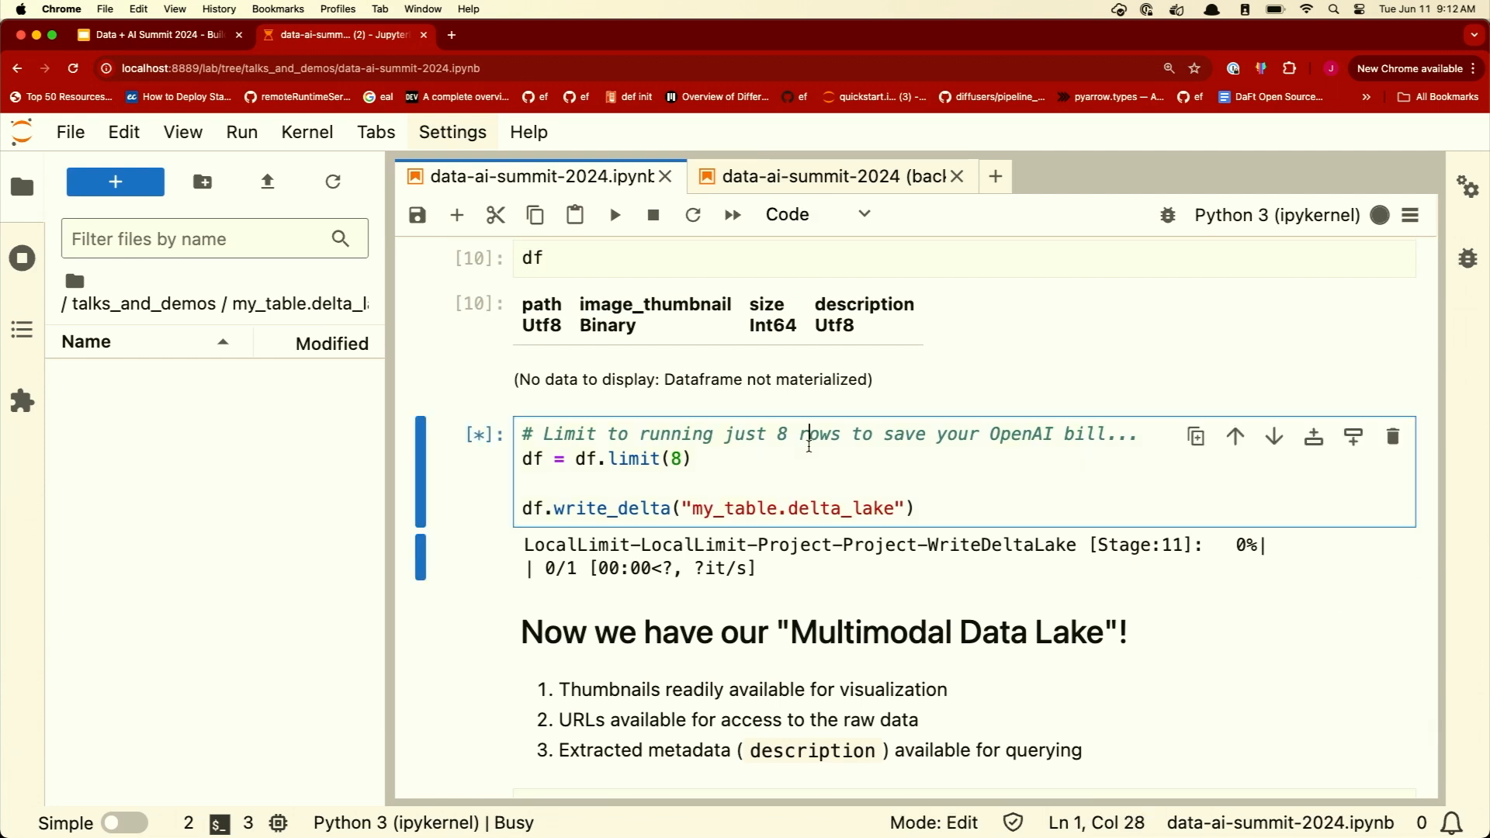
pyautogui.scroll(-3)
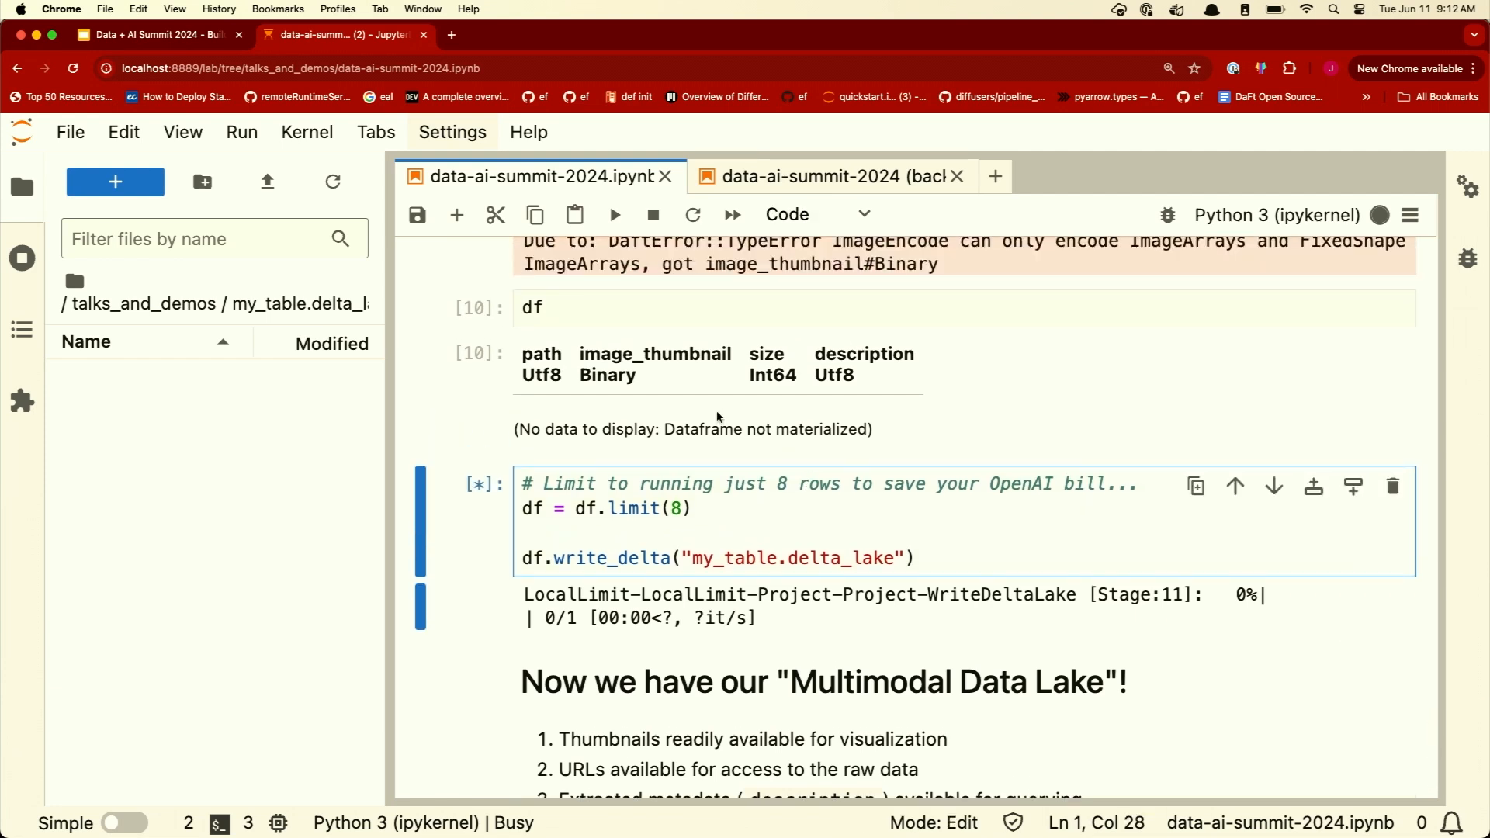
pyautogui.moveTo(668, 381)
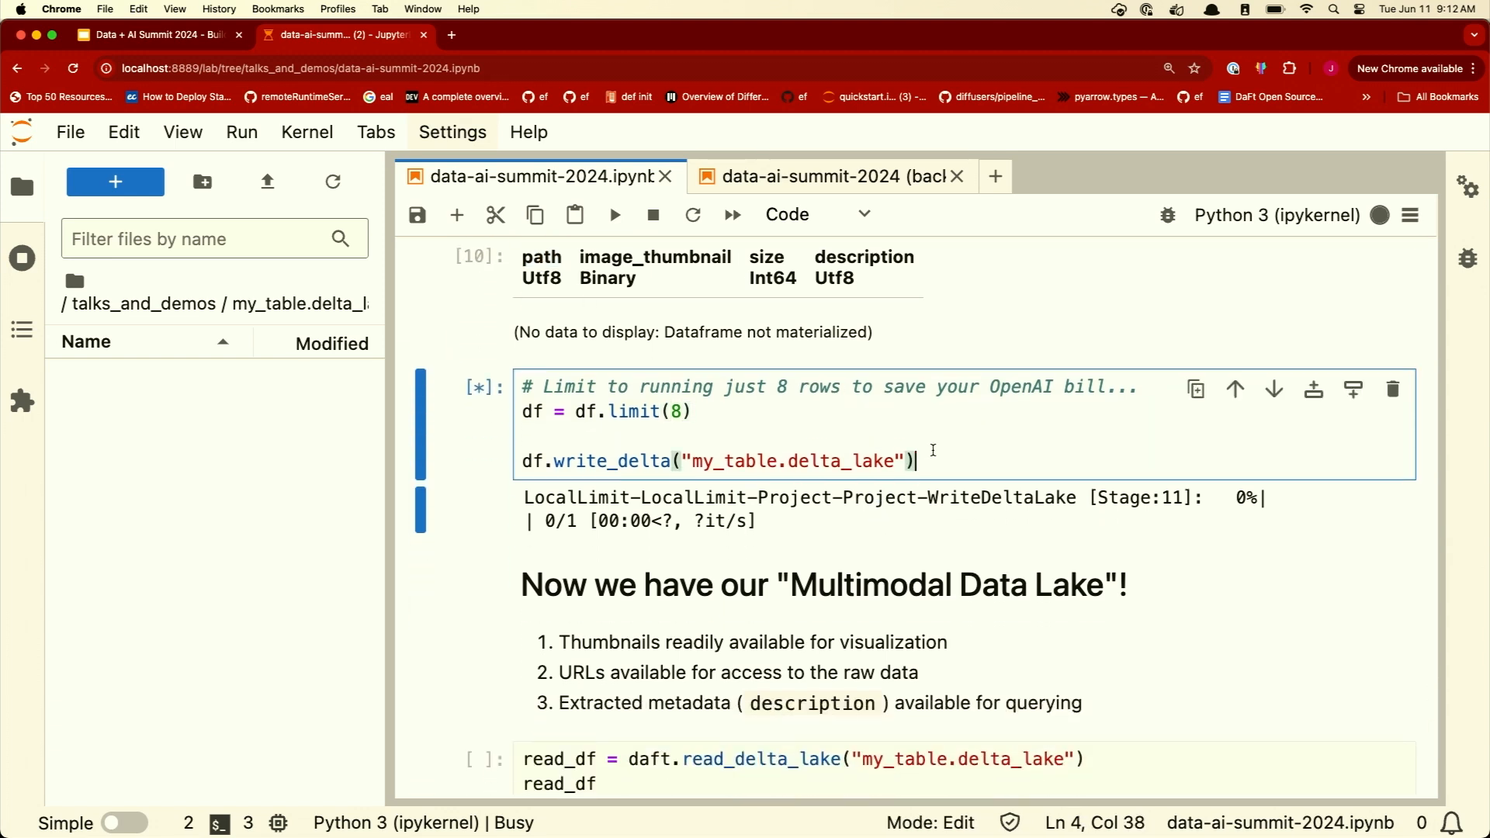
pyautogui.scroll(-3)
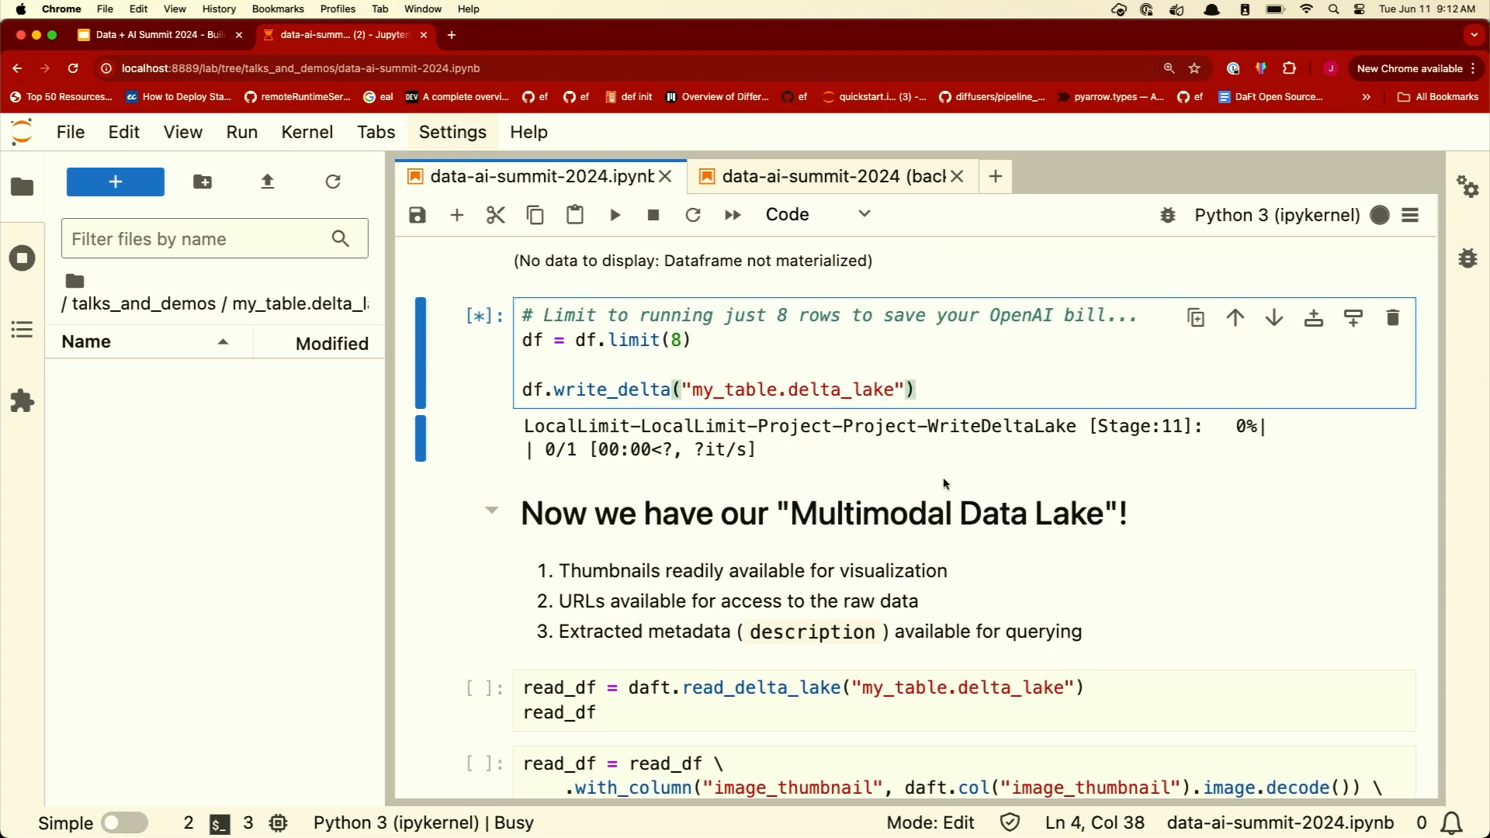
pyautogui.scroll(-3)
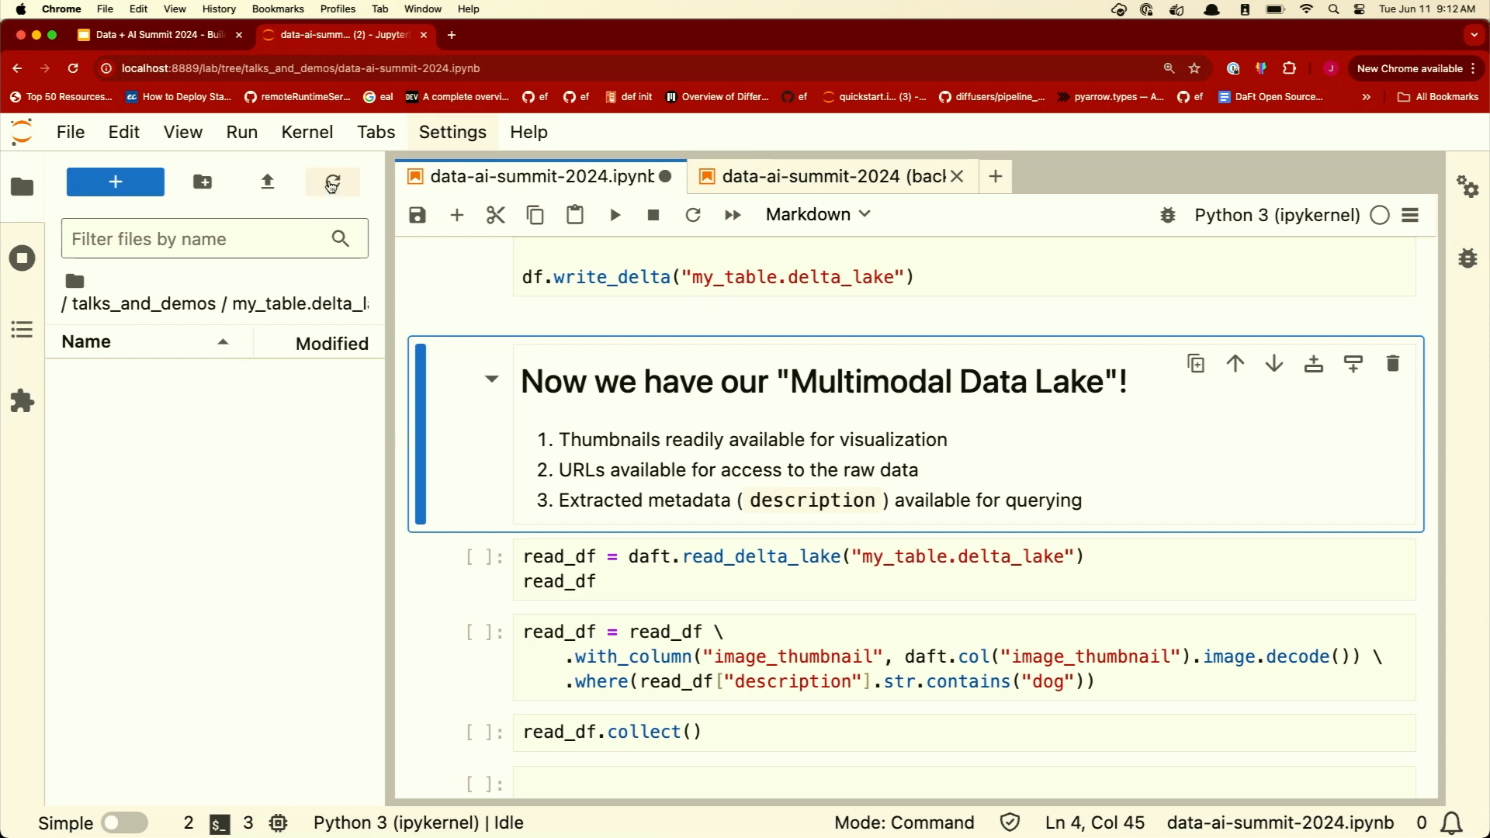
# - Refresh the file browser to list my_table.delta_lake's _delta_log folder and data file
pyautogui.click(331, 181)
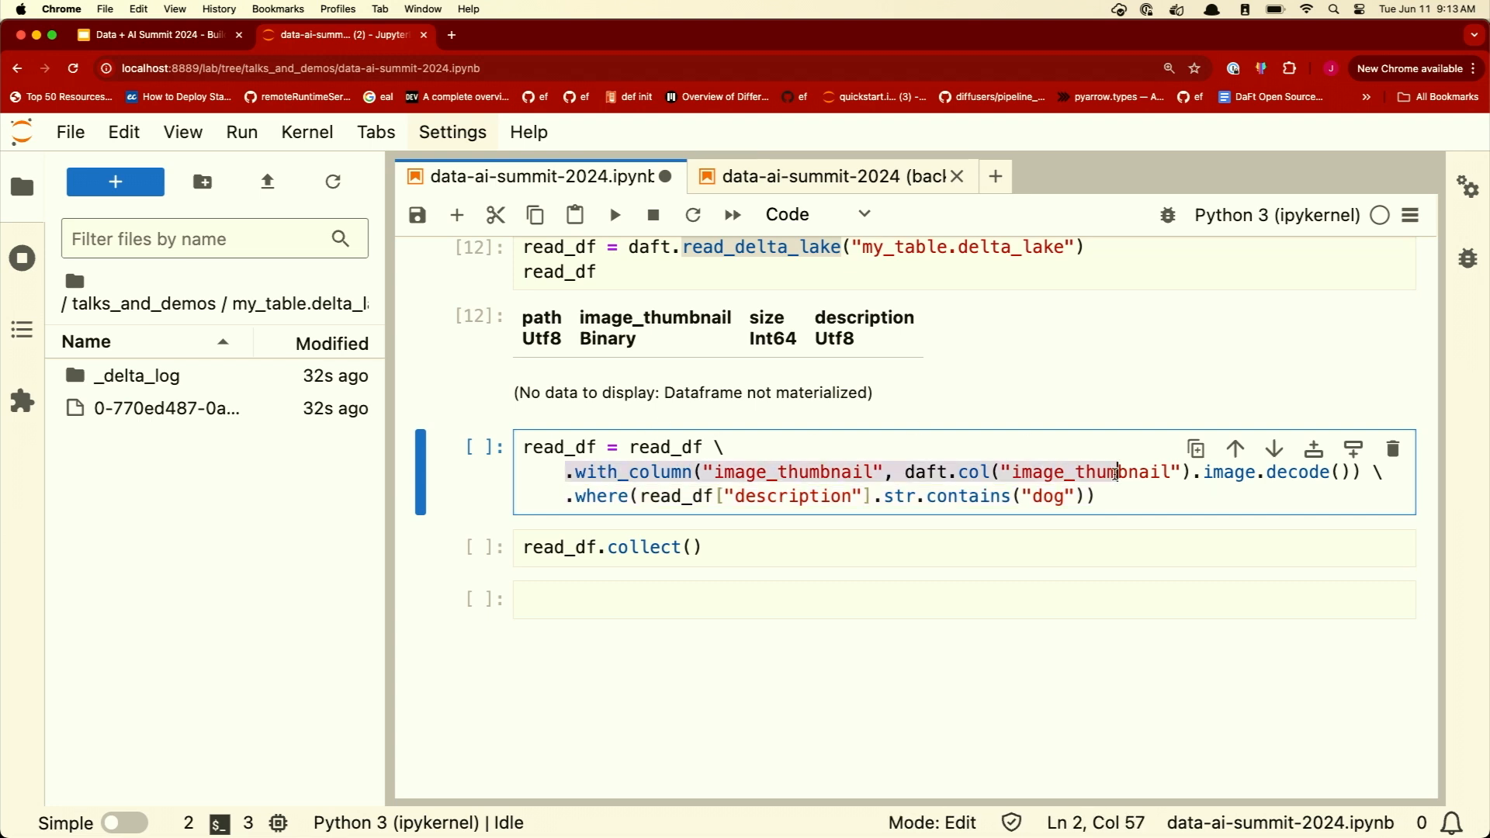
# - Focus the read_df dog-description filter cell with decoded thumbnails
pyautogui.click(825, 471)
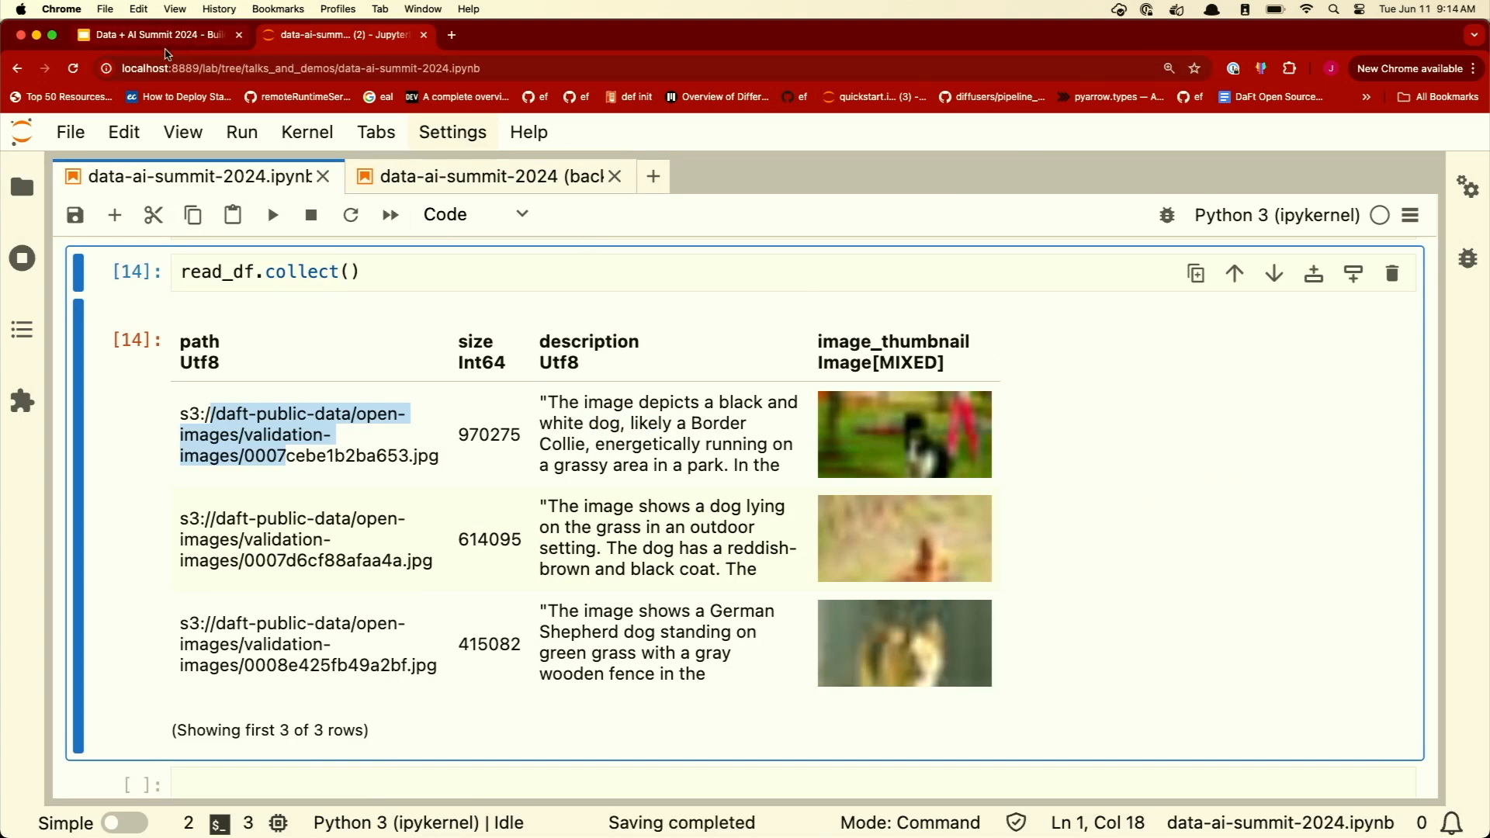
# - Switch to the Slides deck and bring up slide 8, 'Best Practices'
pyautogui.click(157, 35)
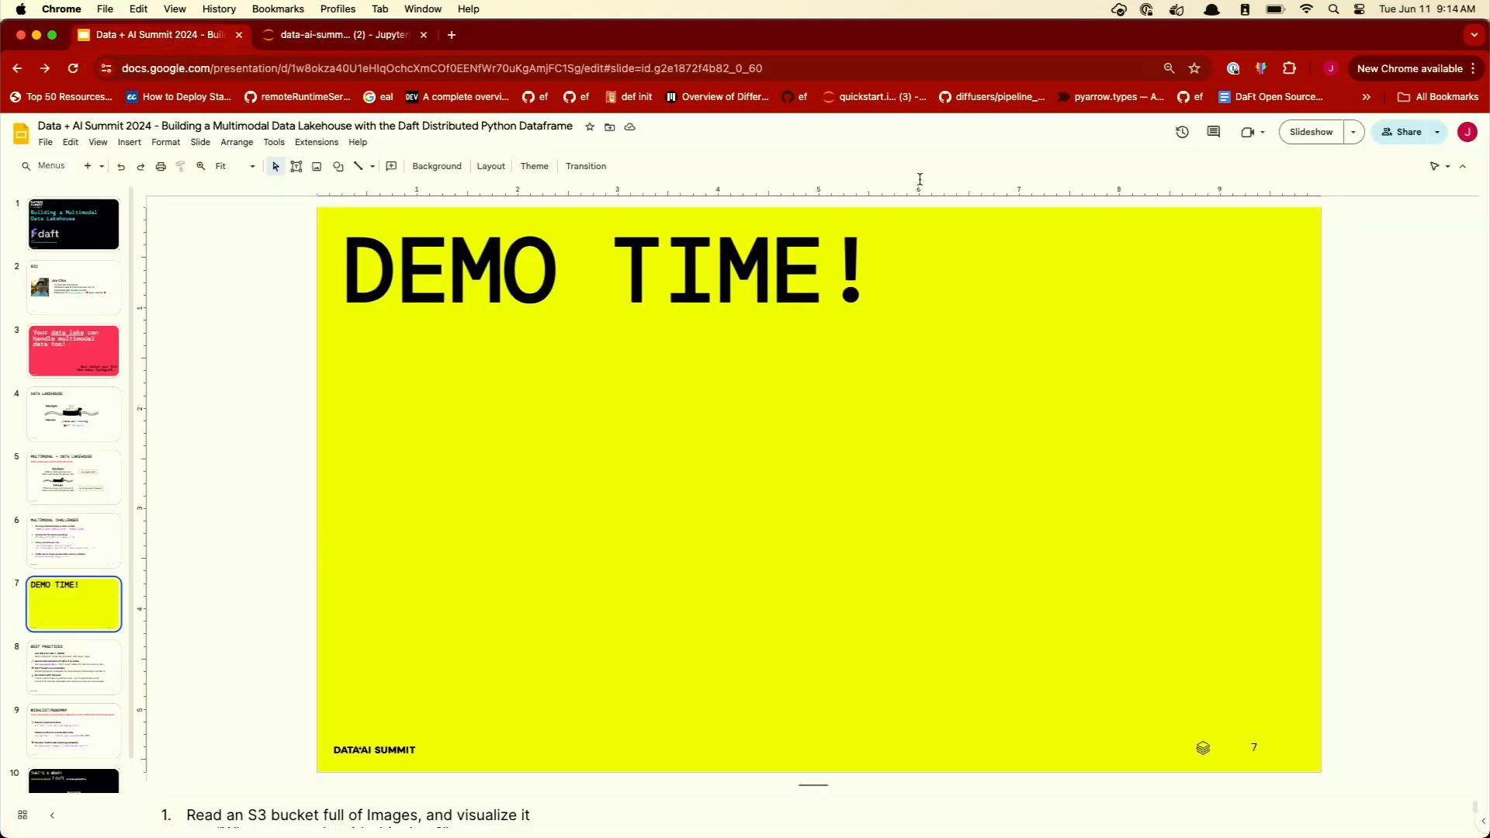
pyautogui.click(1309, 132)
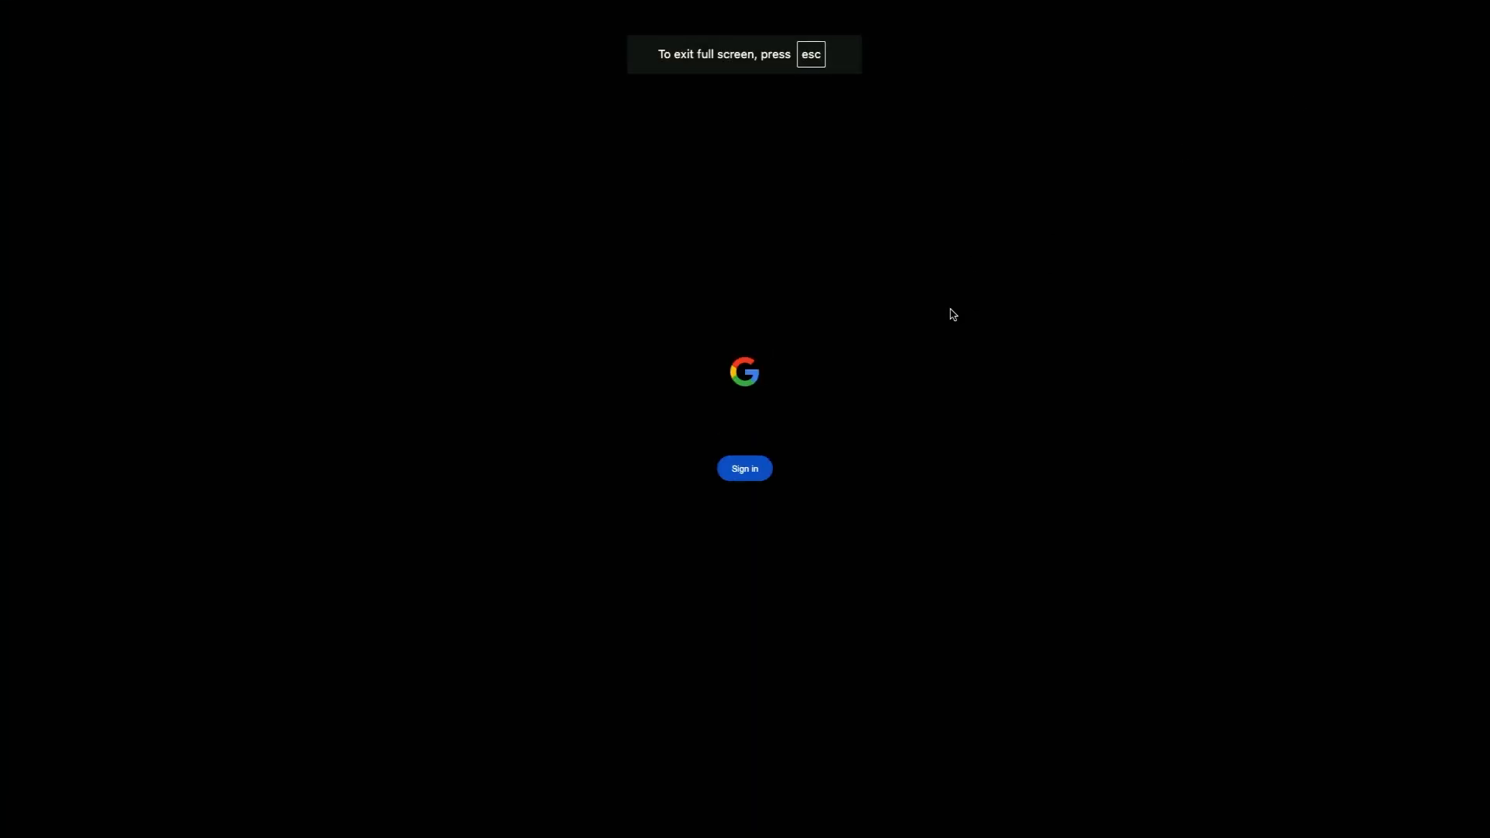
pyautogui.moveTo(848, 114)
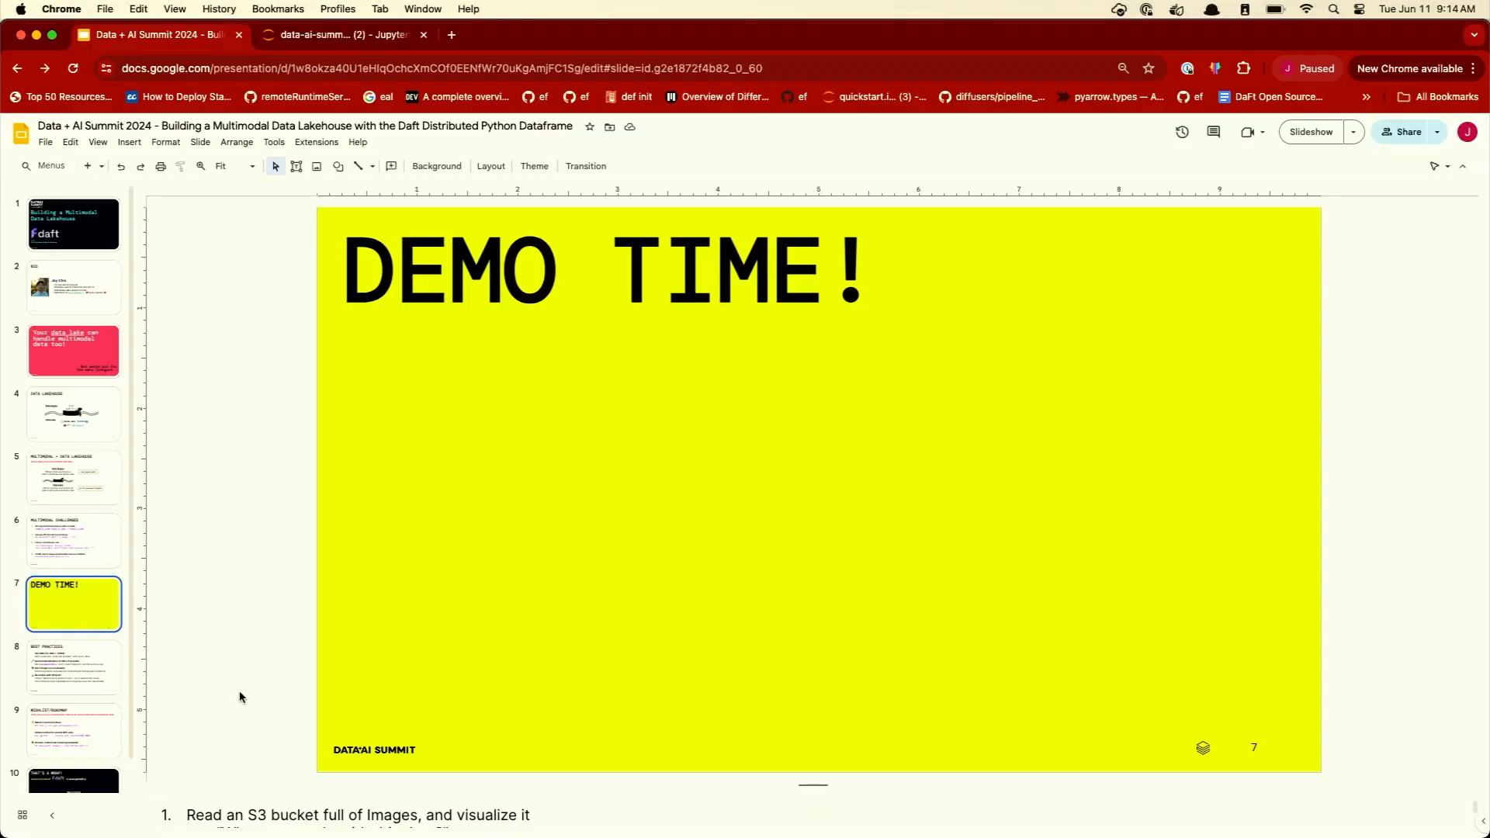
pyautogui.click(73, 665)
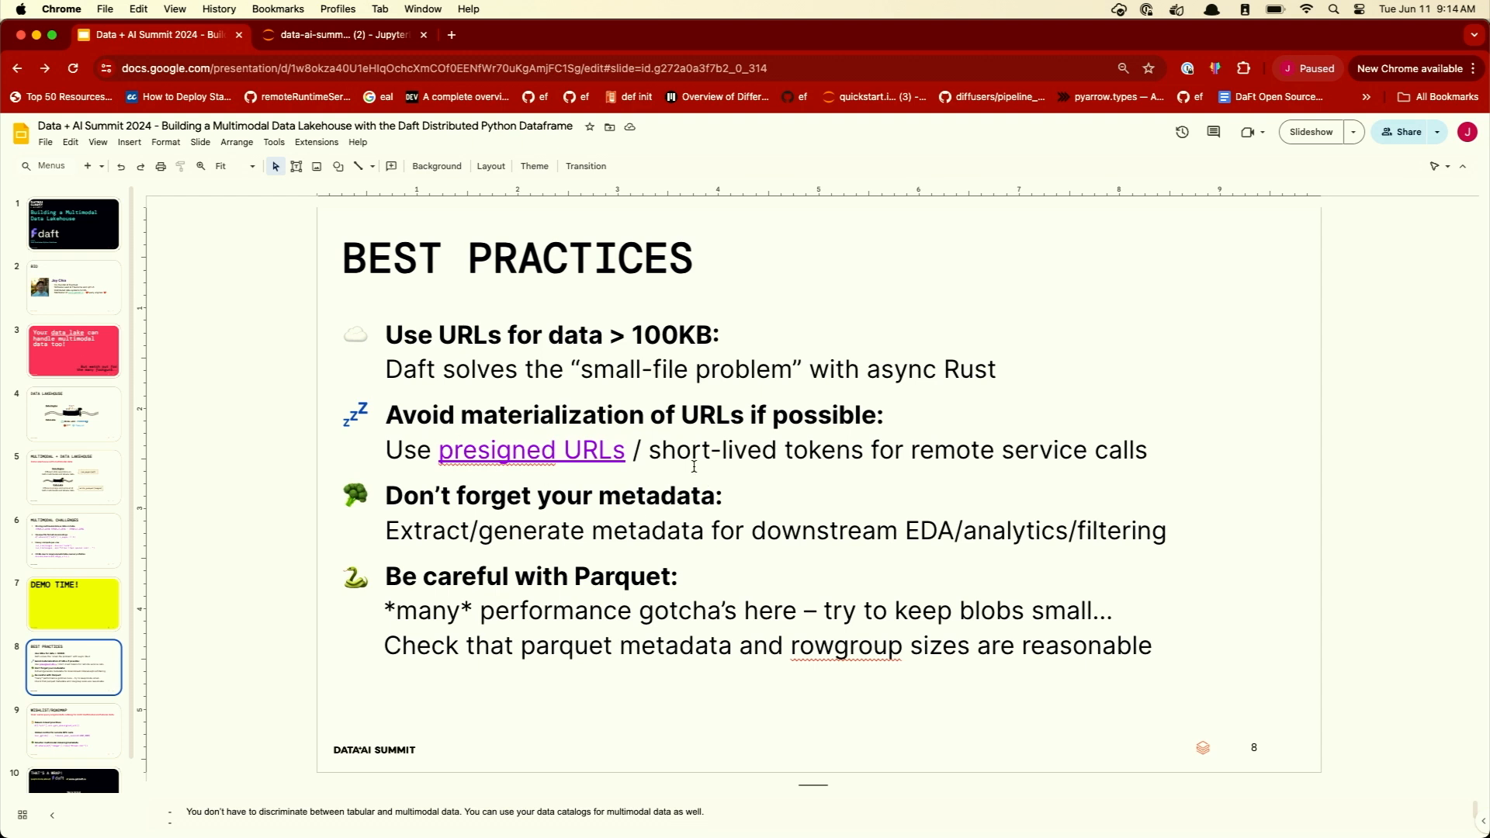
pyautogui.click(684, 457)
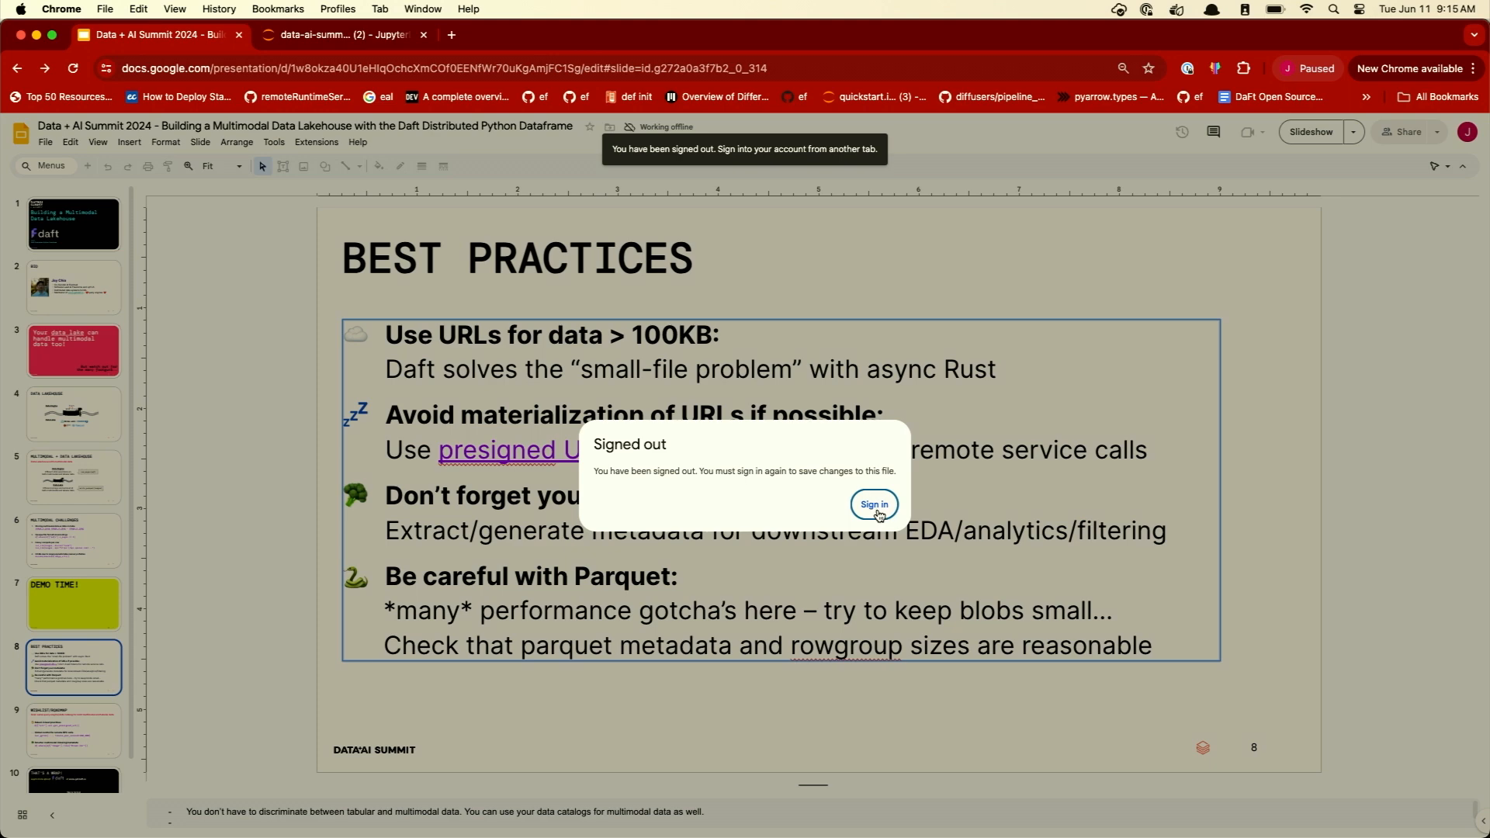
# - Sign back in with the saved 1Password password and complete 2-Step Verification
pyautogui.click(871, 504)
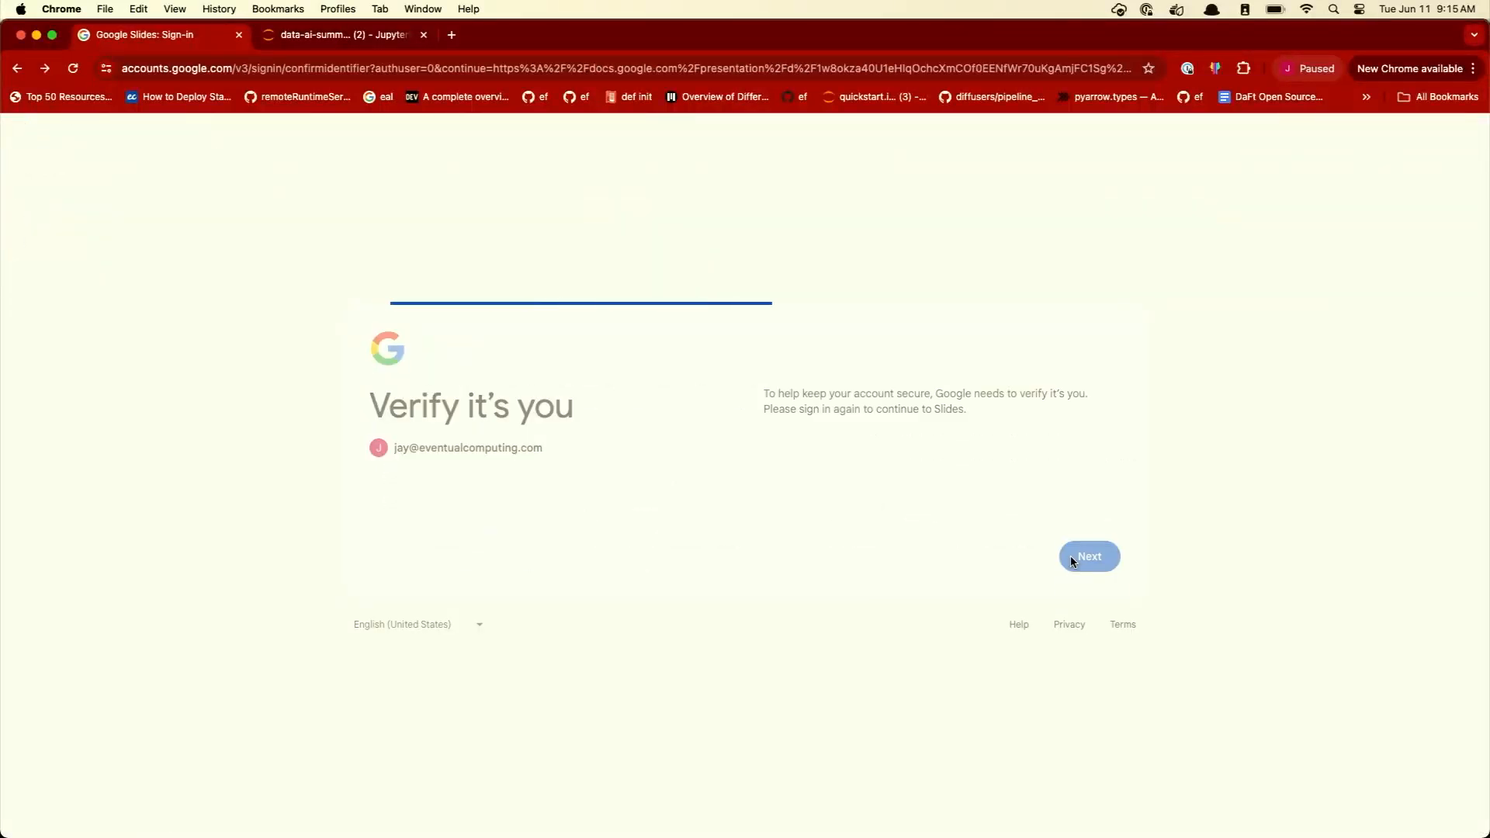
pyautogui.click(1088, 556)
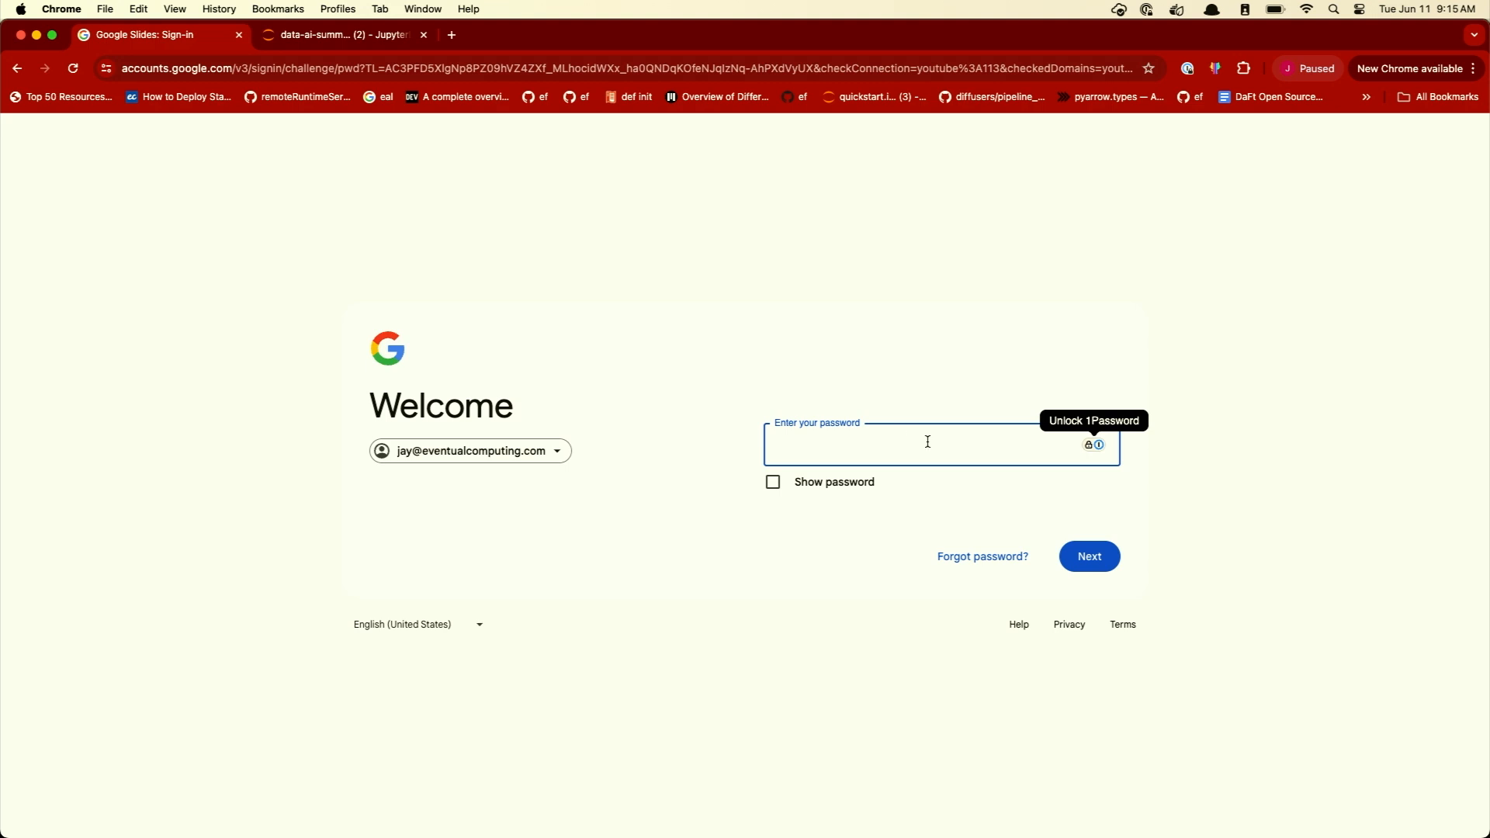
pyautogui.moveTo(1106, 441)
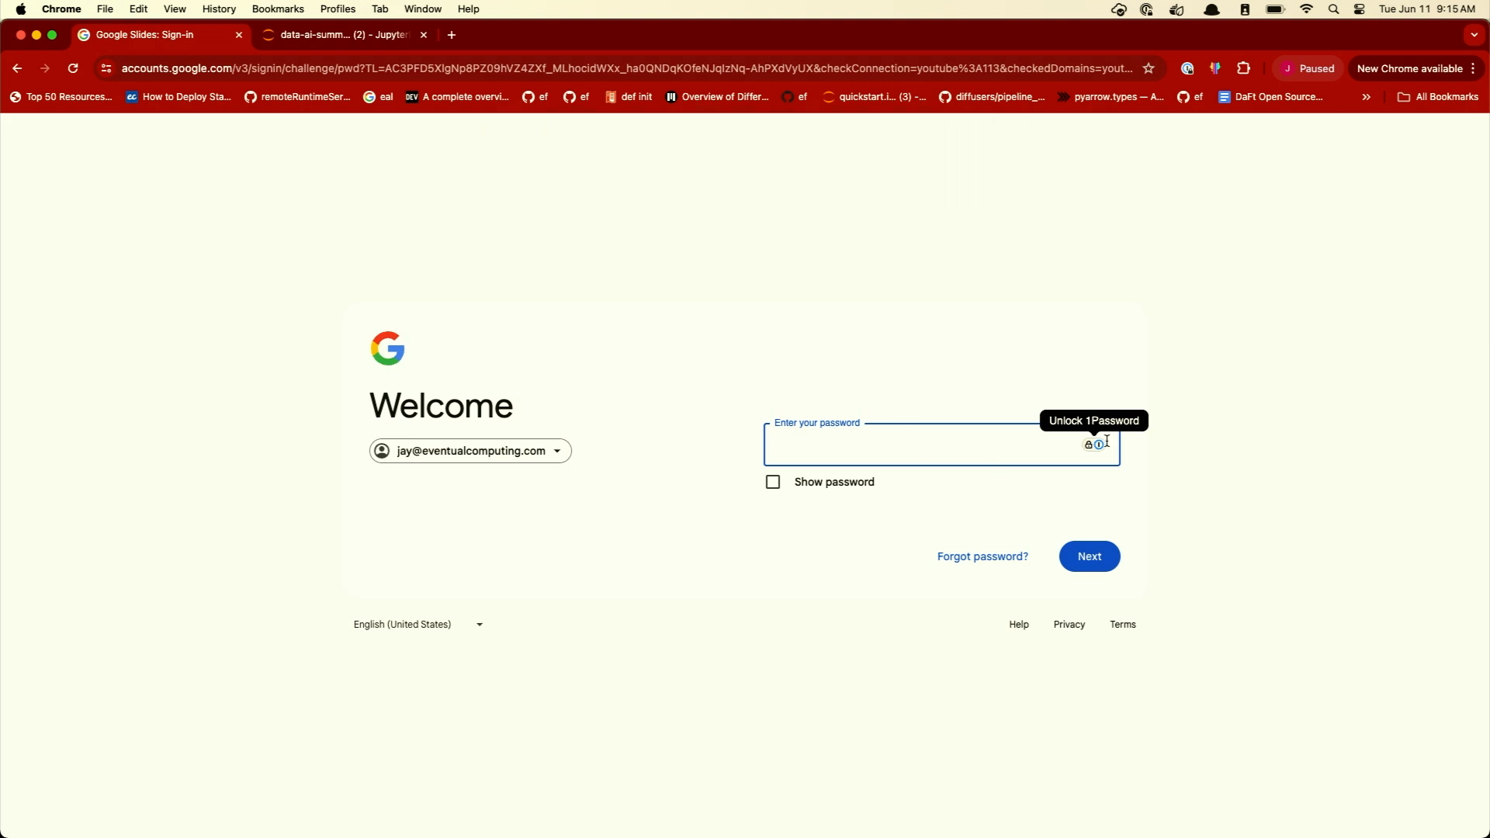
pyautogui.click(1098, 445)
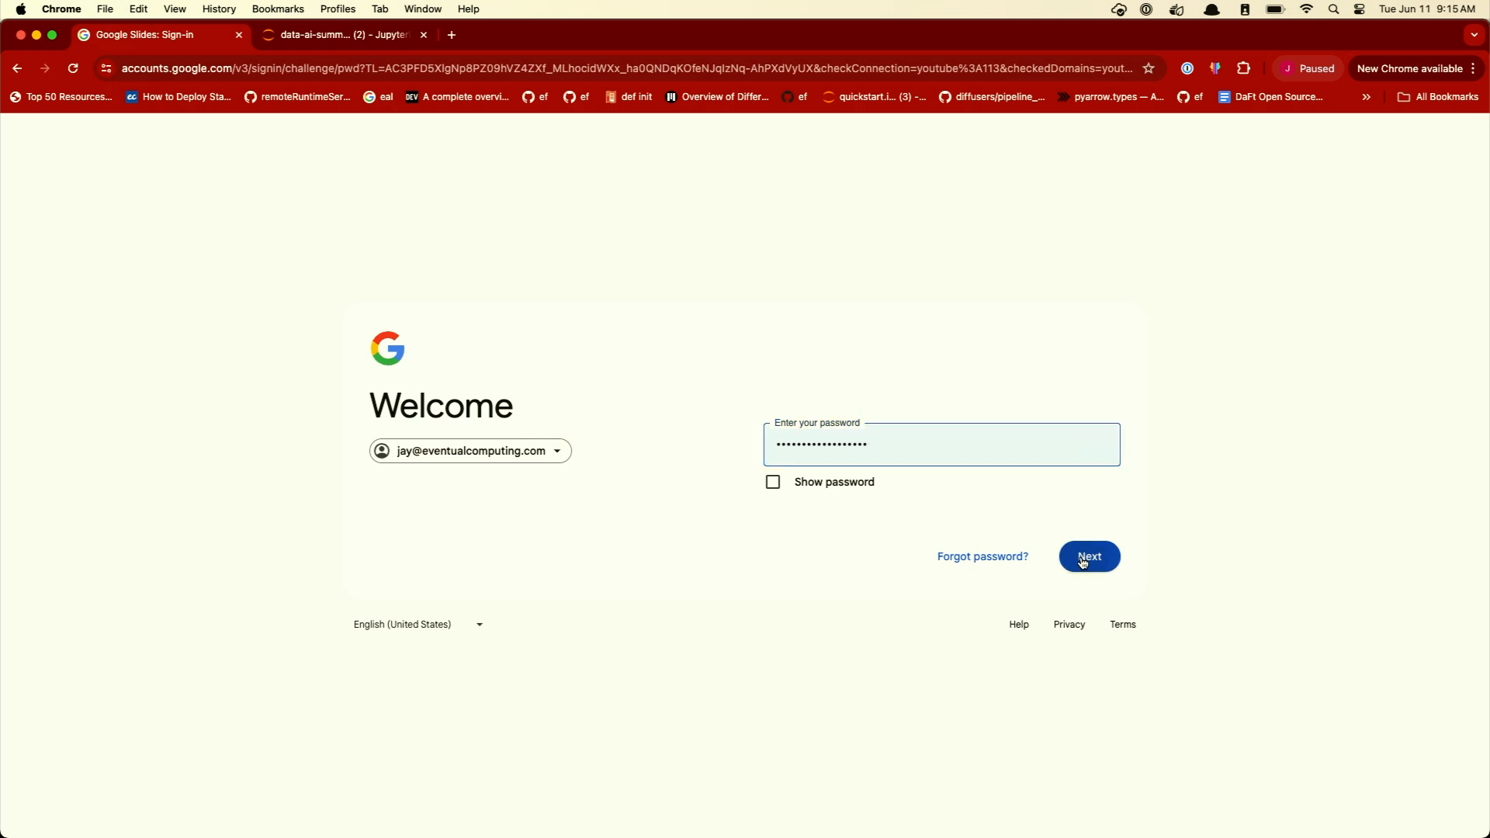
pyautogui.click(1088, 556)
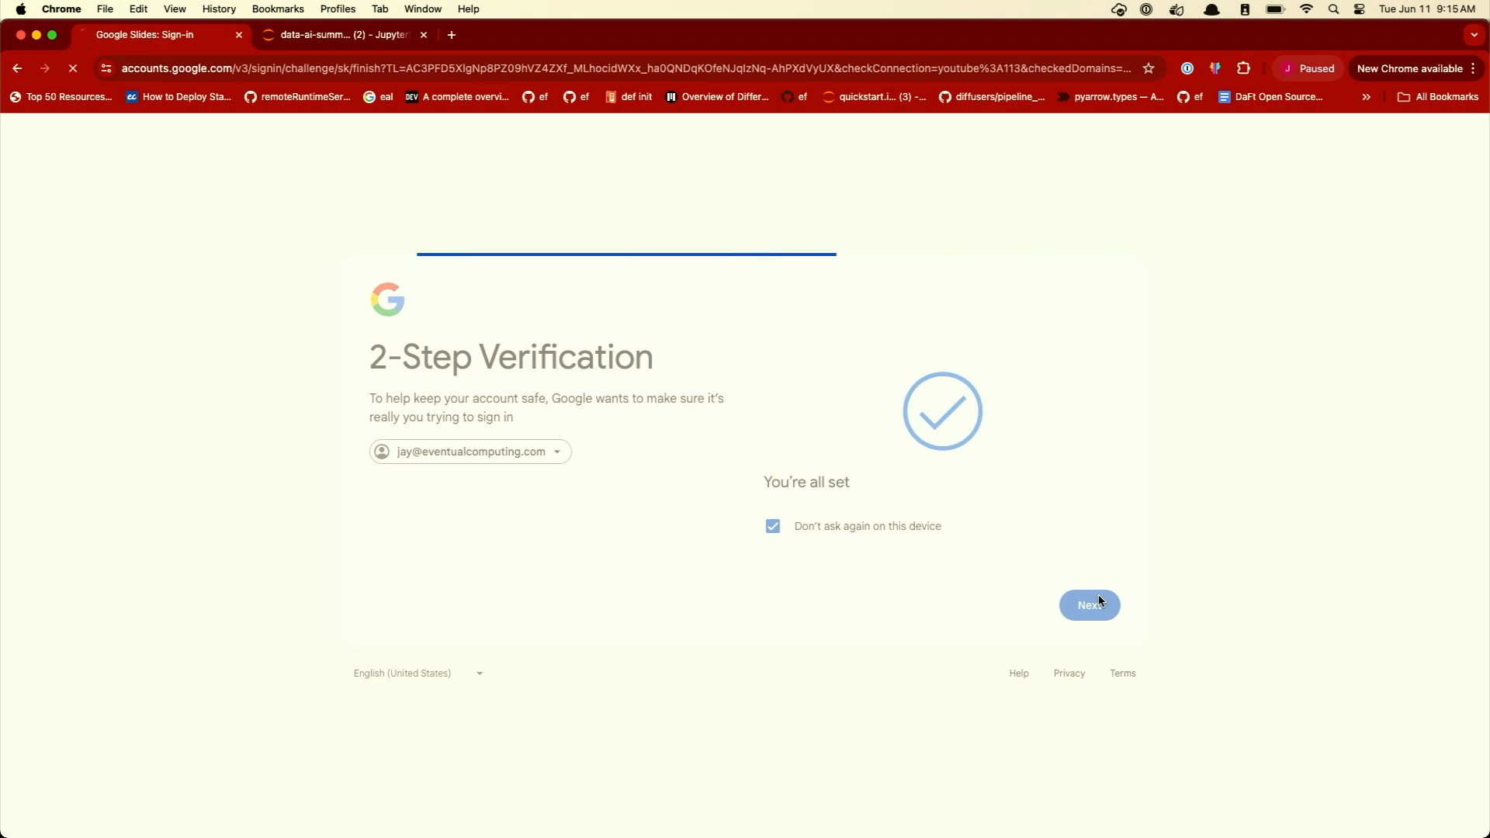
pyautogui.click(1089, 605)
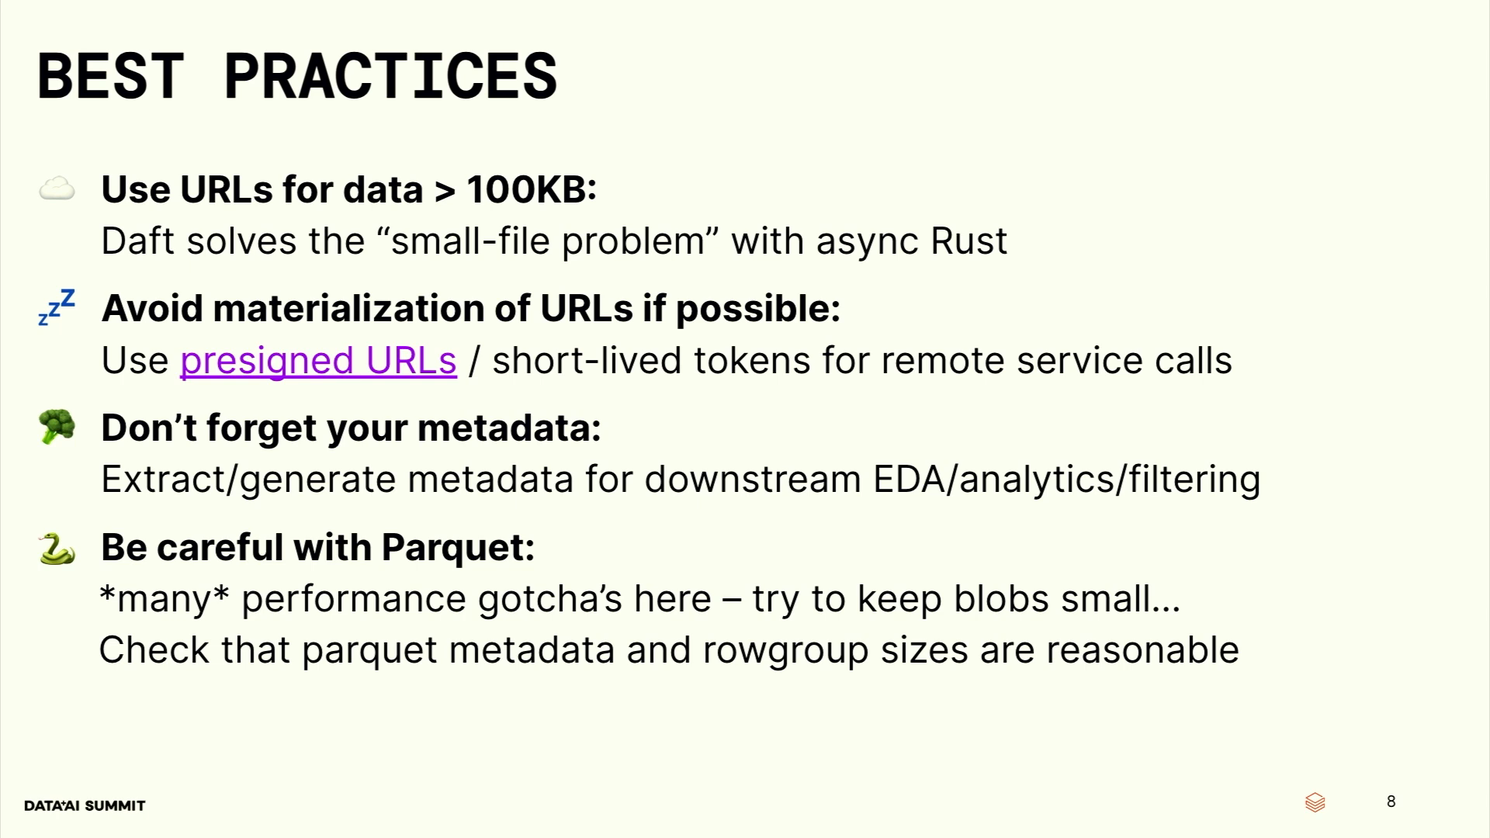
pyautogui.moveTo(1089, 675)
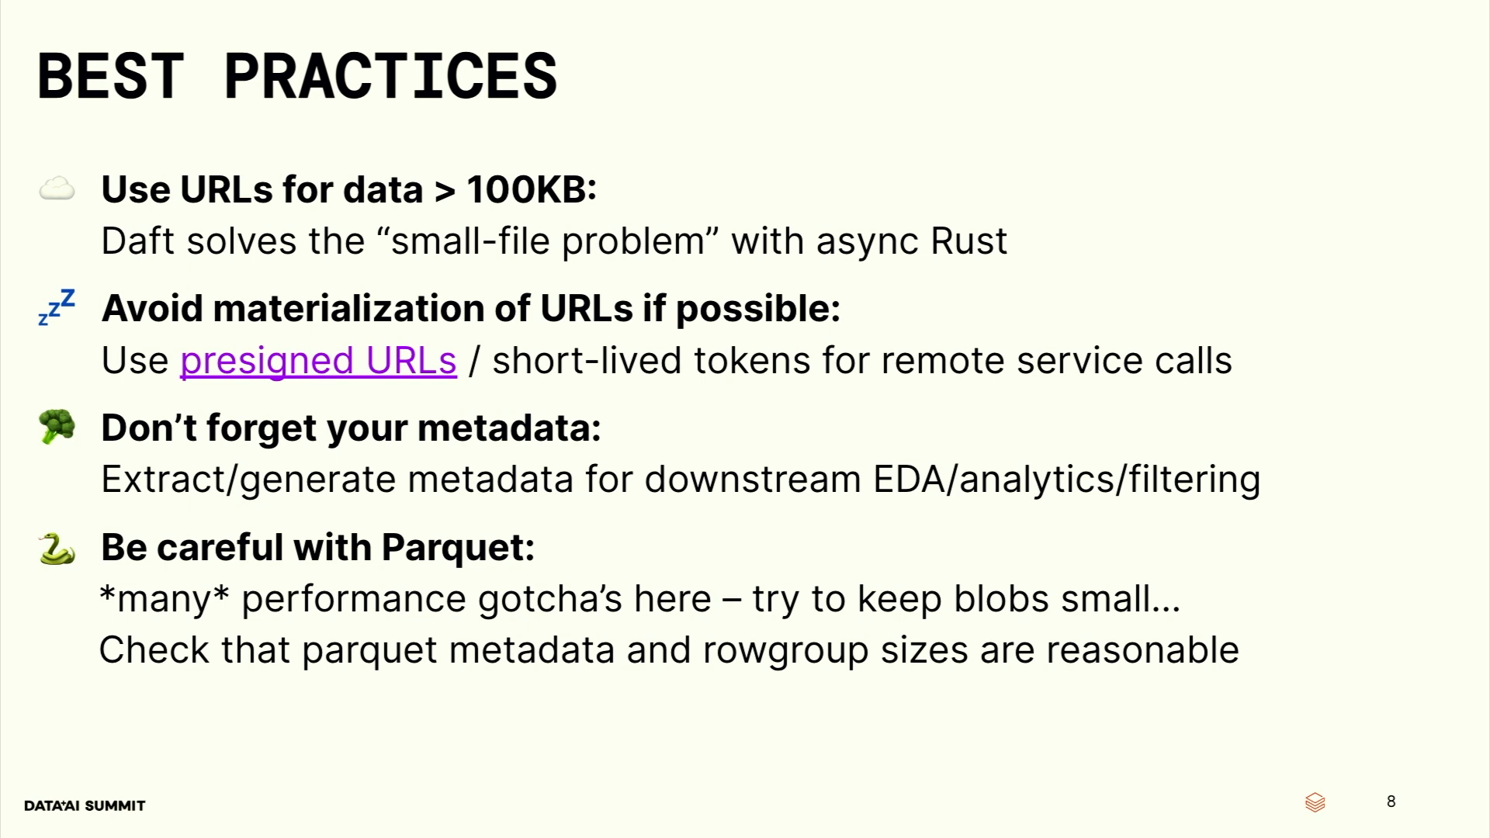
# - Advance from slide 9, Wishlist/Roadmap, to the closing slide 10, 'That's a Wrap!'
pyautogui.press('Right')
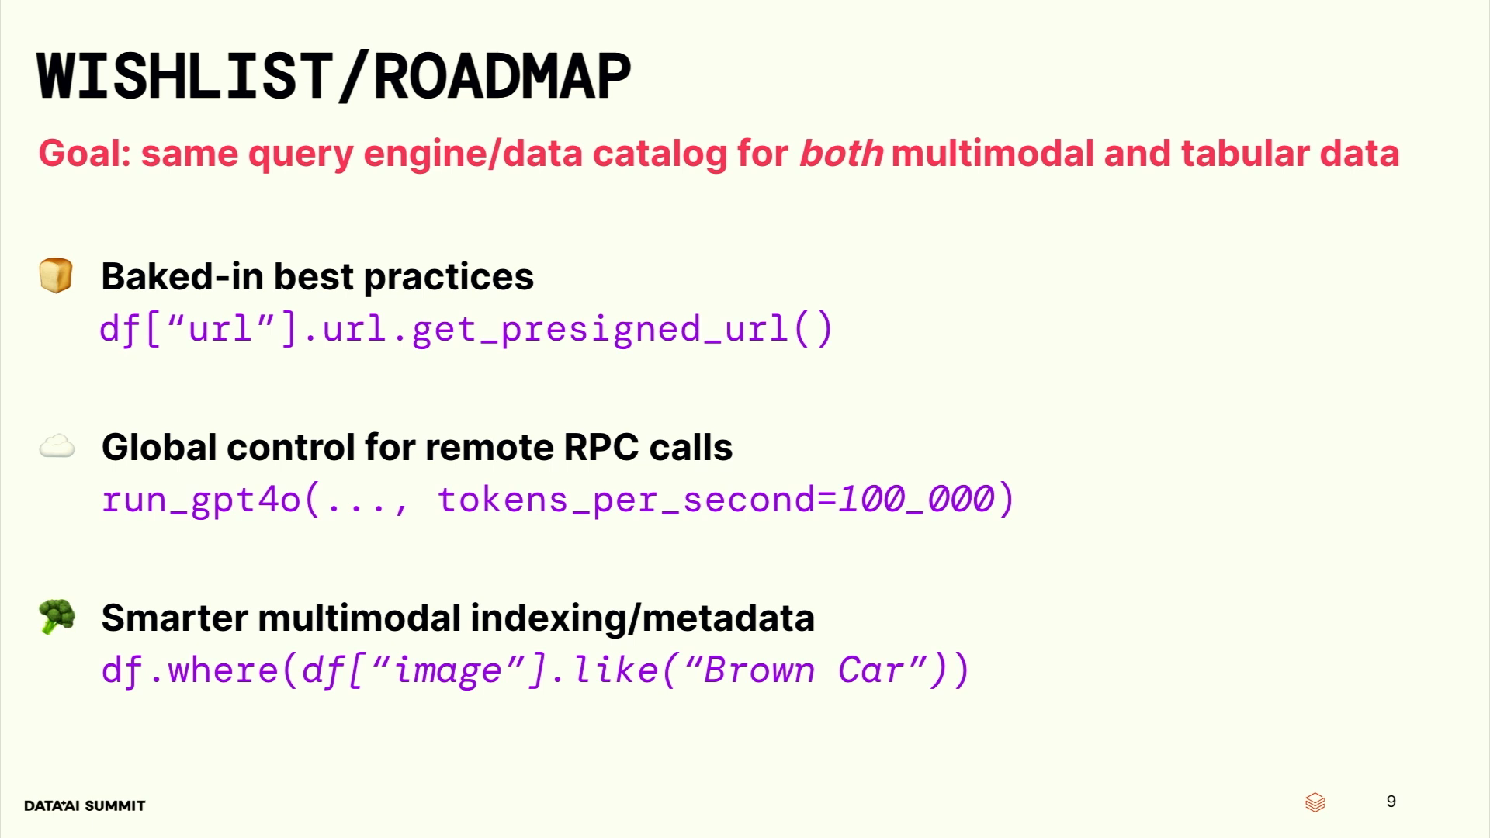
pyautogui.press('right')
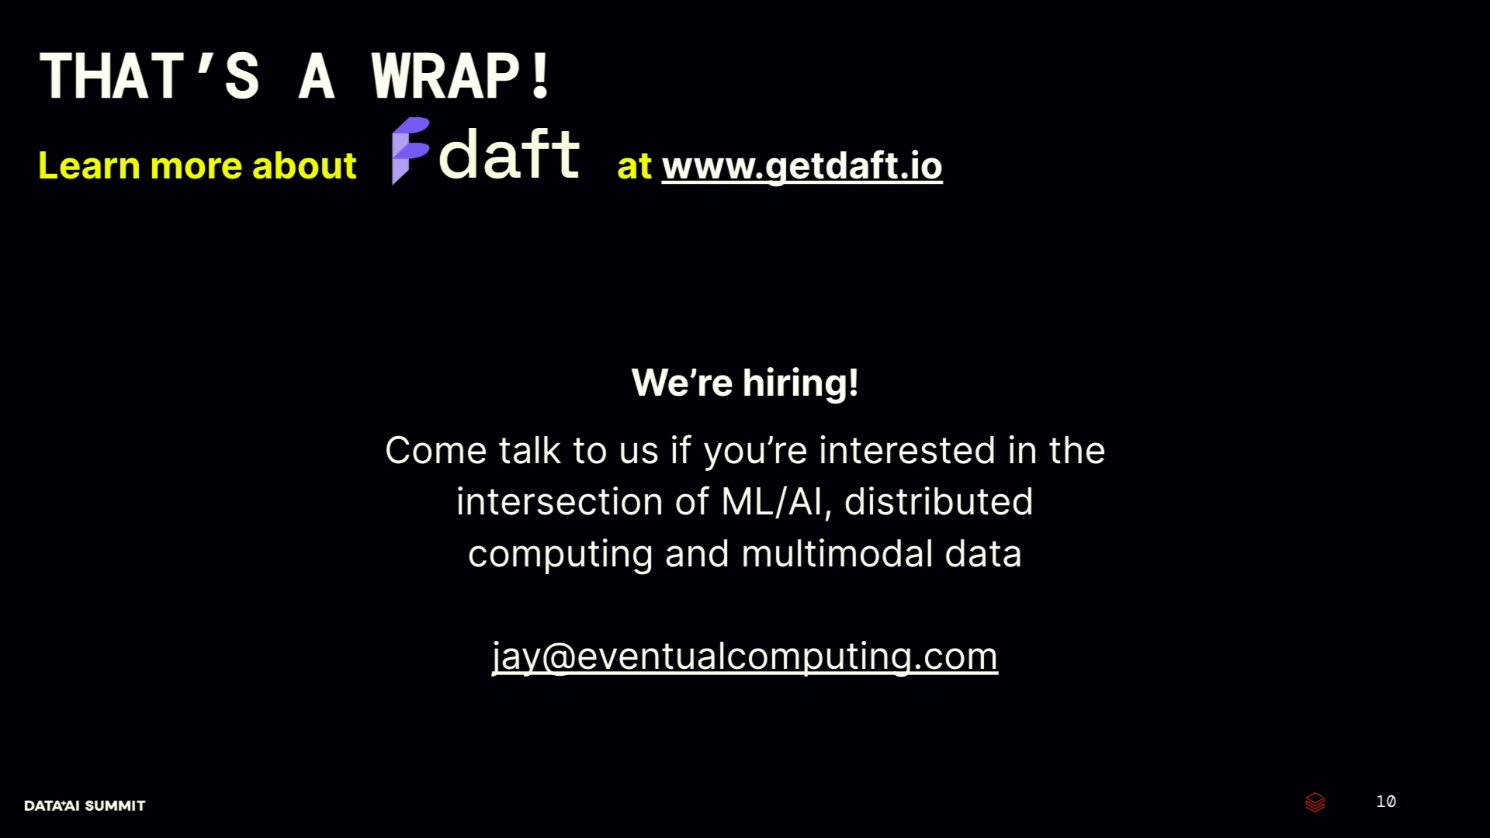